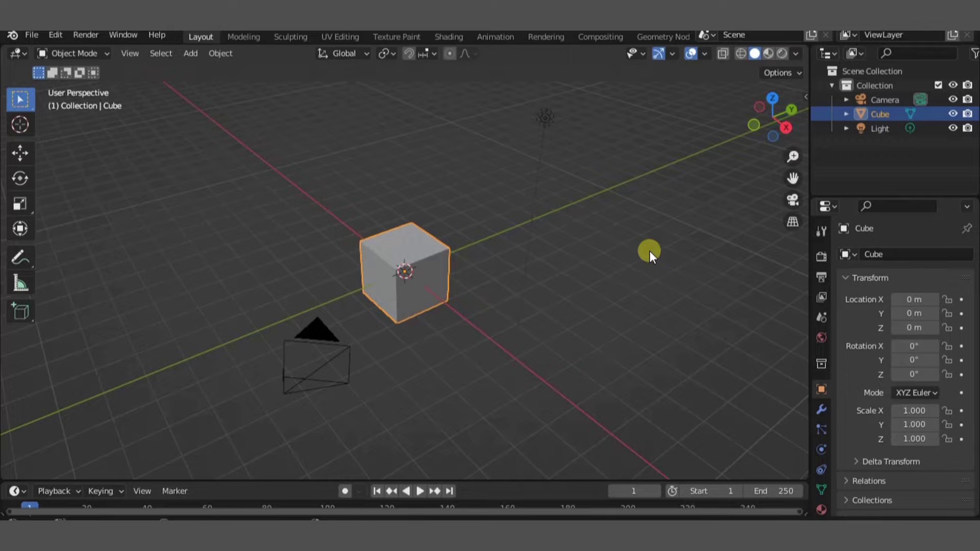
Replace the default cube with a plane and set the render engine to Cycles
{"action": "left_click_drag", "start_coordinate": [651, 256], "coordinate": [506, 312]}
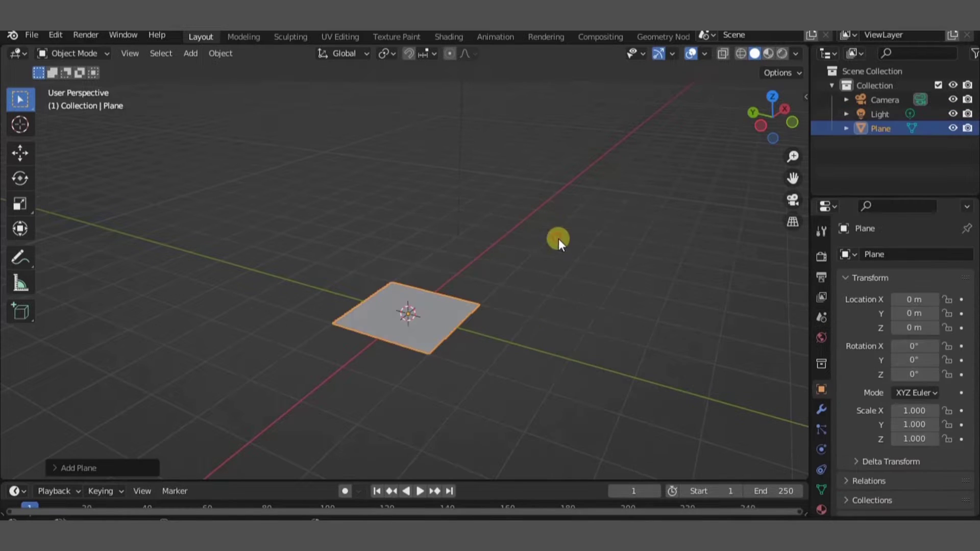
{"action": "mouse_move", "coordinate": [828, 257]}
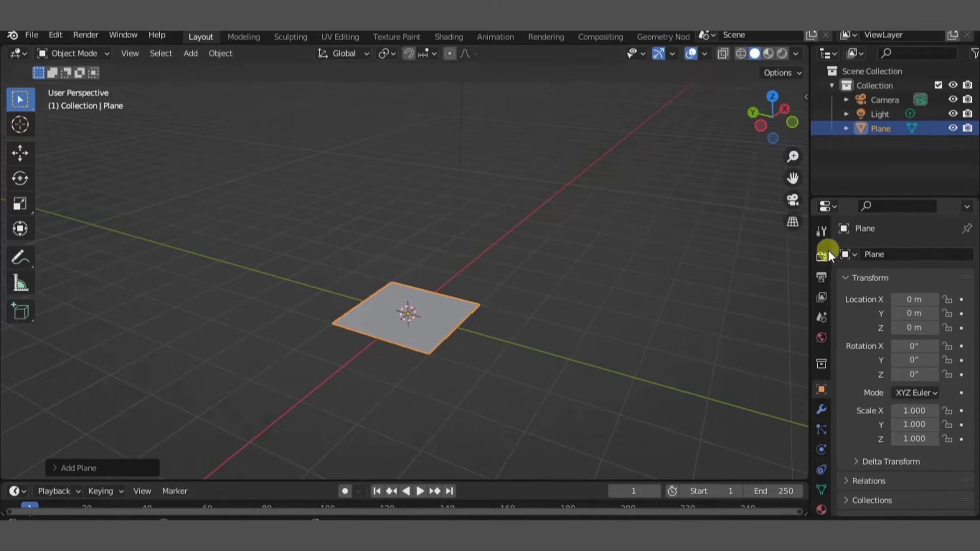
{"action": "left_click", "coordinate": [821, 259]}
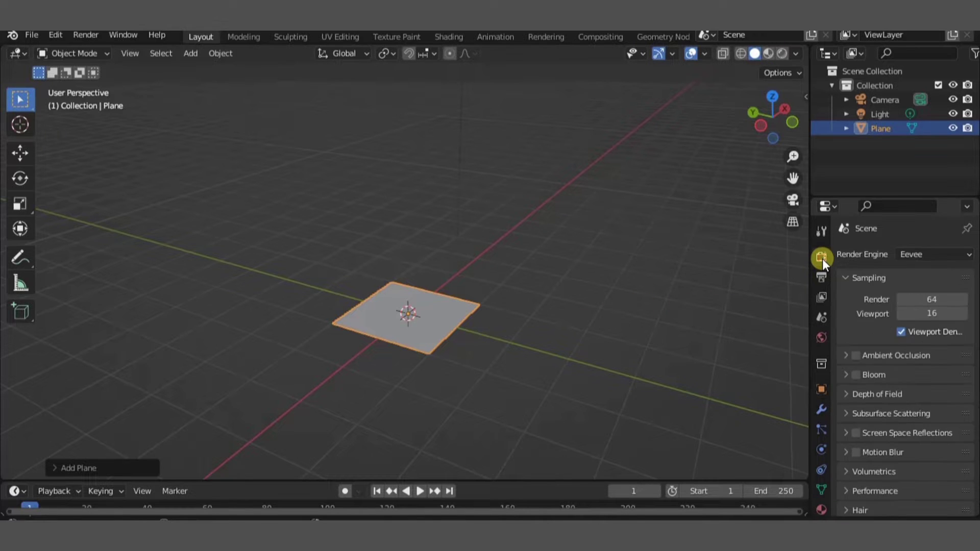
{"action": "left_click", "coordinate": [931, 255]}
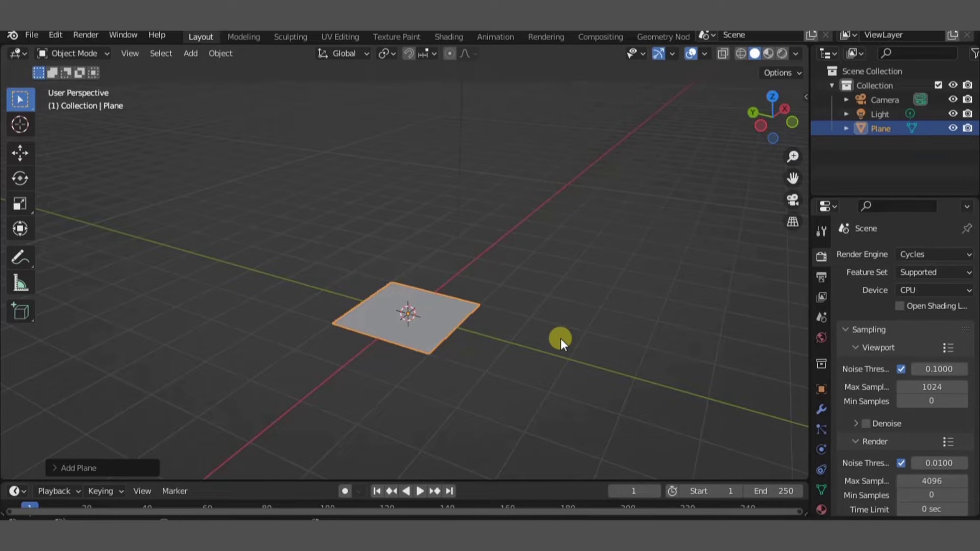
{"action": "left_click_drag", "start_coordinate": [560, 338], "coordinate": [526, 306]}
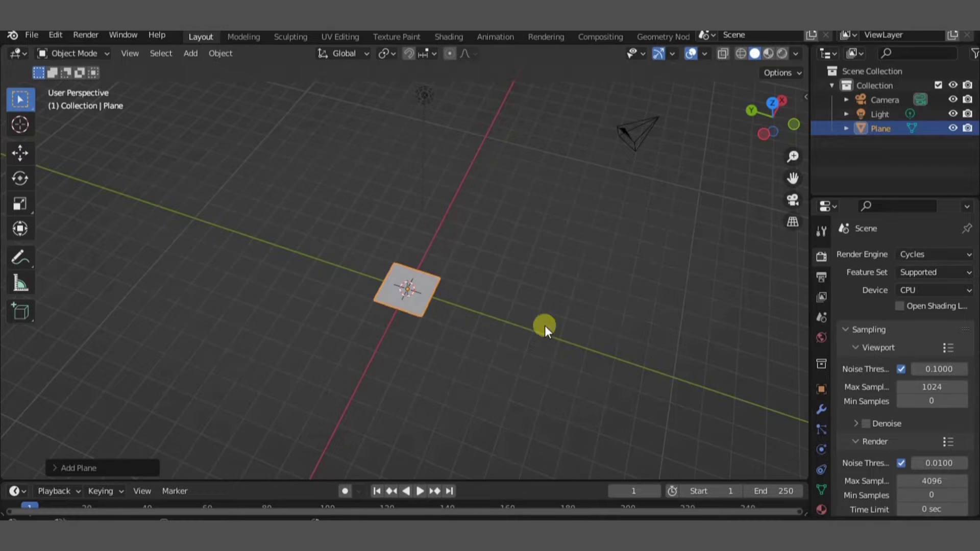
Set the World colour to an Environment Texture loaded with auto_service_4k.hdr from the HDR folder
{"action": "left_click", "coordinate": [821, 338]}
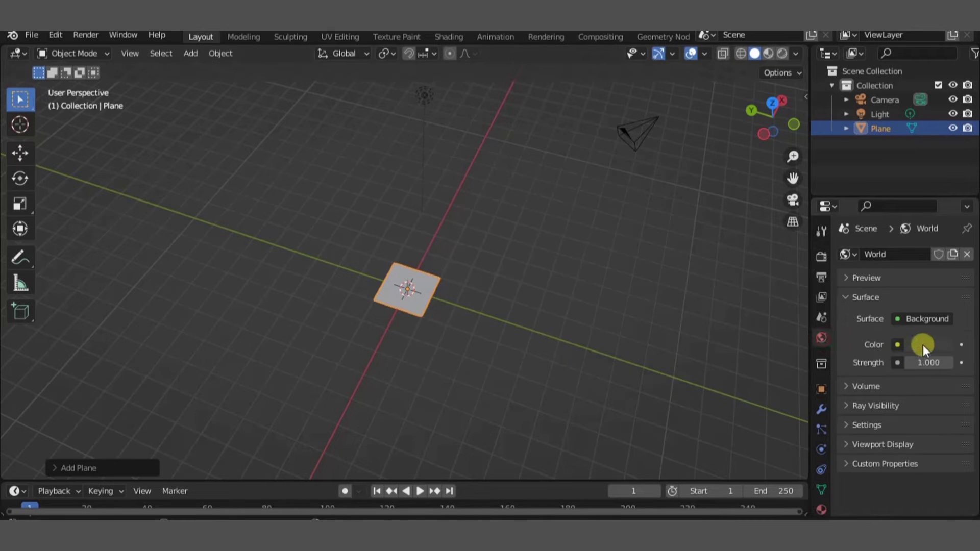
{"action": "left_click", "coordinate": [899, 344]}
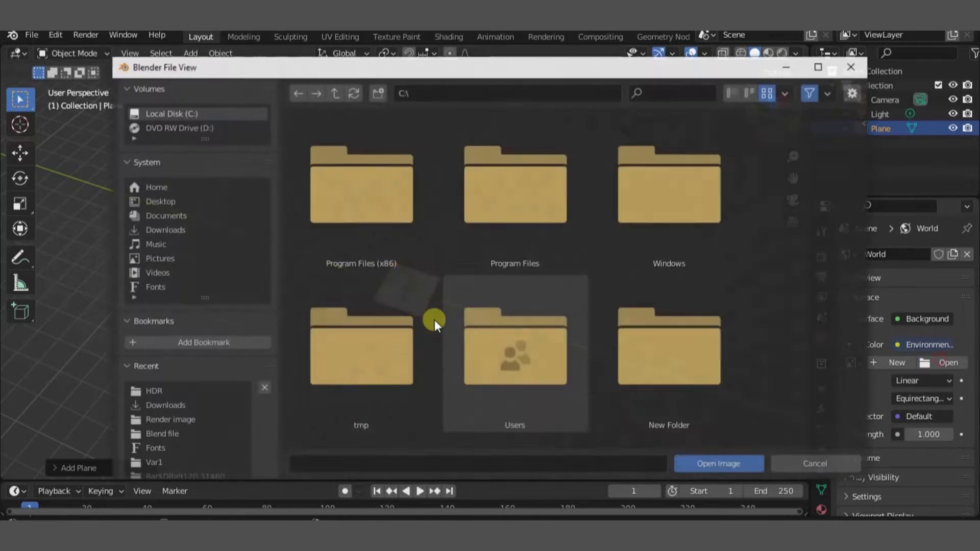
{"action": "left_click", "coordinate": [152, 392]}
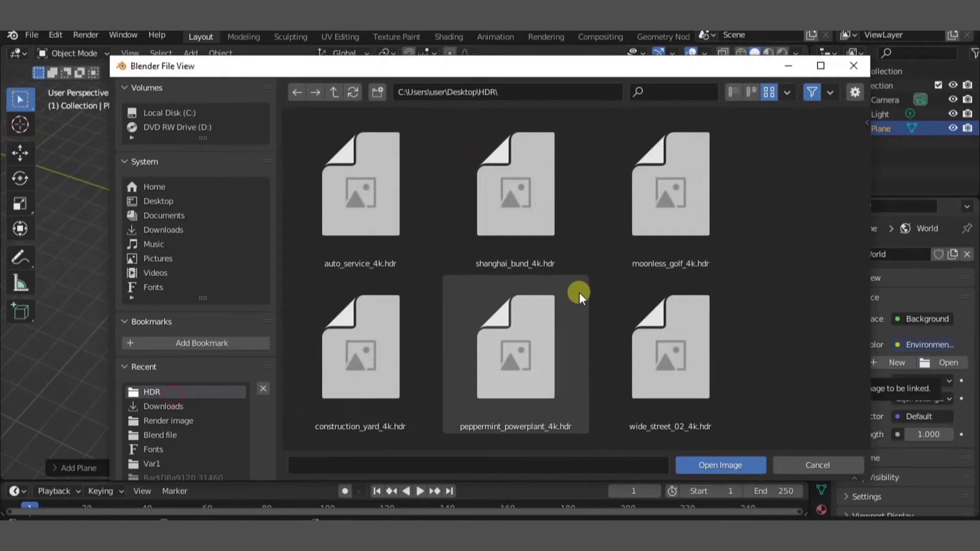
{"action": "left_click", "coordinate": [720, 466]}
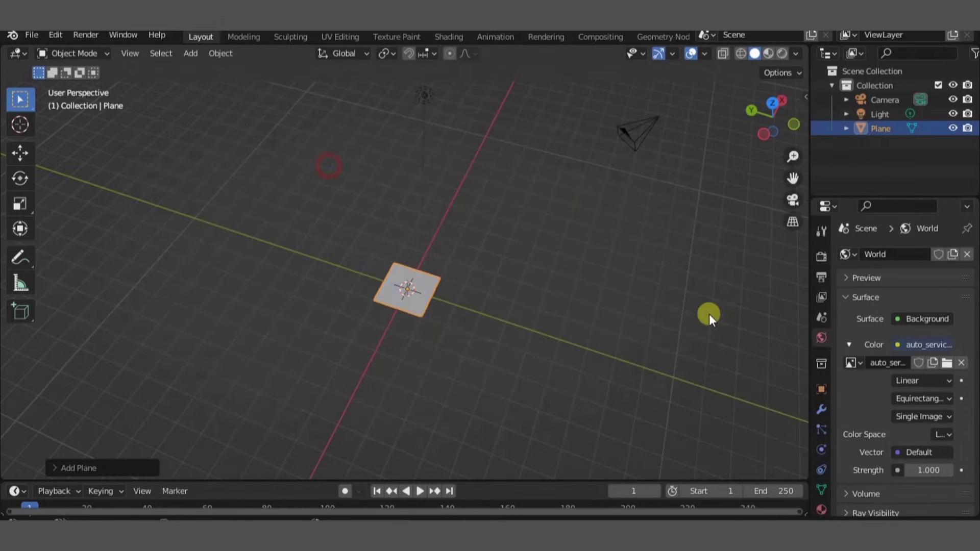
{"action": "mouse_move", "coordinate": [831, 256]}
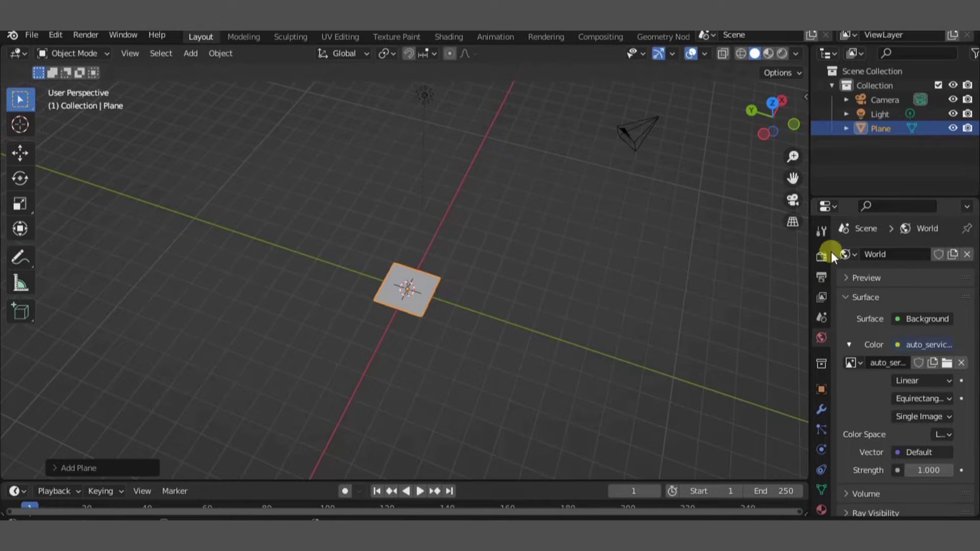
Set Color Management Look to High Contrast in Render Properties
{"action": "left_click", "coordinate": [821, 231]}
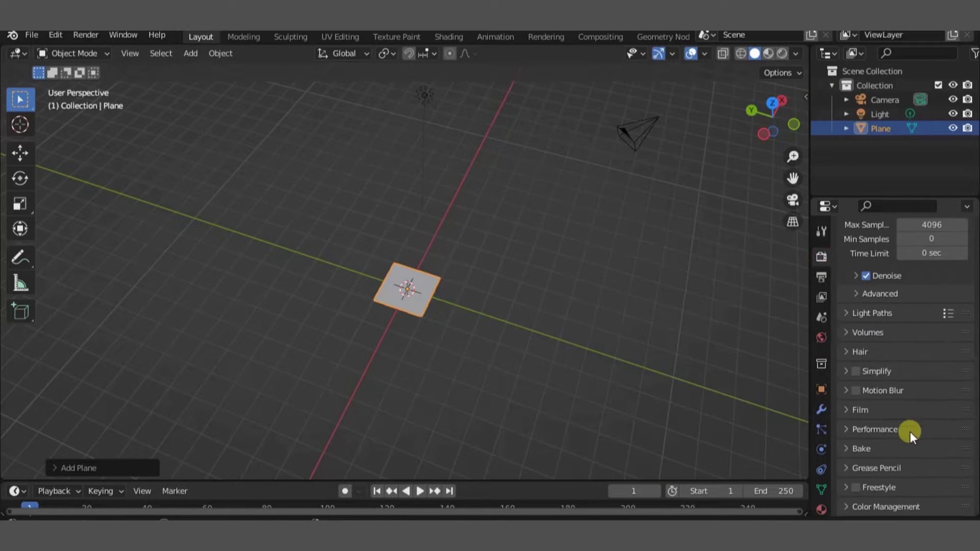
{"action": "left_click", "coordinate": [861, 410]}
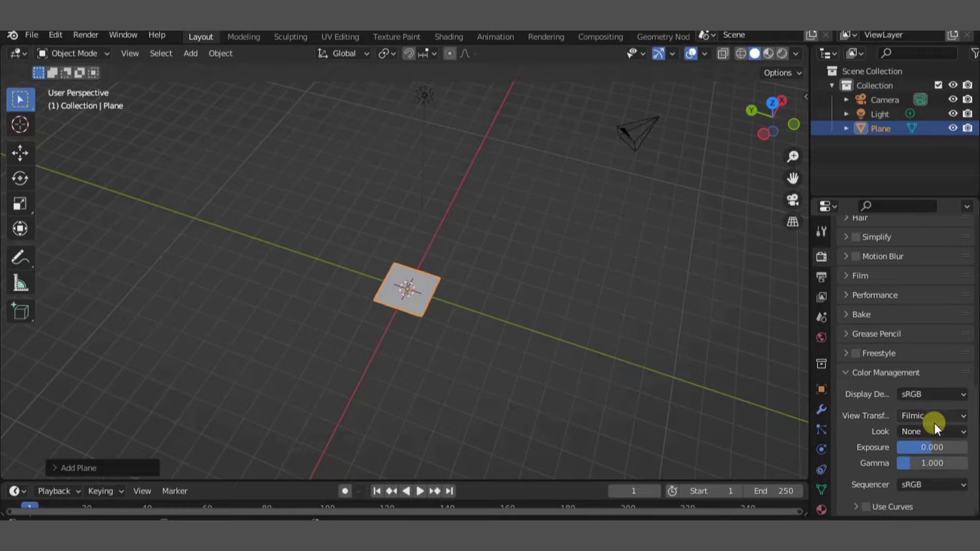
{"action": "left_click", "coordinate": [931, 431]}
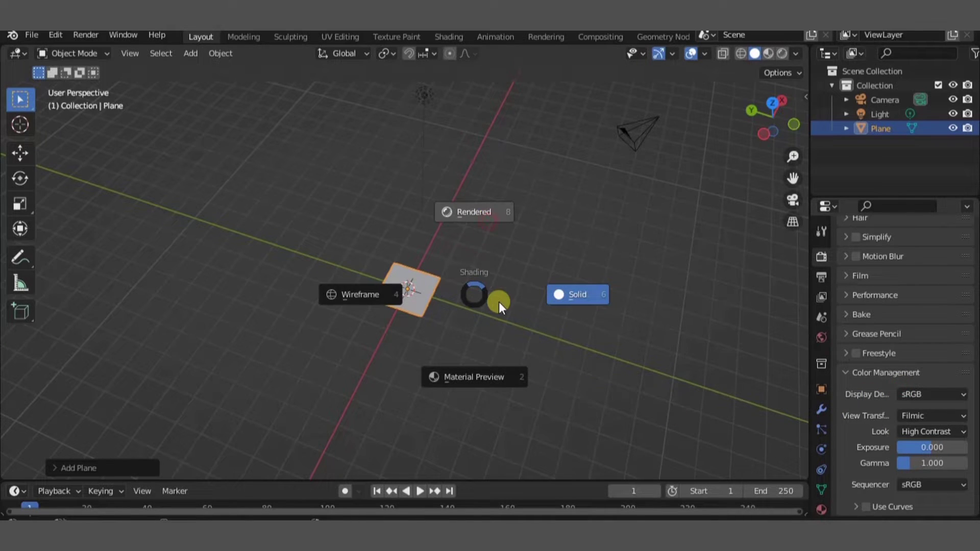
Preview the plane with rendered shading from top view and move to the Shading workspace
{"action": "left_click", "coordinate": [474, 212]}
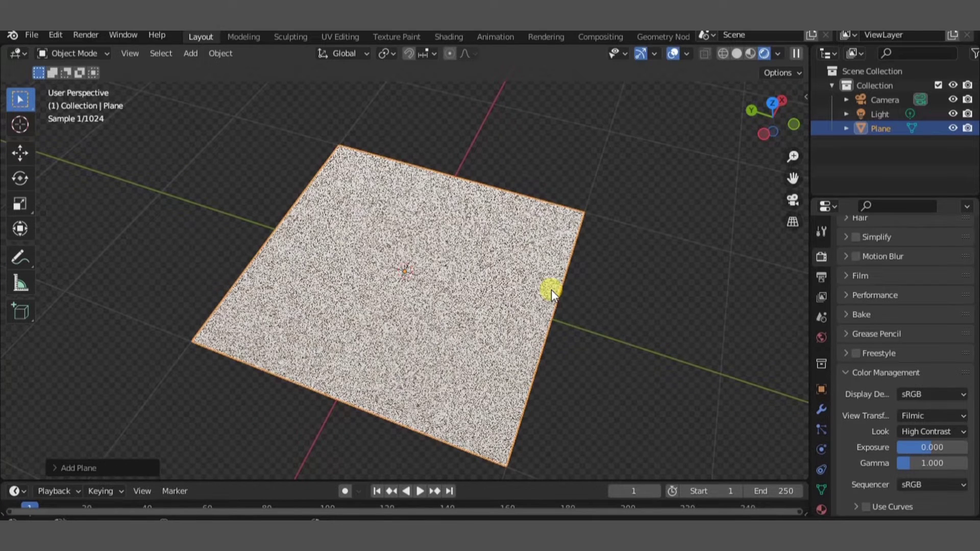
{"action": "key", "text": "KP_7"}
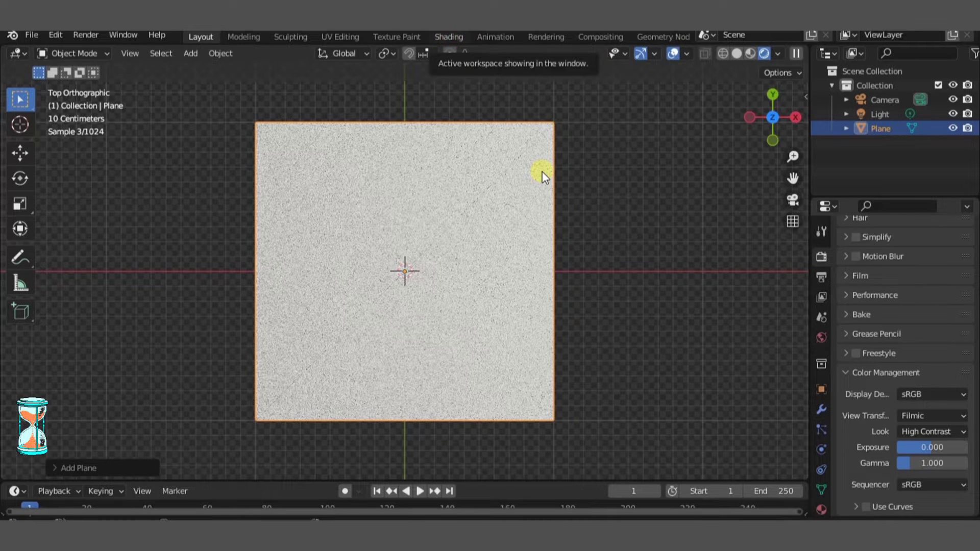
{"action": "mouse_move", "coordinate": [637, 224]}
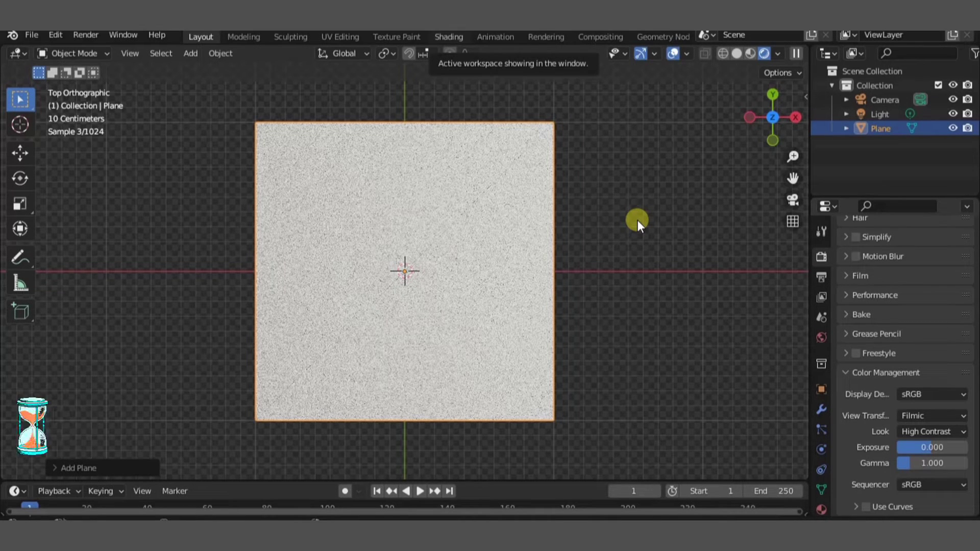
{"action": "left_click", "coordinate": [448, 37]}
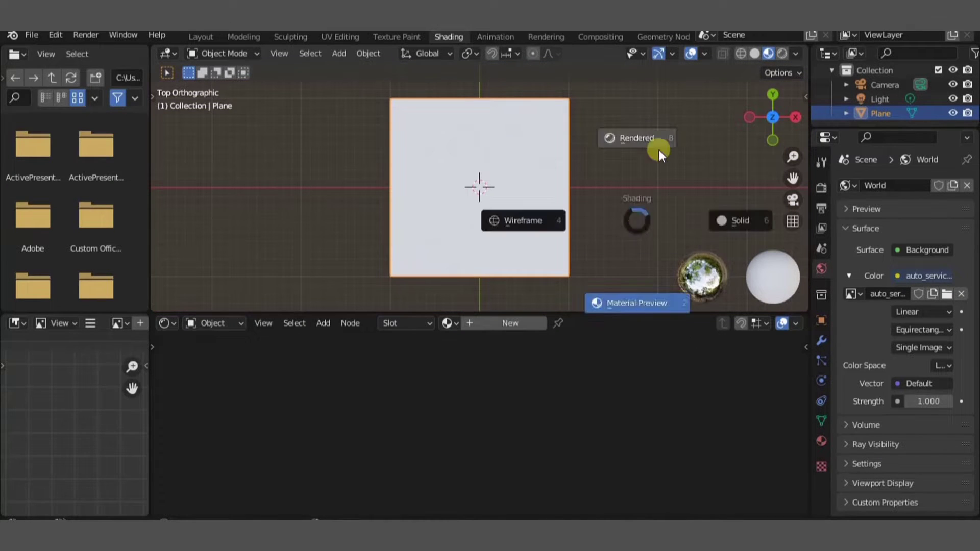
Add a new material with Texture Coordinate, Mapping, Noise Texture and Voronoi Texture nodes
{"action": "left_click", "coordinate": [636, 138]}
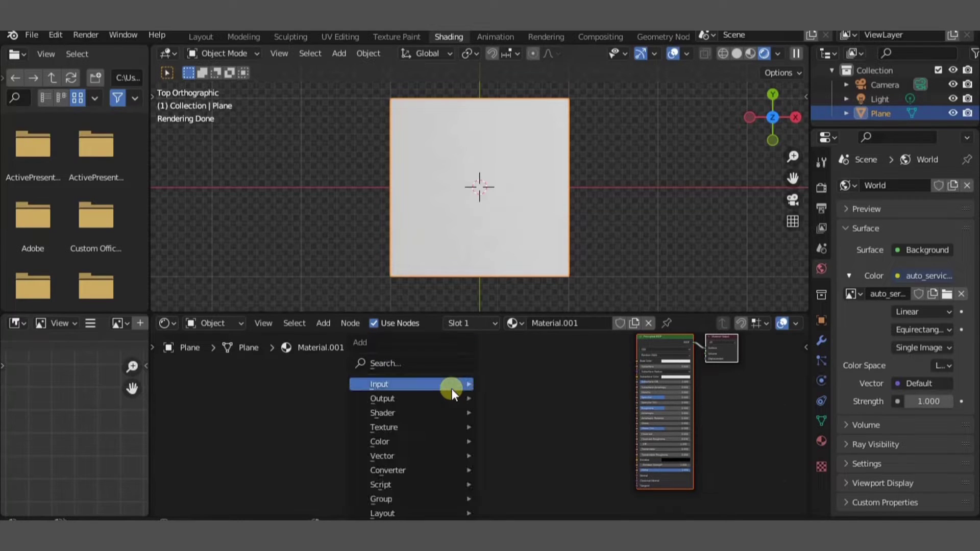
{"action": "mouse_move", "coordinate": [384, 427]}
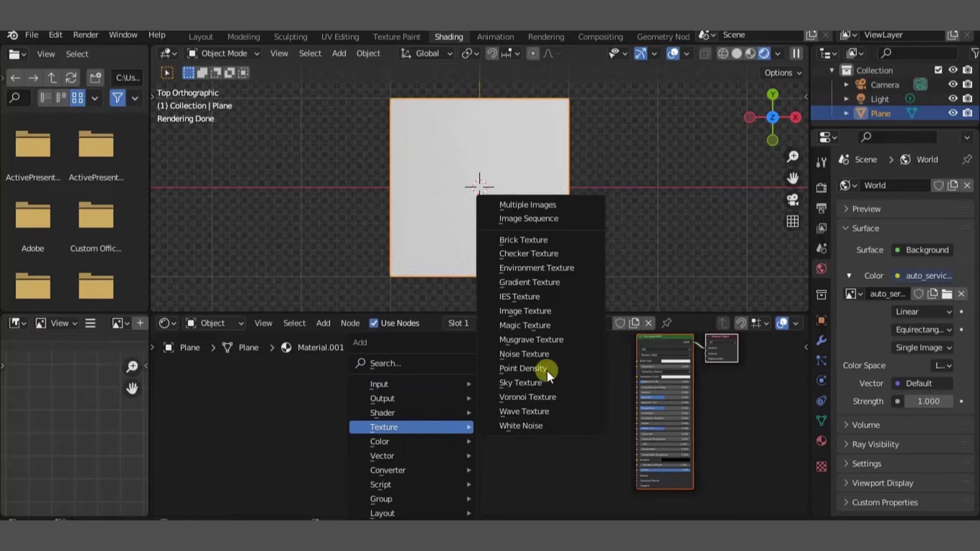
{"action": "left_click", "coordinate": [524, 355]}
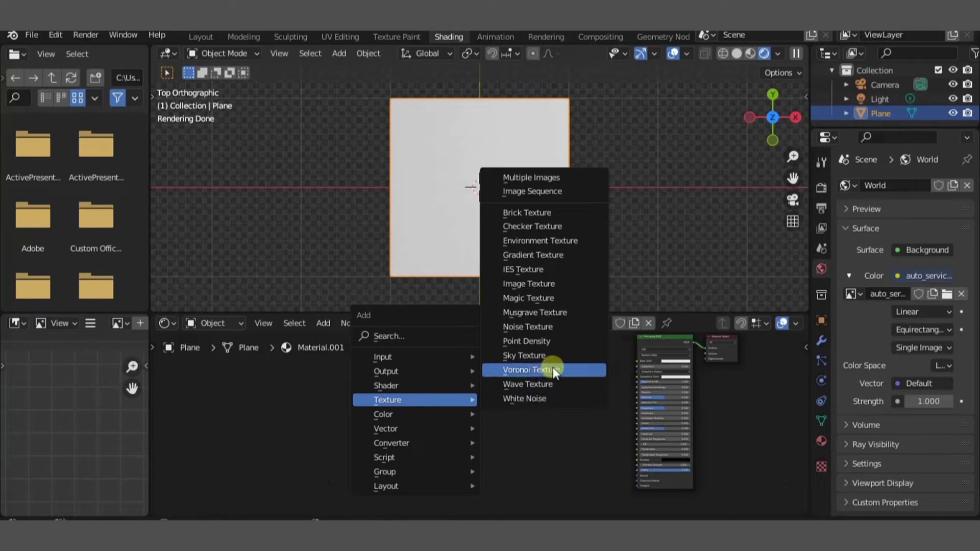
{"action": "left_click", "coordinate": [531, 369]}
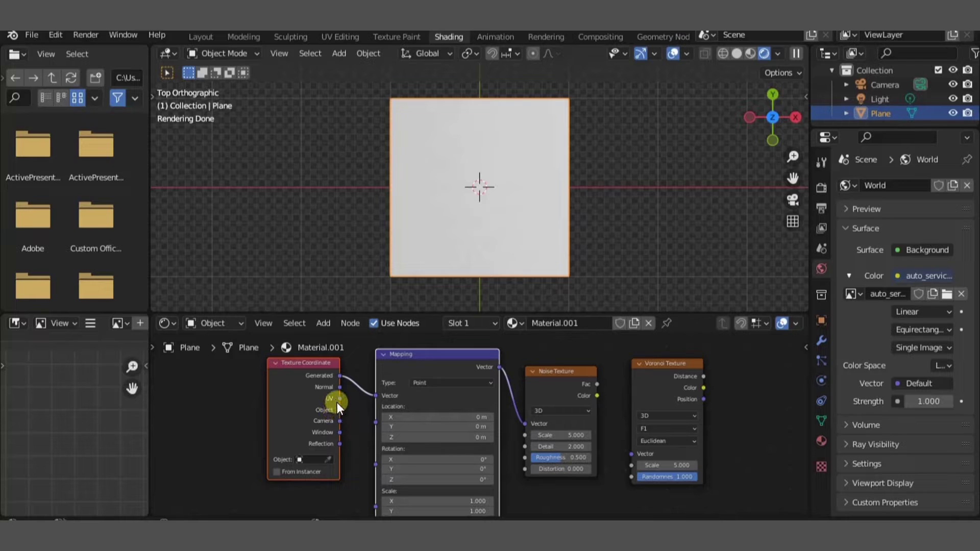
Link UV into Mapping and Noise Fac into Voronoi Vector, with Noise Scale 10
{"action": "left_click_drag", "start_coordinate": [339, 399], "coordinate": [380, 395]}
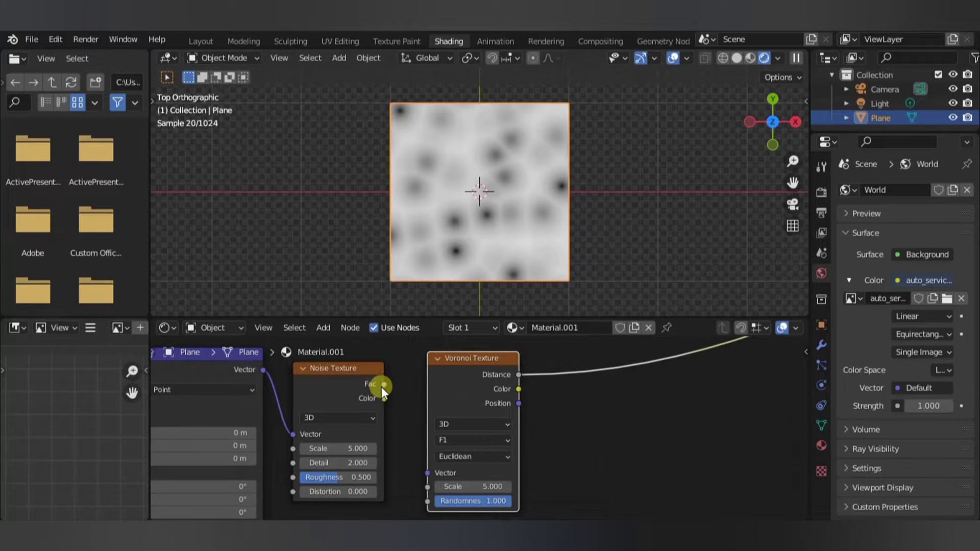
{"action": "left_click_drag", "start_coordinate": [383, 384], "coordinate": [413, 461]}
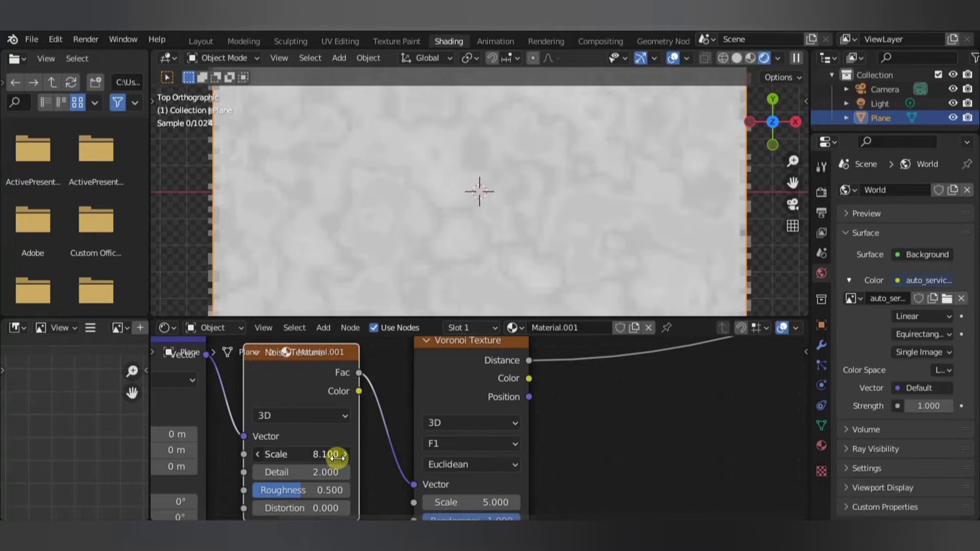
{"action": "left_click_drag", "start_coordinate": [335, 454], "coordinate": [306, 461]}
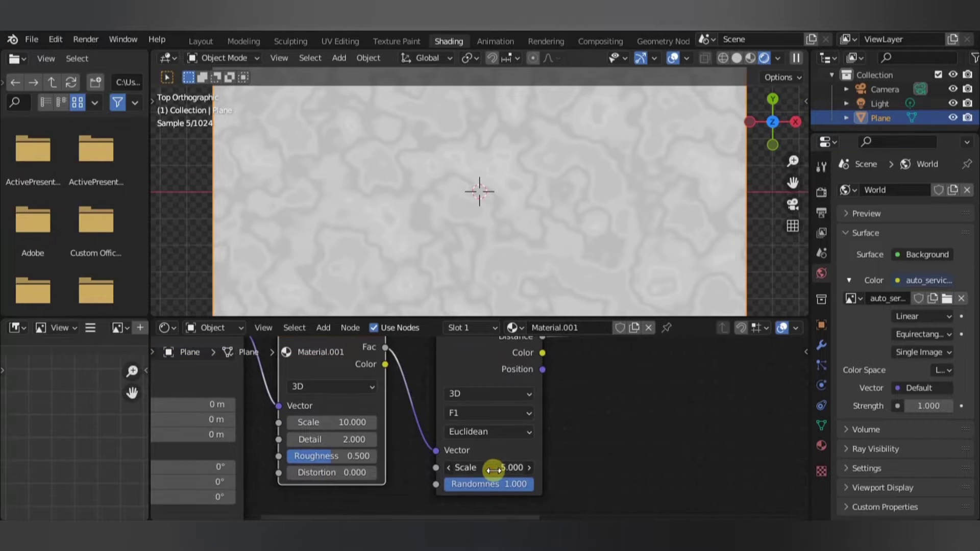
Adjust the Voronoi Scale and set Mapping Scale X to 5 for long horizontal streaks
{"action": "left_click_drag", "start_coordinate": [512, 468], "coordinate": [507, 468]}
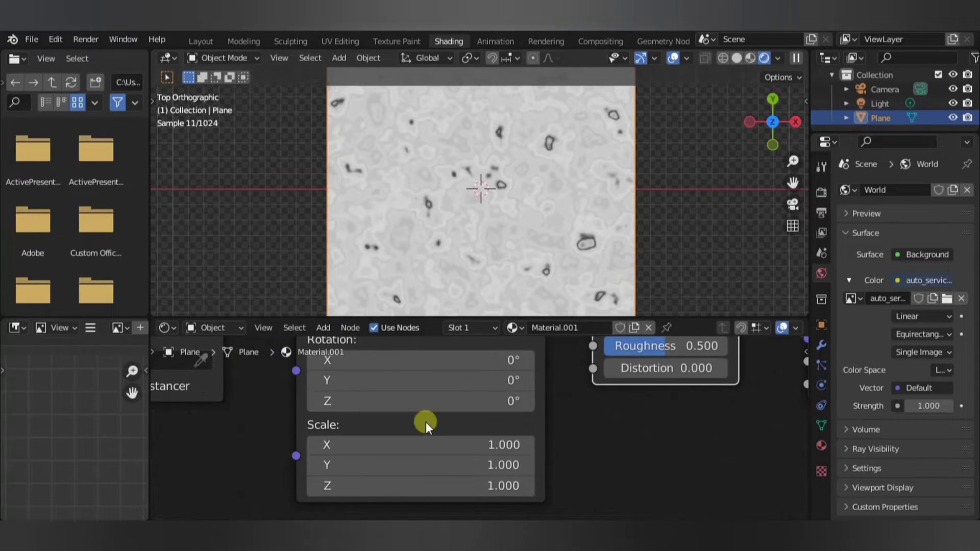
{"action": "left_click_drag", "start_coordinate": [425, 444], "coordinate": [430, 444]}
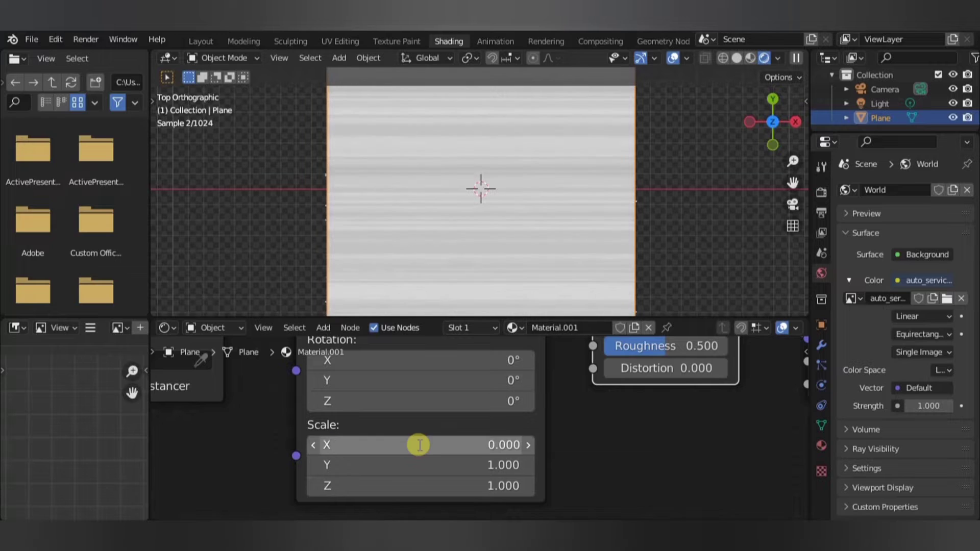
{"action": "type", "text": "5"}
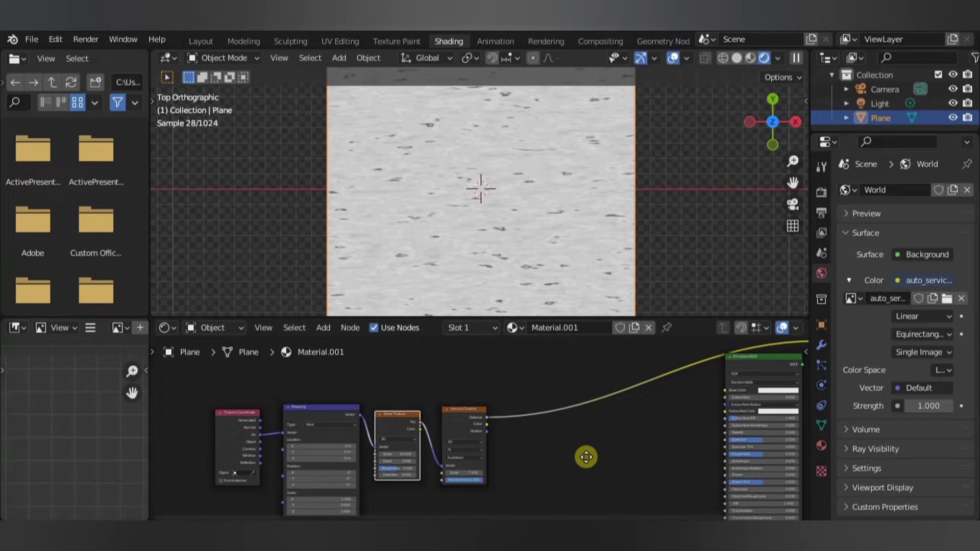
Add a Mix colour node with Color1 orange and Color2 dark brown over the Voronoi pattern
{"action": "left_click", "coordinate": [519, 475]}
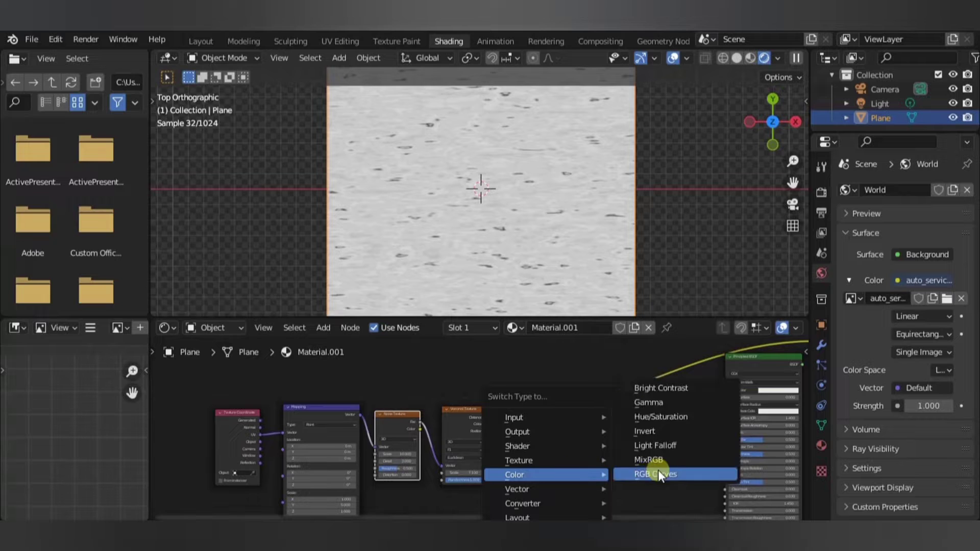
{"action": "left_click", "coordinate": [646, 461]}
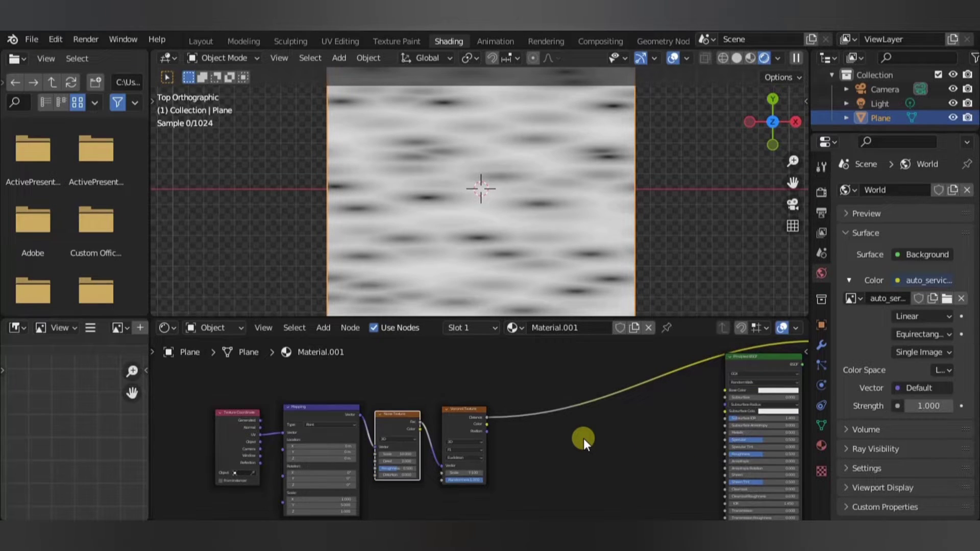
{"action": "left_click", "coordinate": [511, 446]}
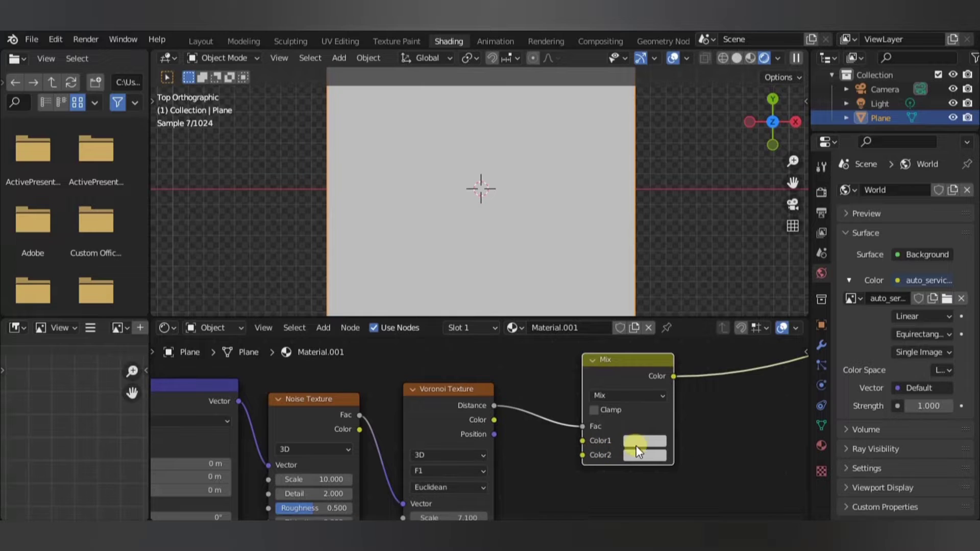
{"action": "left_click", "coordinate": [644, 441]}
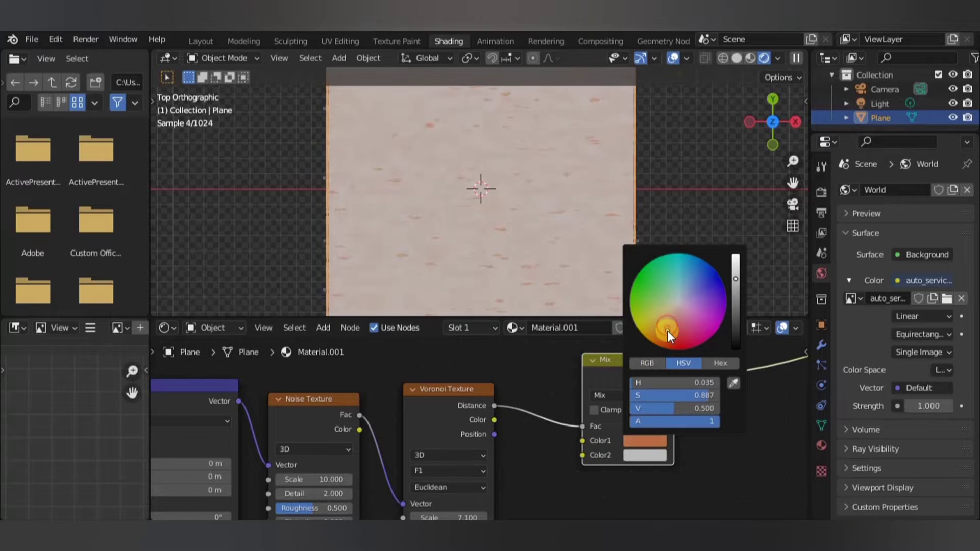
{"action": "left_click", "coordinate": [672, 468]}
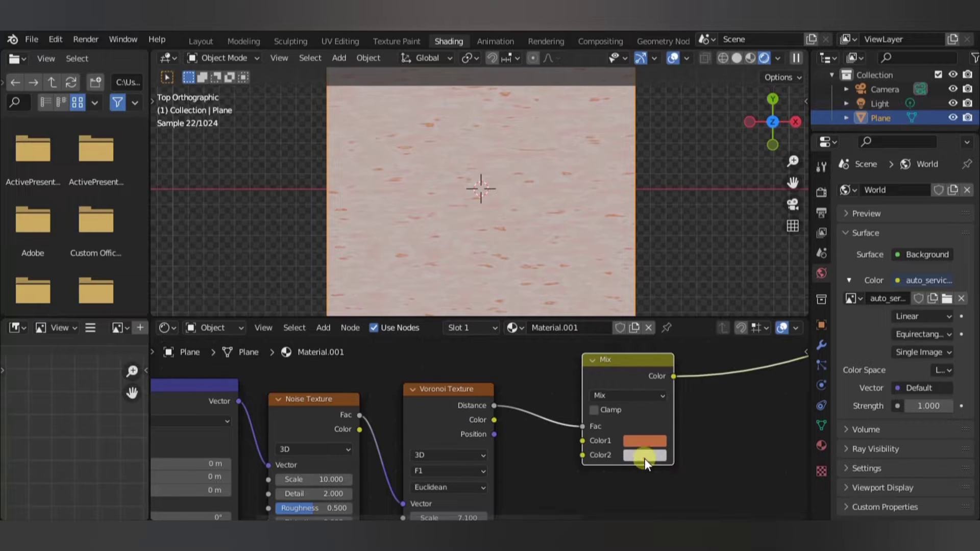
{"action": "left_click", "coordinate": [644, 456]}
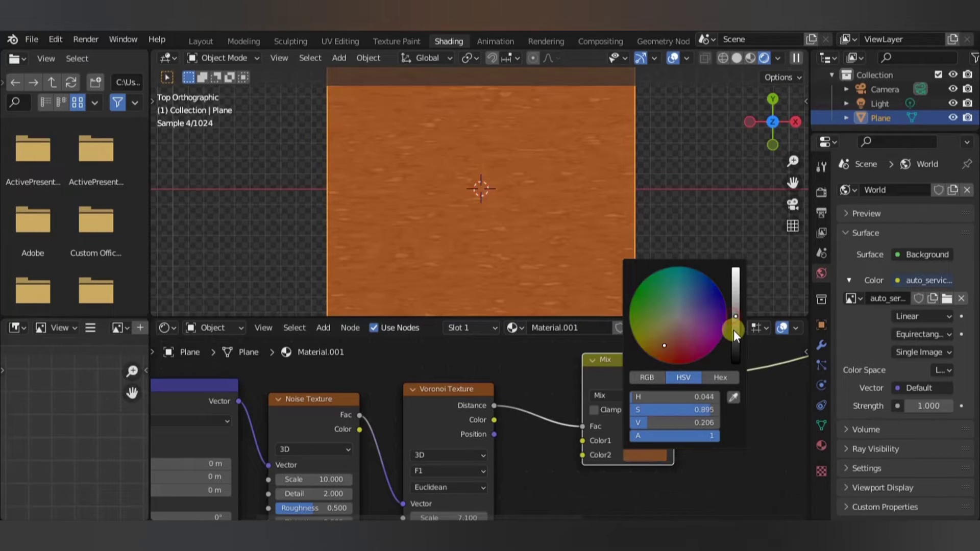
{"action": "left_click_drag", "start_coordinate": [735, 316], "coordinate": [737, 321]}
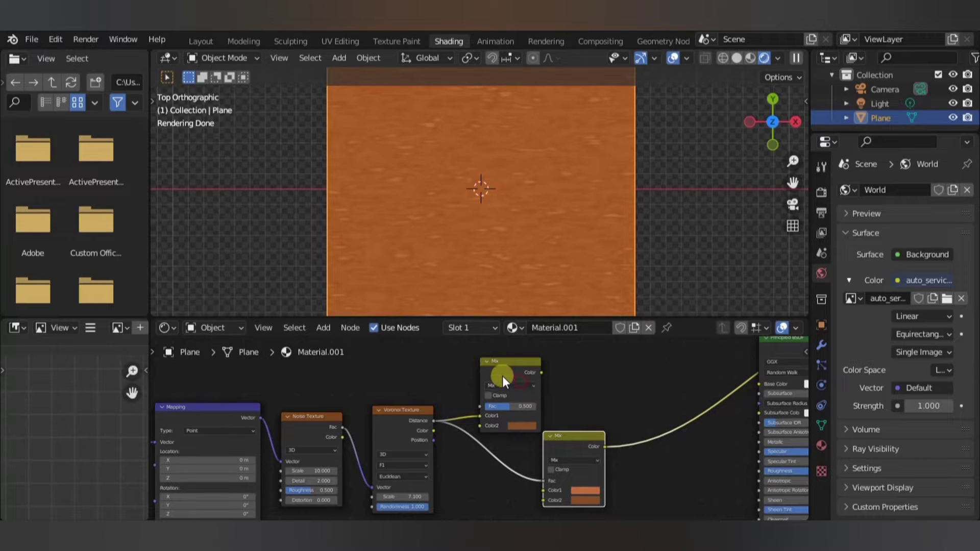
Switch the Mix to Multiply and add a second light-orange Multiply blend with Fac about 0.73
{"action": "left_click", "coordinate": [508, 375]}
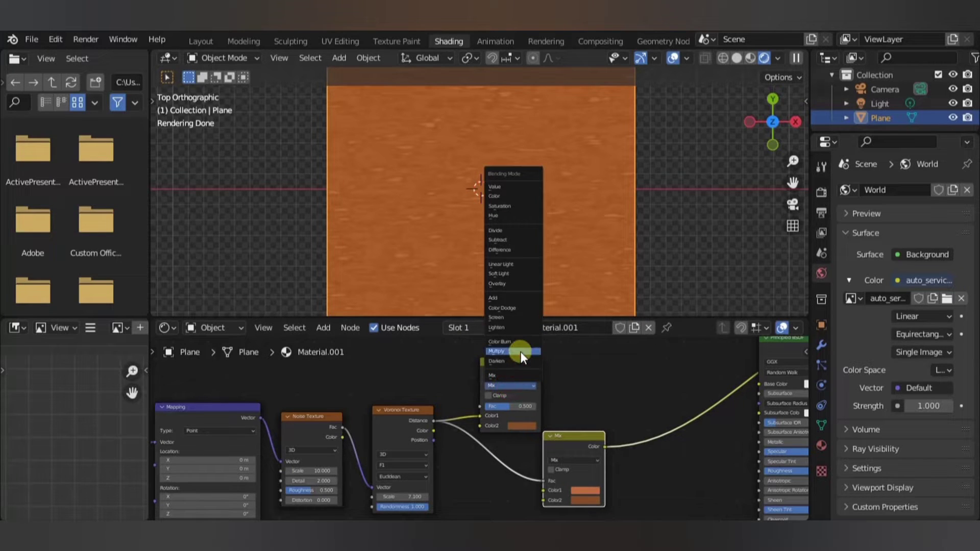
{"action": "left_click", "coordinate": [496, 350]}
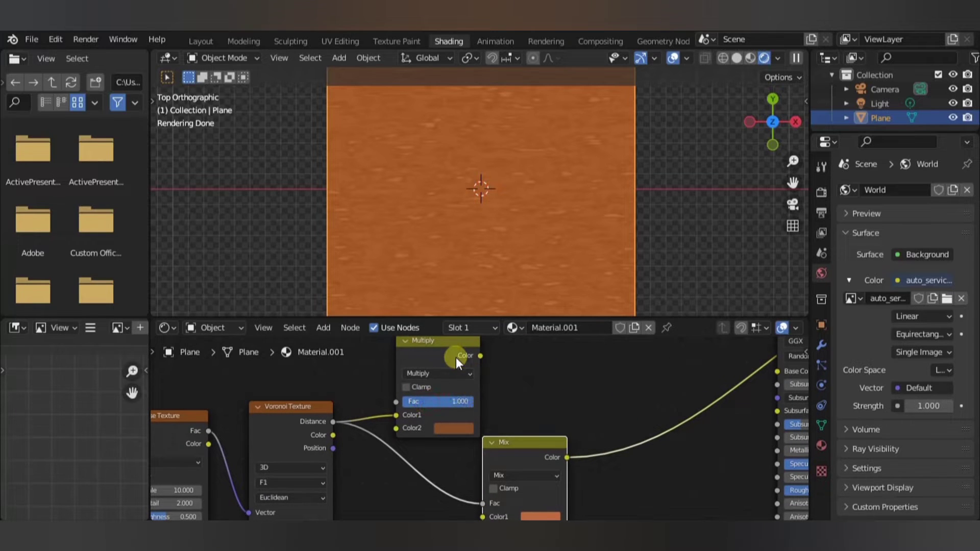
{"action": "mouse_move", "coordinate": [500, 438]}
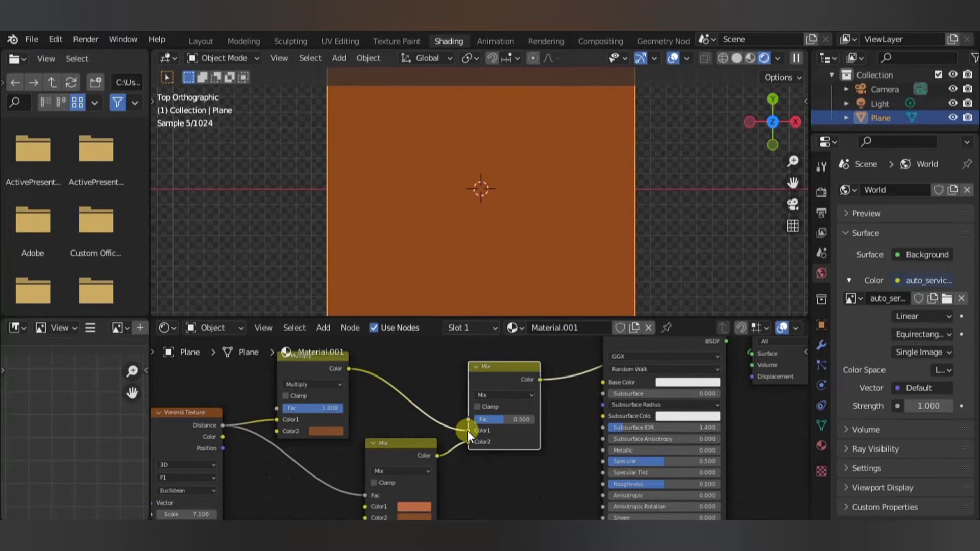
{"action": "left_click", "coordinate": [504, 395]}
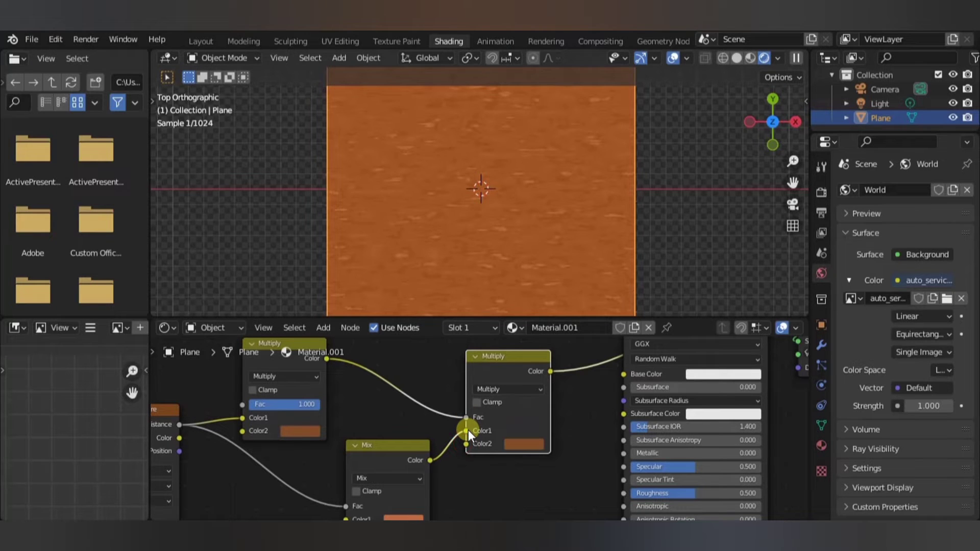
{"action": "left_click", "coordinate": [524, 444]}
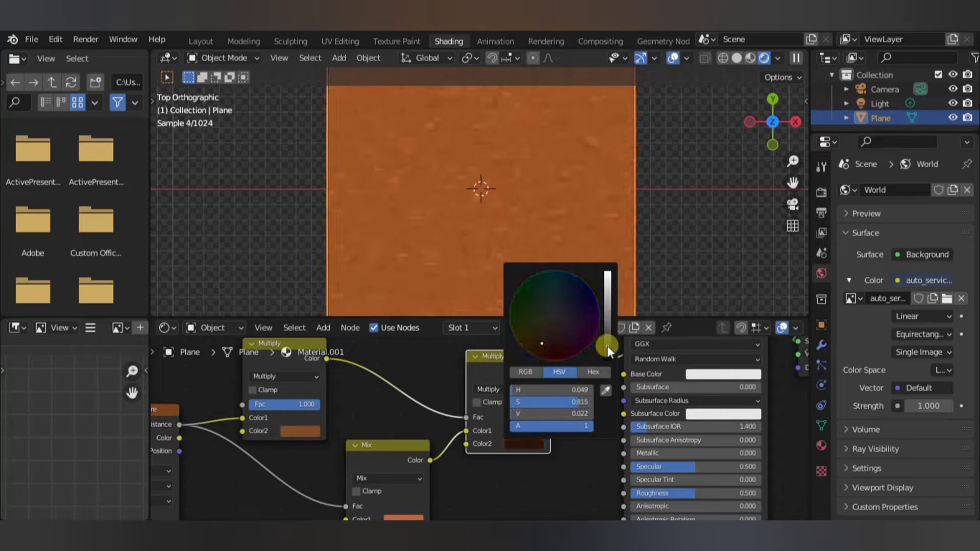
{"action": "left_click_drag", "start_coordinate": [609, 344], "coordinate": [608, 269]}
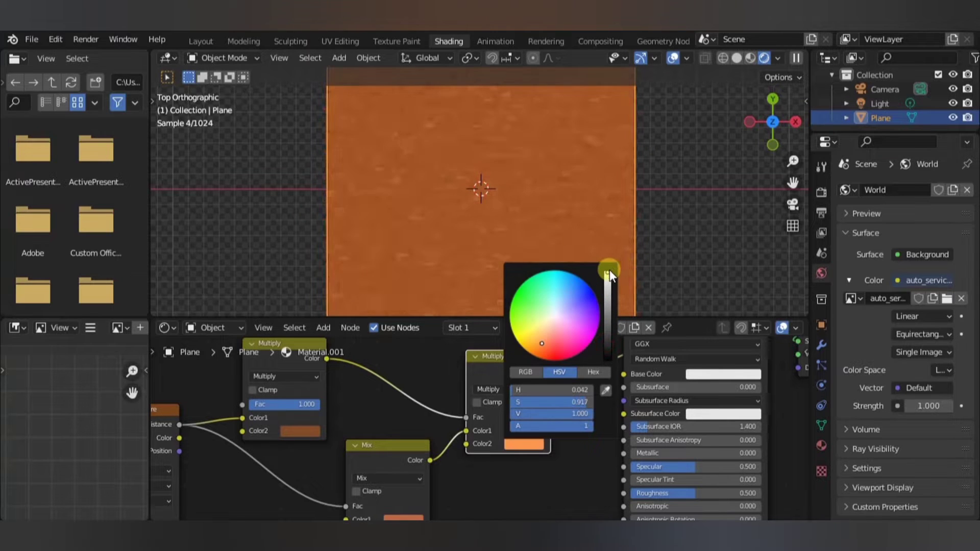
{"action": "left_click", "coordinate": [400, 460]}
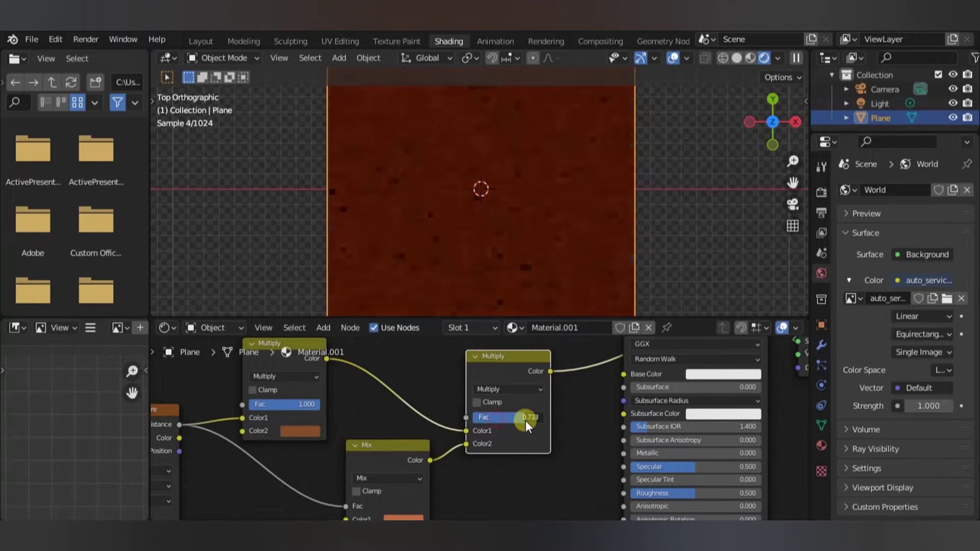
{"action": "left_click_drag", "start_coordinate": [527, 417], "coordinate": [556, 416]}
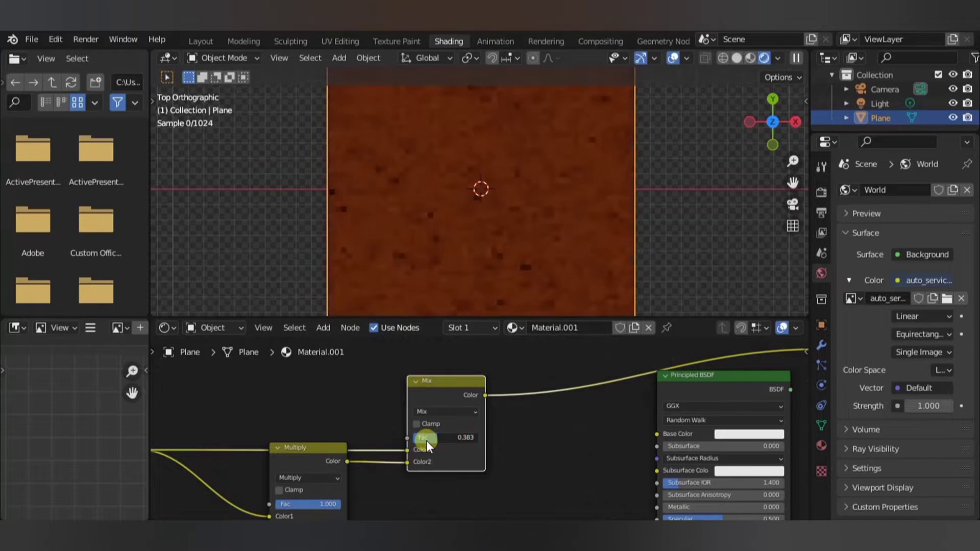
Connect the Multiply output into the final Mix before the Principled BSDF at Fac 0.383
{"action": "left_click_drag", "start_coordinate": [451, 437], "coordinate": [415, 441]}
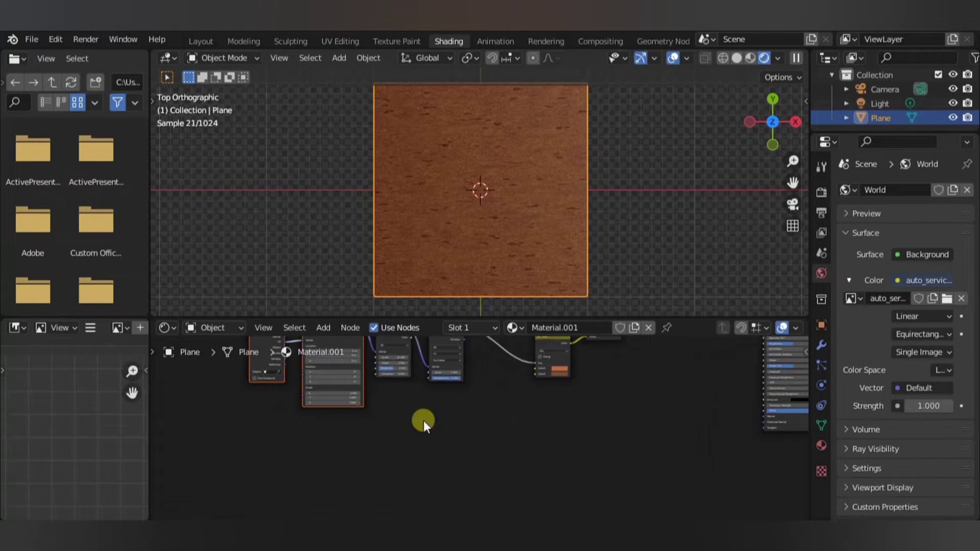
Add a Brick Texture node feeding the shader with Brick Width 1.4 and Row Height 0.25
{"action": "left_click_drag", "start_coordinate": [424, 418], "coordinate": [503, 464]}
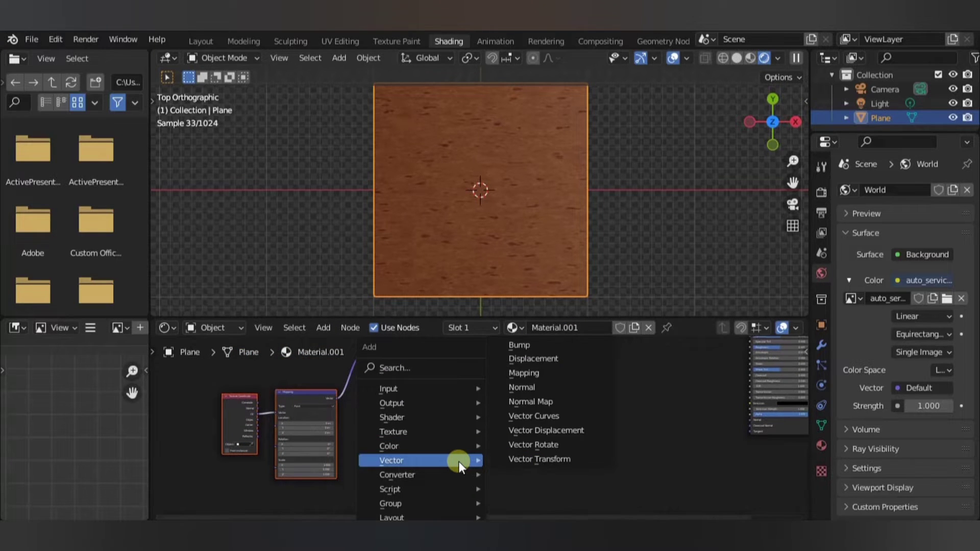
{"action": "mouse_move", "coordinate": [392, 431]}
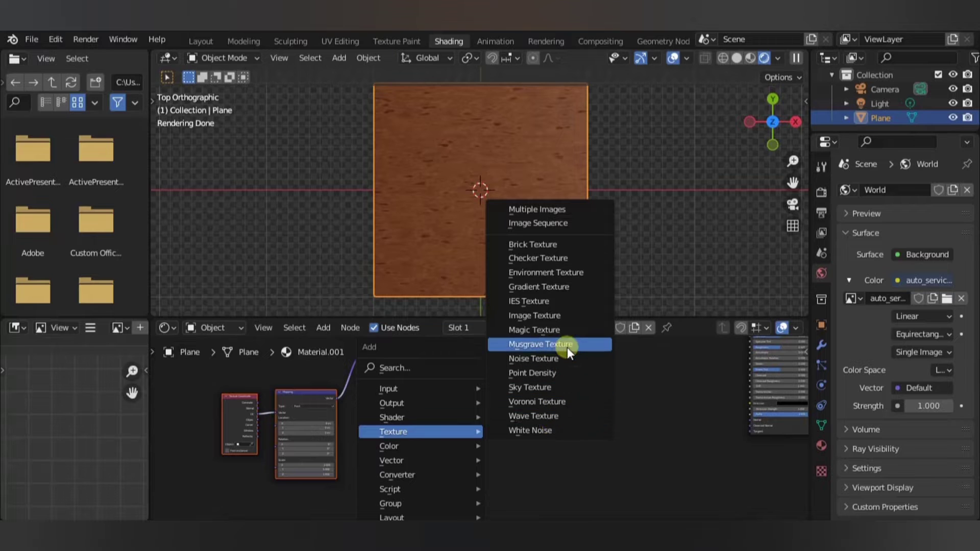
{"action": "left_click", "coordinate": [540, 344]}
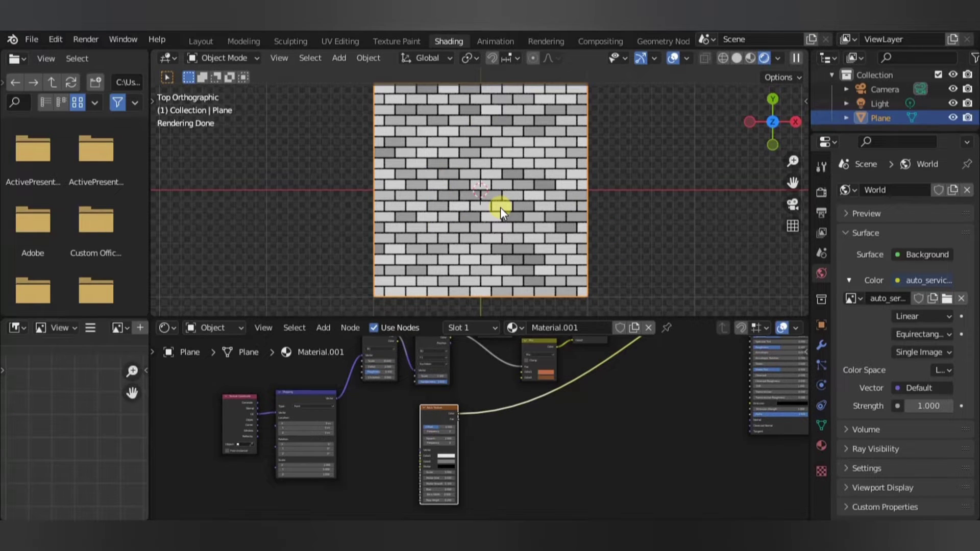
{"action": "mouse_move", "coordinate": [505, 243]}
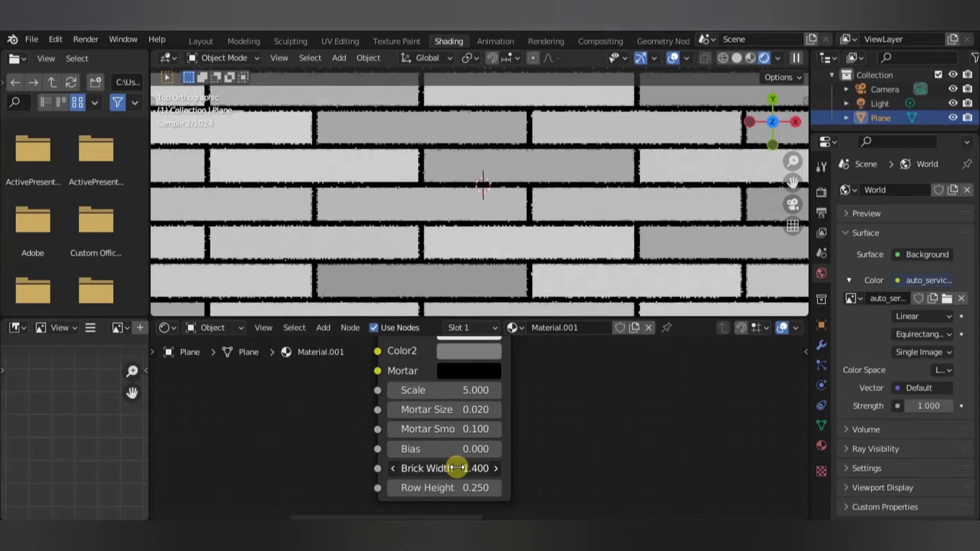
{"action": "left_click_drag", "start_coordinate": [457, 469], "coordinate": [464, 469]}
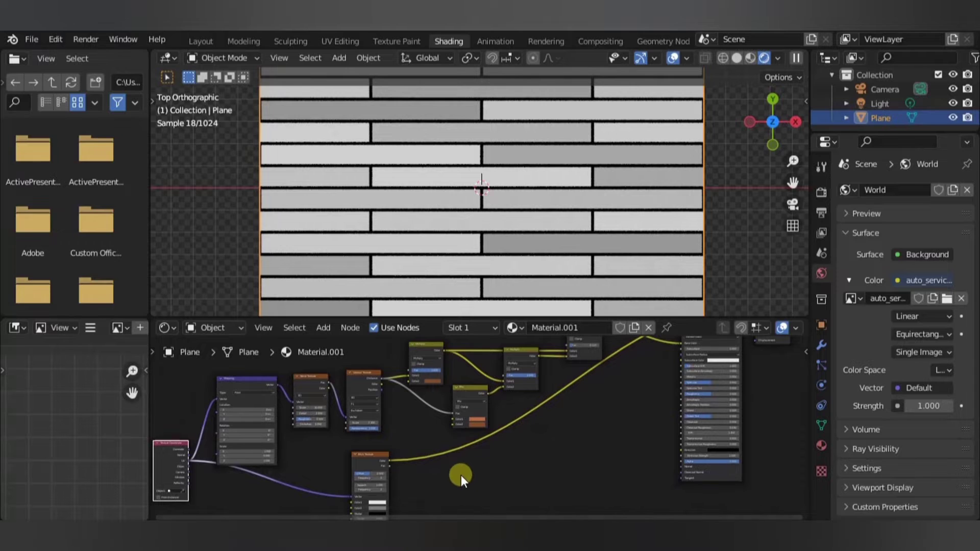
Link the Brick Texture output into the Multiply node chain so planks carry the wood grain
{"action": "left_click_drag", "start_coordinate": [461, 475], "coordinate": [538, 418]}
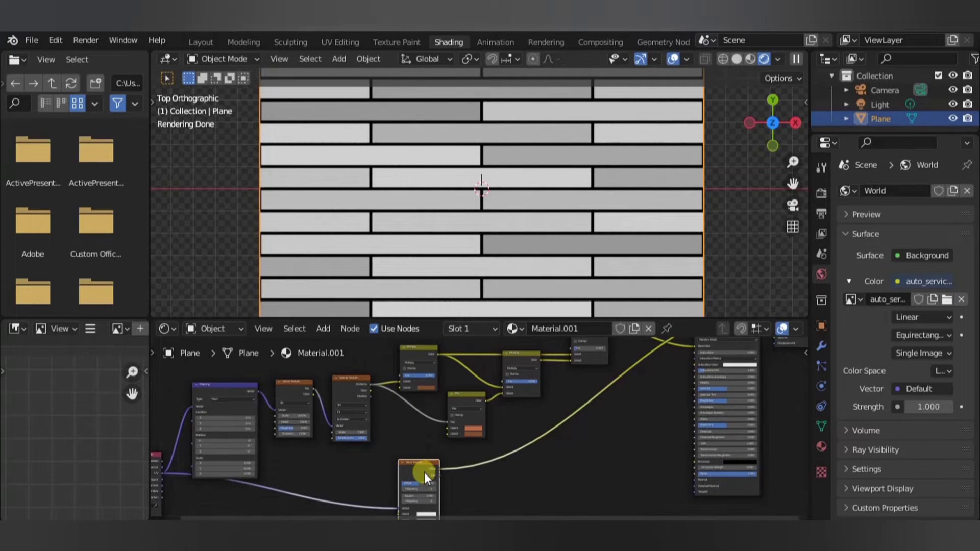
{"action": "left_click_drag", "start_coordinate": [424, 478], "coordinate": [349, 471]}
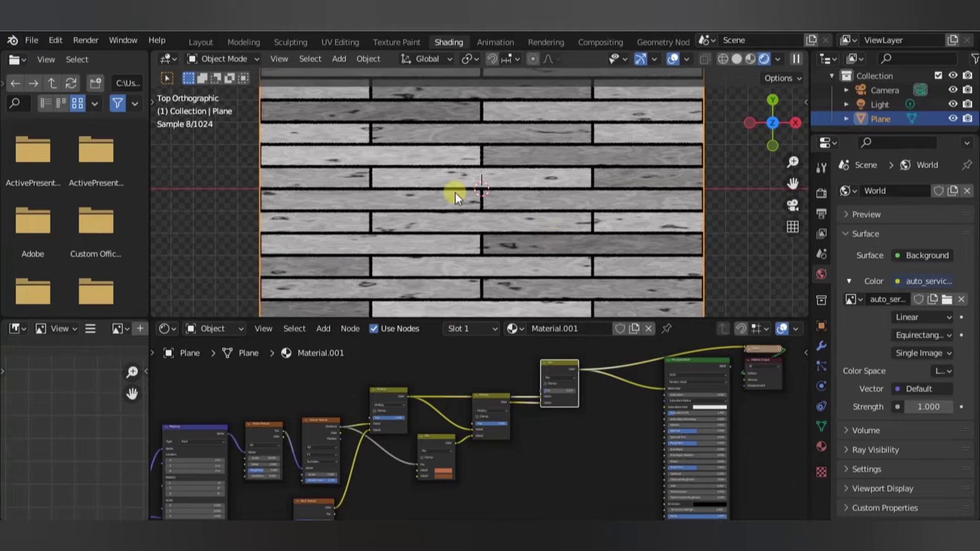
{"action": "mouse_move", "coordinate": [484, 380]}
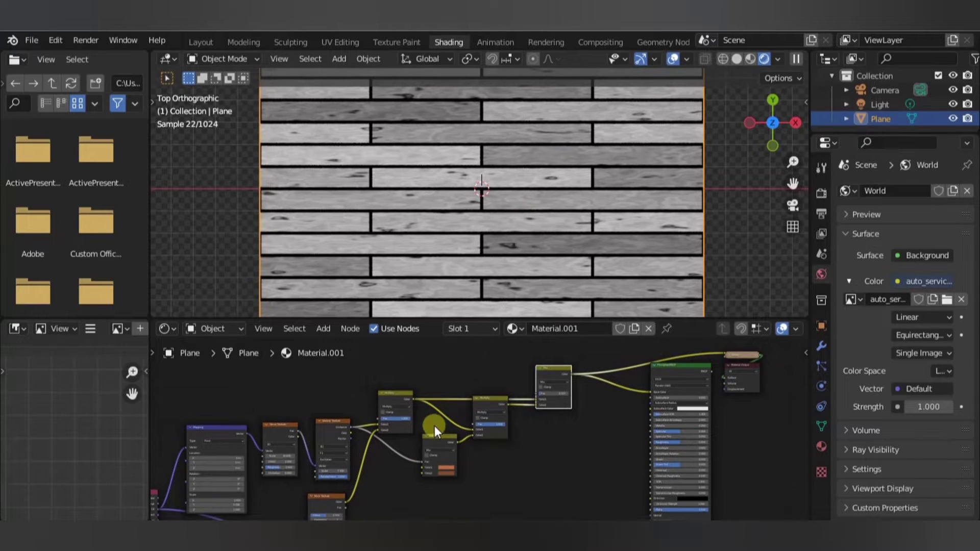
{"action": "left_click", "coordinate": [323, 327]}
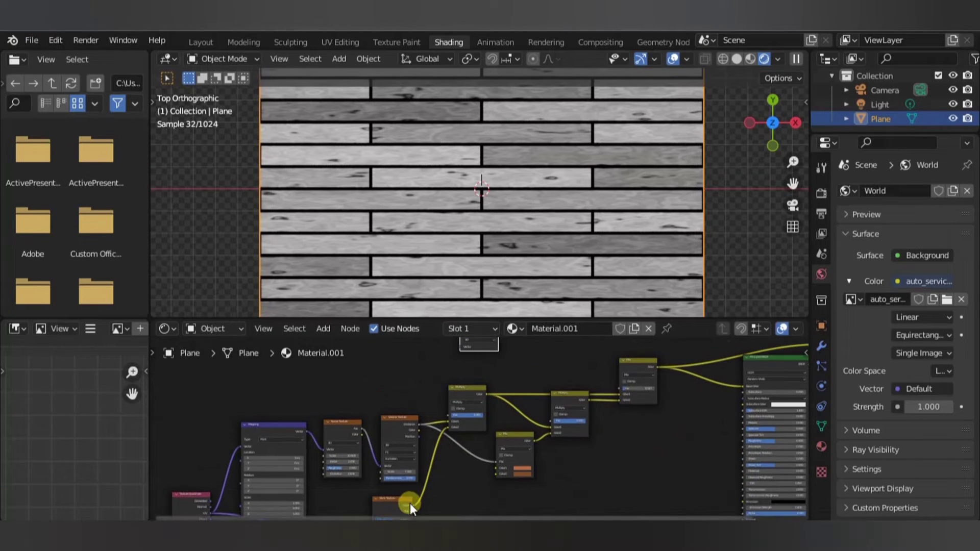
{"action": "left_click_drag", "start_coordinate": [412, 503], "coordinate": [463, 378]}
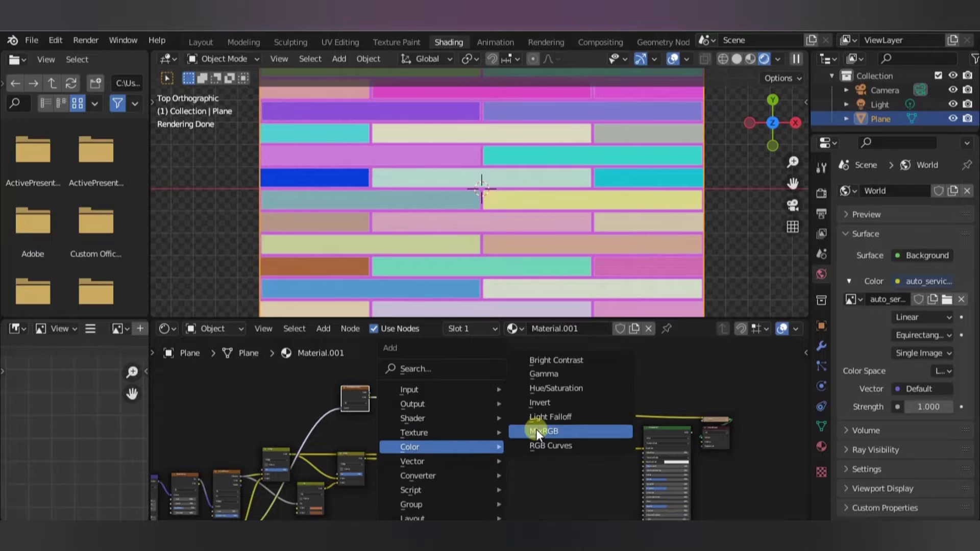
Add a Hue Saturation Value node driven by the brick colour with Fac about 0.15
{"action": "left_click", "coordinate": [544, 431]}
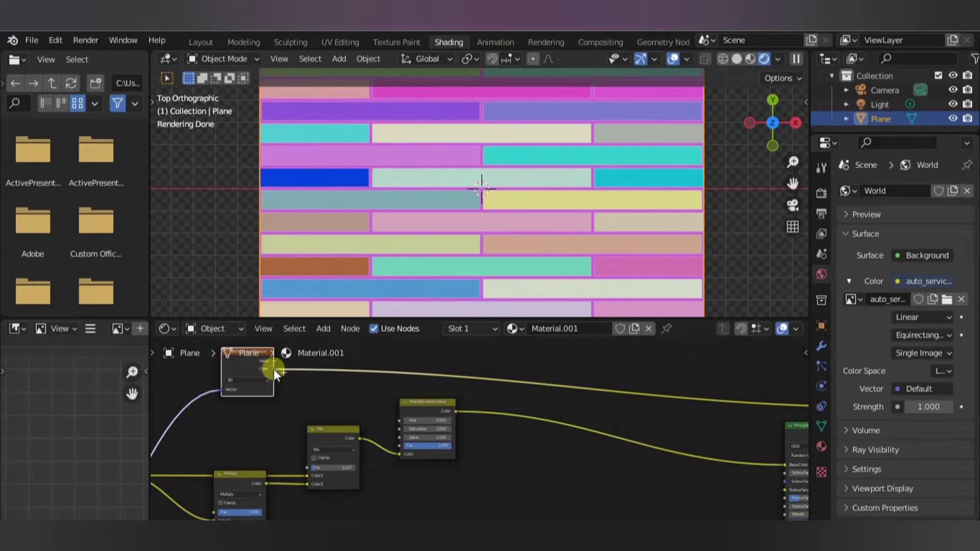
{"action": "left_click_drag", "start_coordinate": [277, 370], "coordinate": [371, 416]}
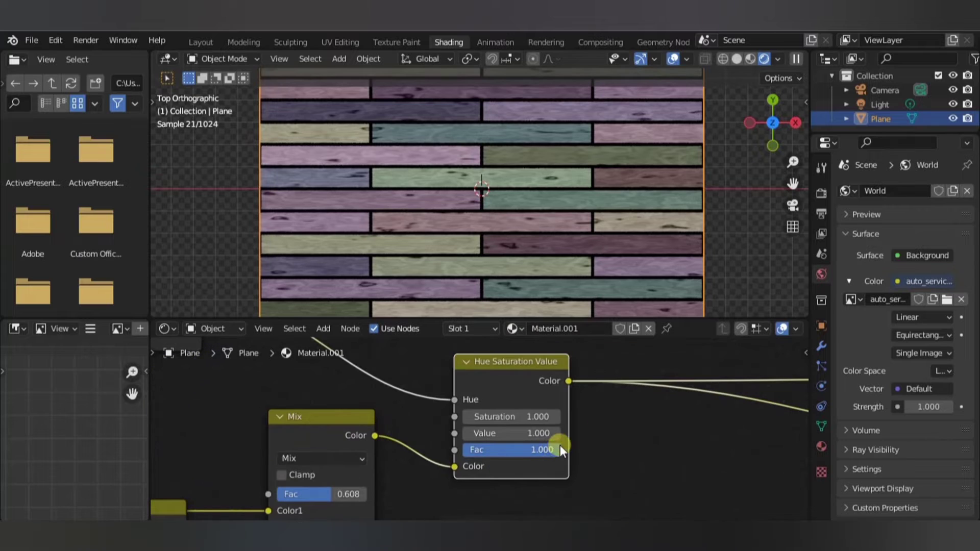
{"action": "left_click_drag", "start_coordinate": [559, 449], "coordinate": [462, 449]}
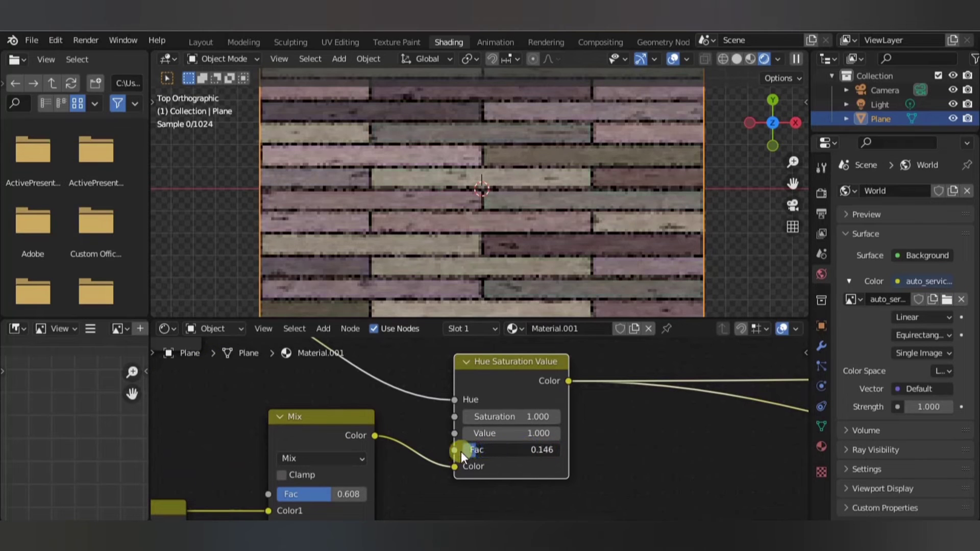
{"action": "left_click_drag", "start_coordinate": [506, 450], "coordinate": [463, 450]}
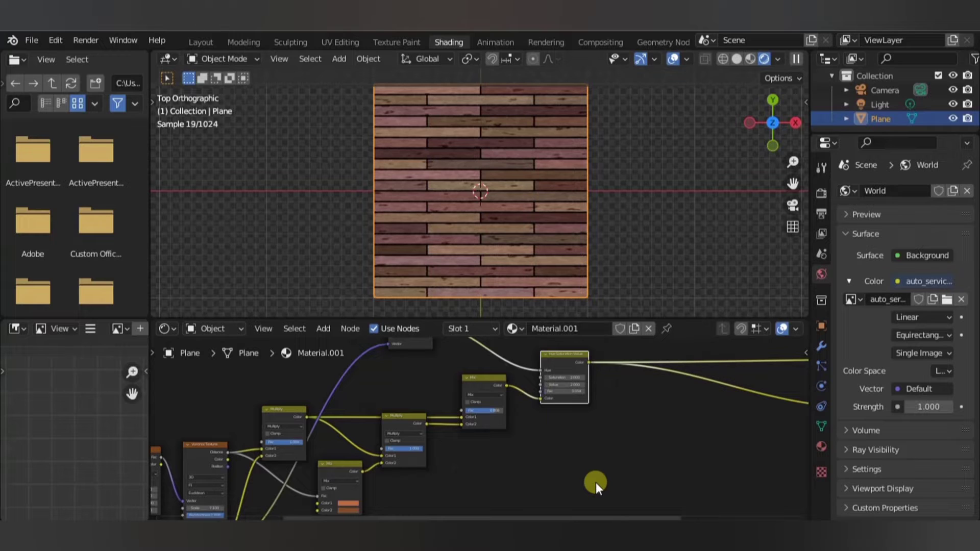
{"action": "mouse_move", "coordinate": [603, 473]}
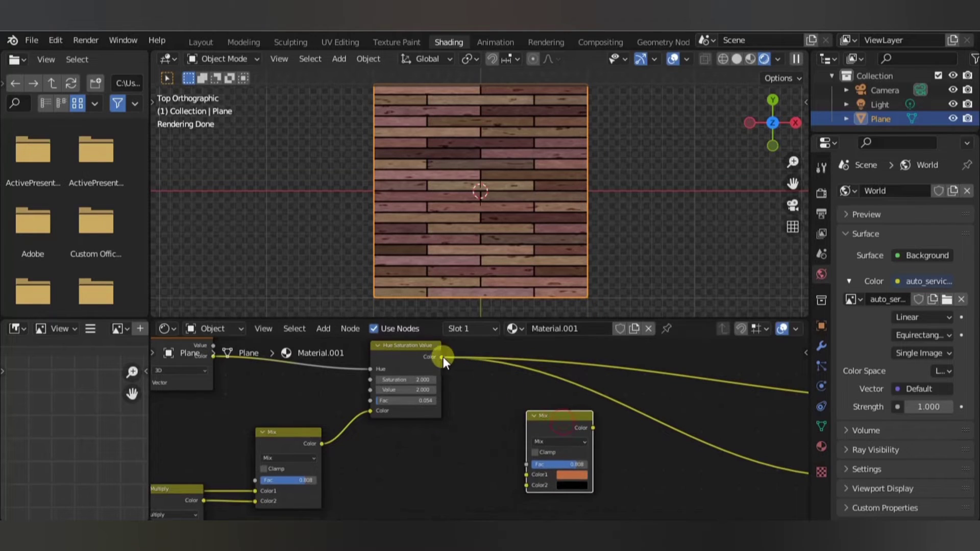
{"action": "left_click_drag", "start_coordinate": [443, 357], "coordinate": [401, 493]}
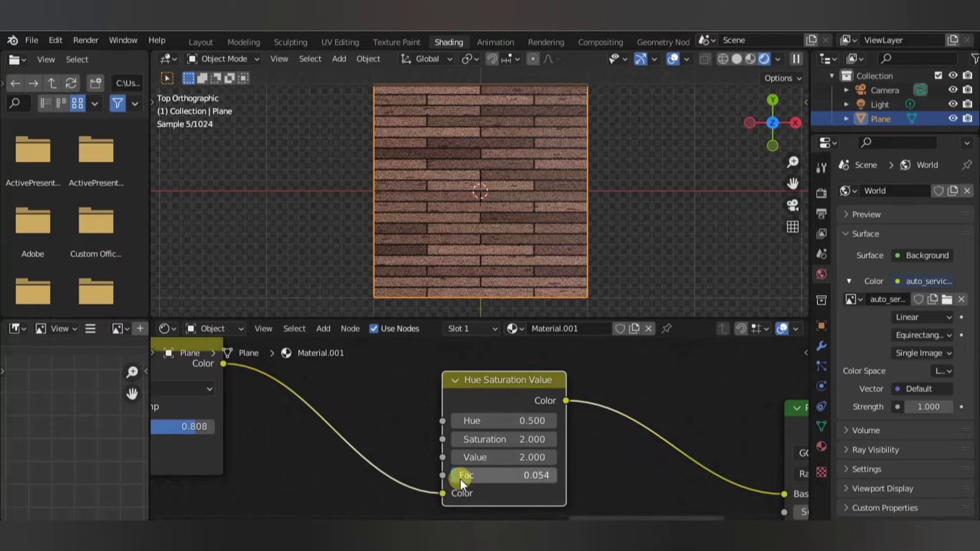
{"action": "left_click_drag", "start_coordinate": [459, 484], "coordinate": [519, 484]}
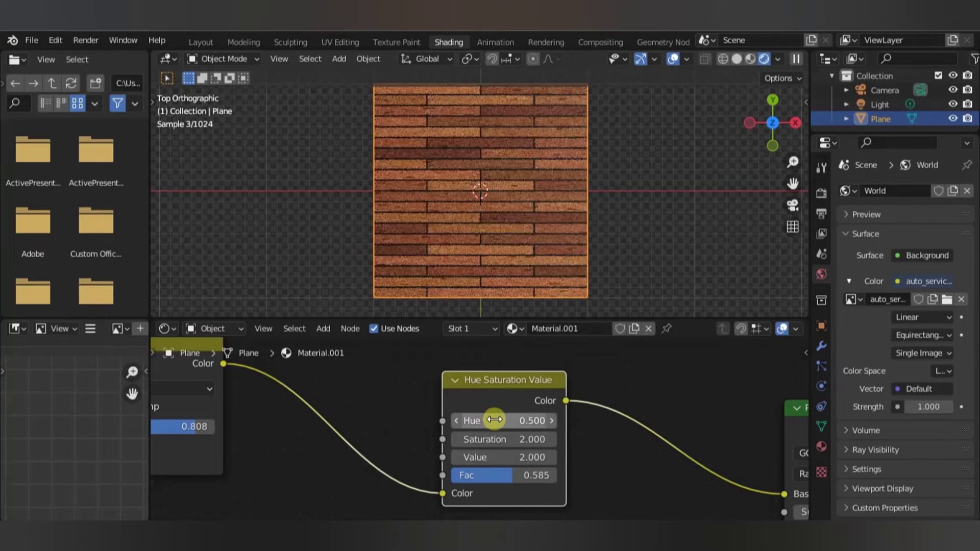
{"action": "left_click_drag", "start_coordinate": [494, 420], "coordinate": [506, 420]}
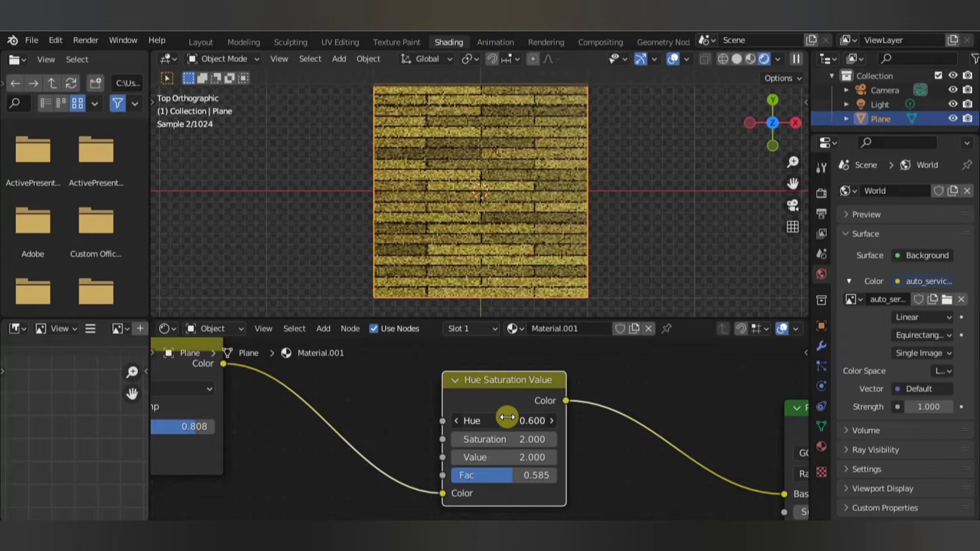
{"action": "left_click_drag", "start_coordinate": [506, 419], "coordinate": [465, 420]}
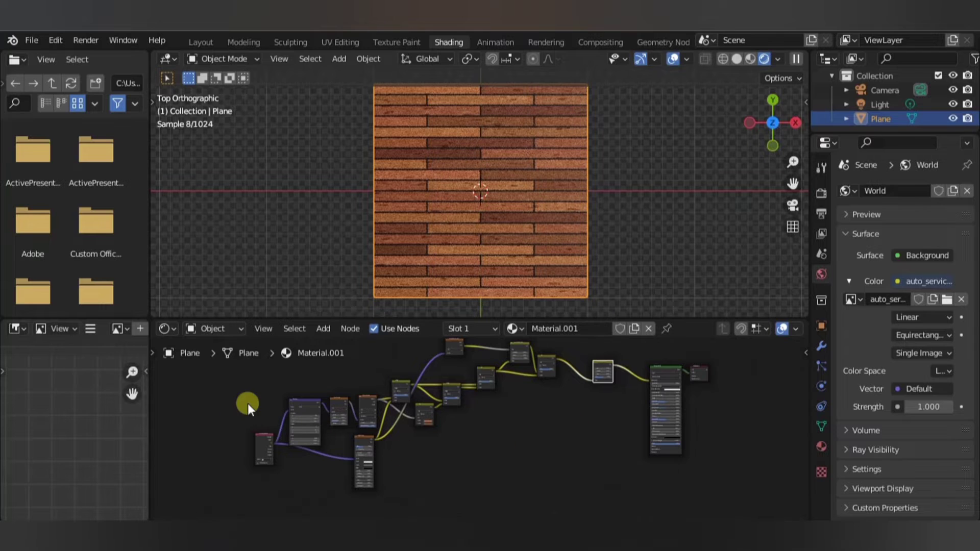
{"action": "left_click_drag", "start_coordinate": [249, 403], "coordinate": [588, 409]}
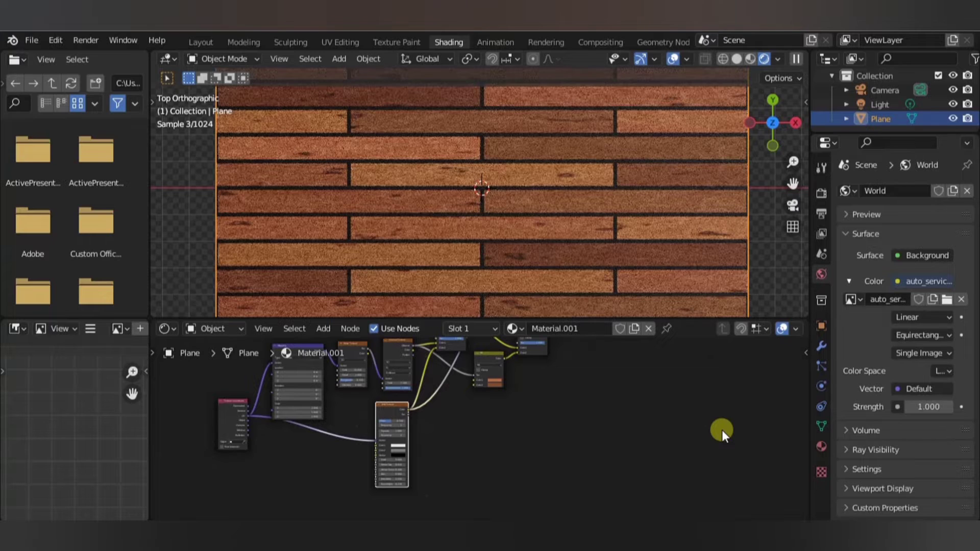
{"action": "mouse_move", "coordinate": [550, 418]}
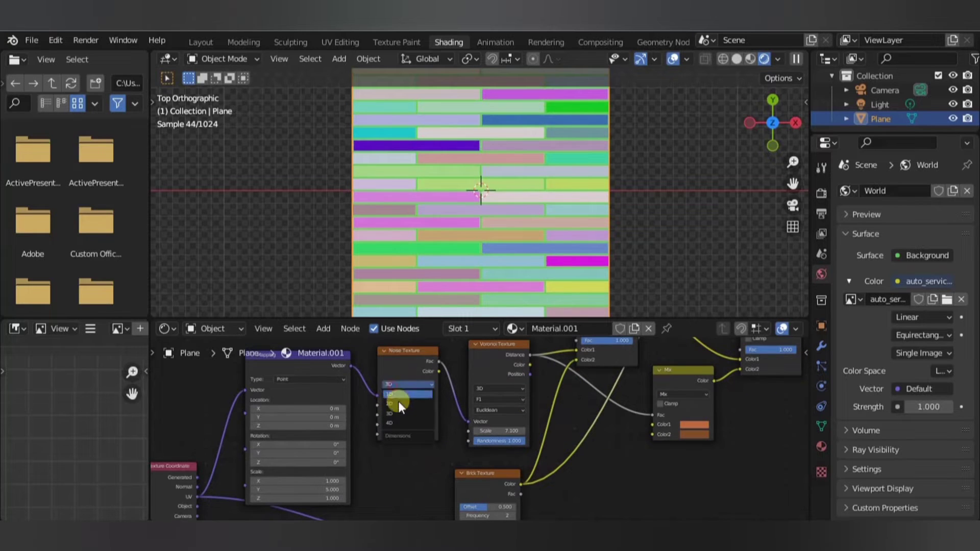
Switch the Noise Texture's dimensions from 3D to 4D so a W input appears
{"action": "left_click", "coordinate": [406, 394]}
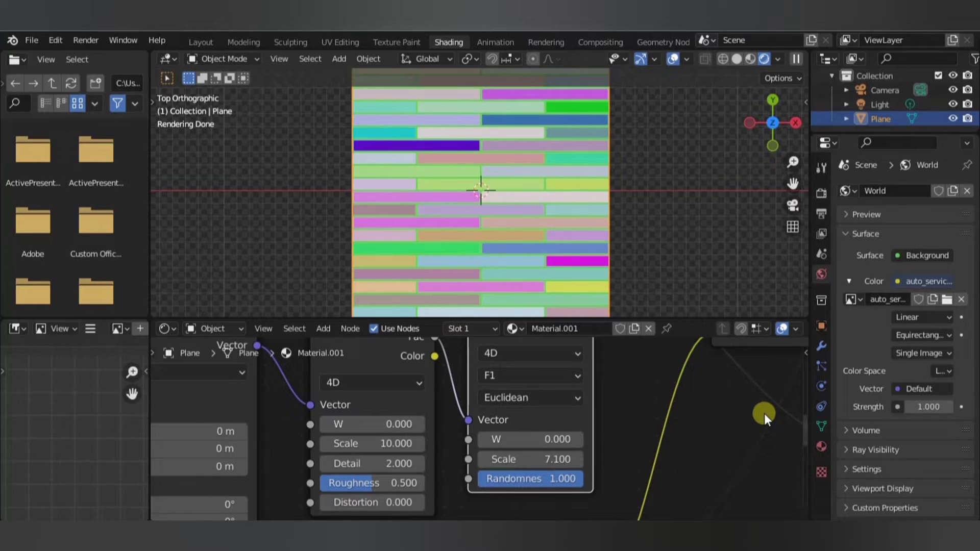
{"action": "left_click_drag", "start_coordinate": [762, 412], "coordinate": [654, 435]}
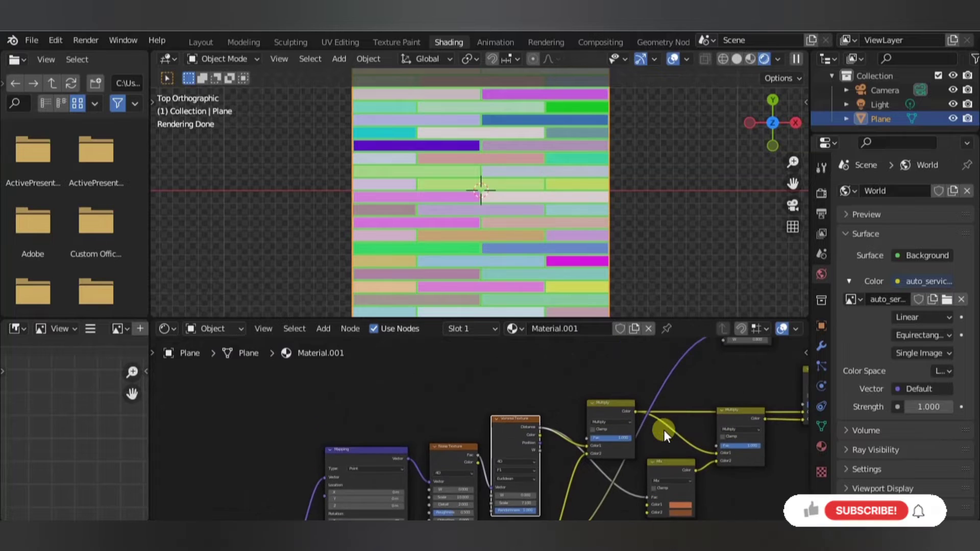
Wire the White Noise Texture's Value output into the textures' W sockets
{"action": "left_click_drag", "start_coordinate": [664, 435], "coordinate": [628, 381]}
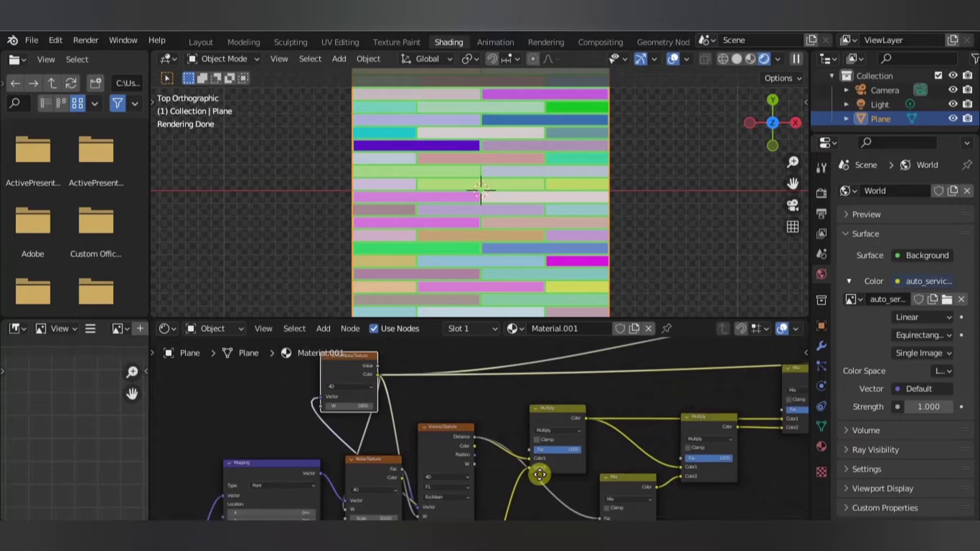
{"action": "left_click_drag", "start_coordinate": [539, 475], "coordinate": [522, 377]}
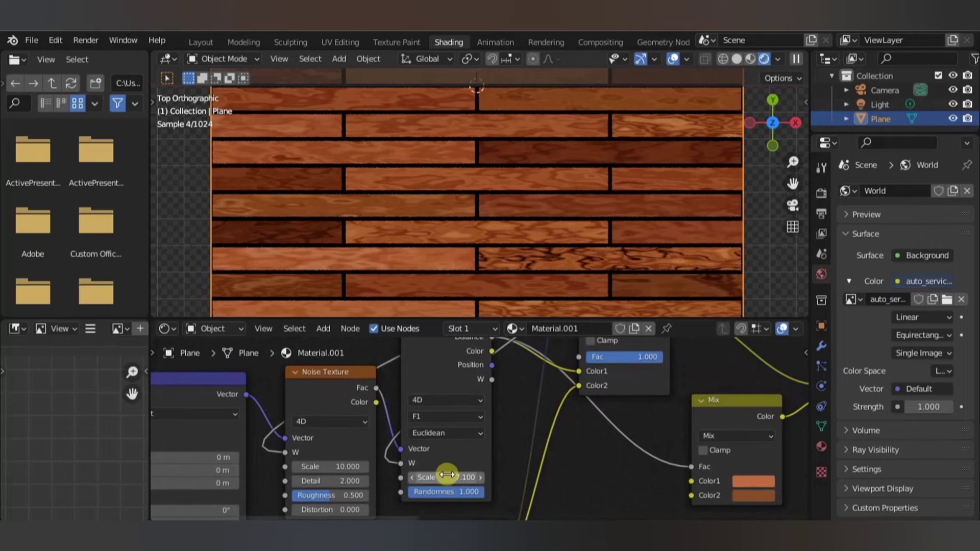
Set the Voronoi scale to 6.09 and the Noise scale to 17.9 with detail 2.81
{"action": "left_click_drag", "start_coordinate": [457, 478], "coordinate": [451, 478]}
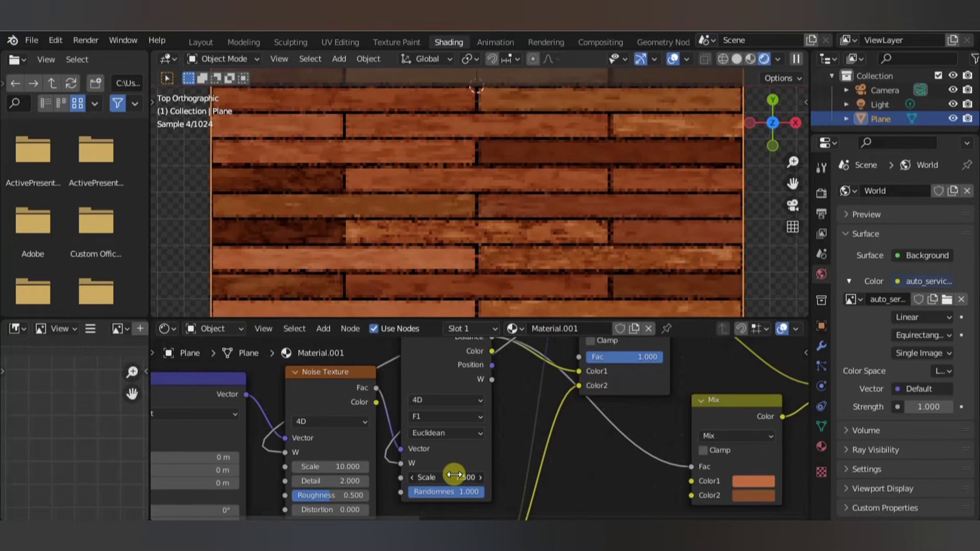
{"action": "left_click_drag", "start_coordinate": [438, 476], "coordinate": [450, 477]}
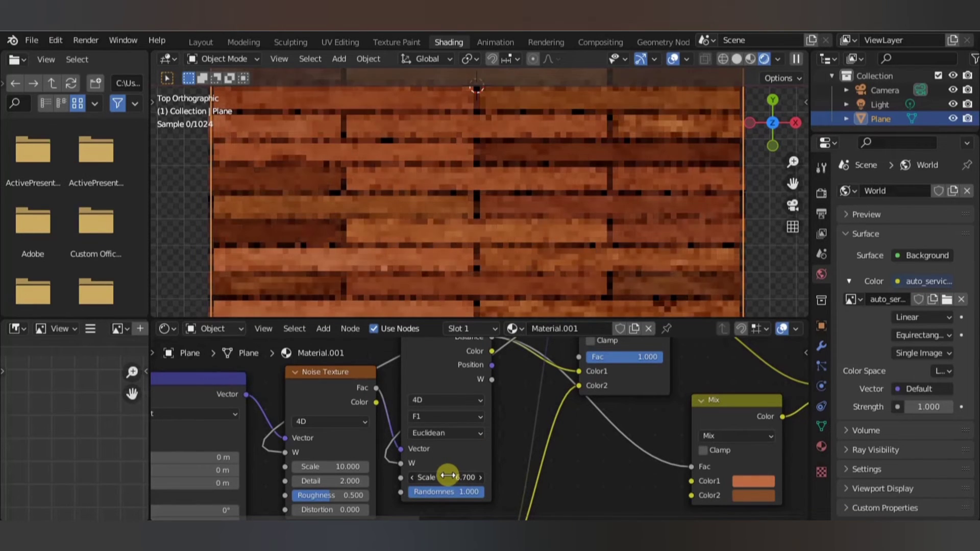
{"action": "left_click_drag", "start_coordinate": [451, 477], "coordinate": [441, 476]}
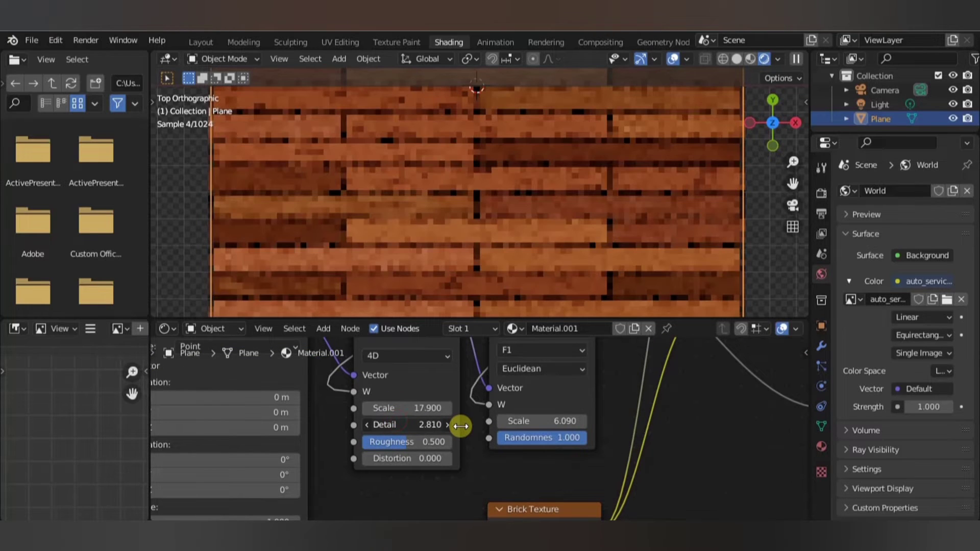
{"action": "left_click_drag", "start_coordinate": [453, 425], "coordinate": [477, 428]}
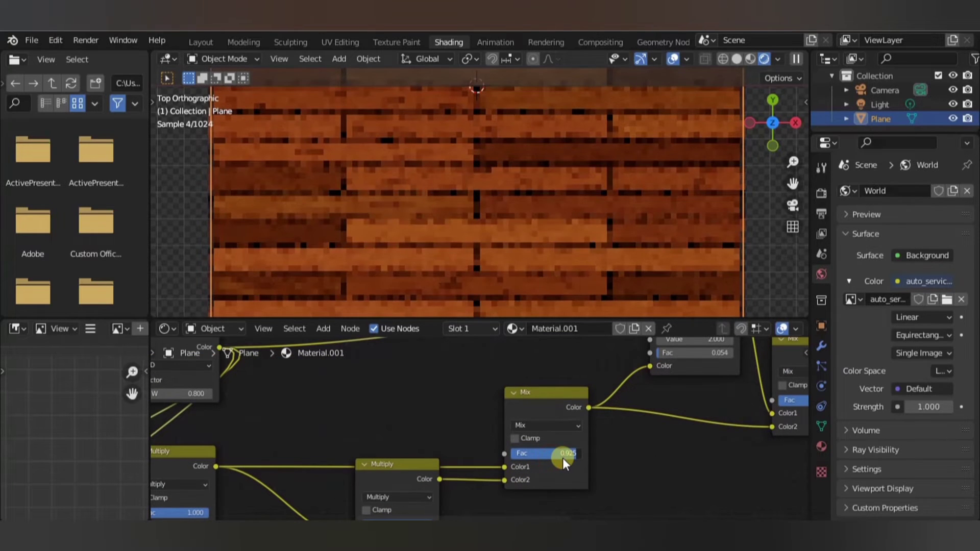
Tune the Mix node factor between the plank colours and check the floor in perspective and top view
{"action": "left_click_drag", "start_coordinate": [563, 453], "coordinate": [542, 453]}
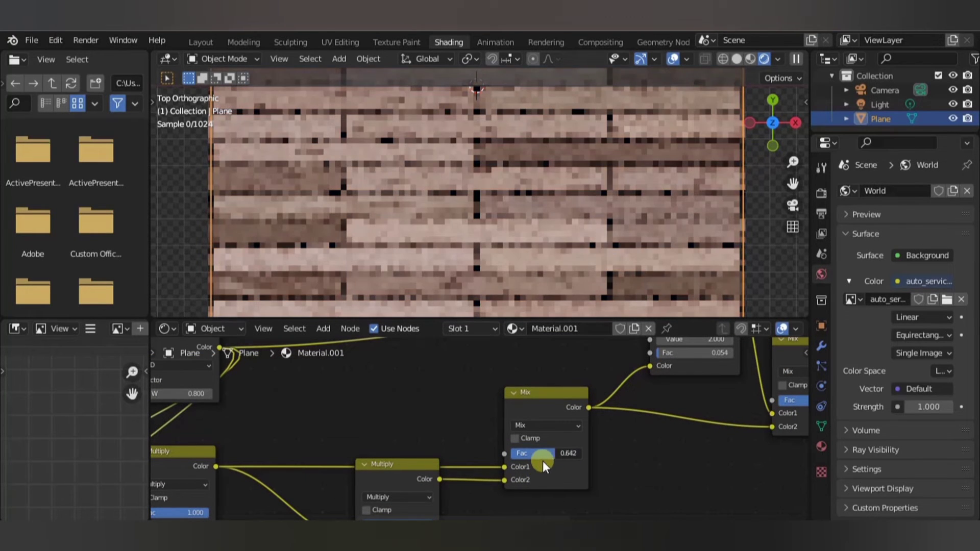
{"action": "left_click_drag", "start_coordinate": [542, 453], "coordinate": [556, 462]}
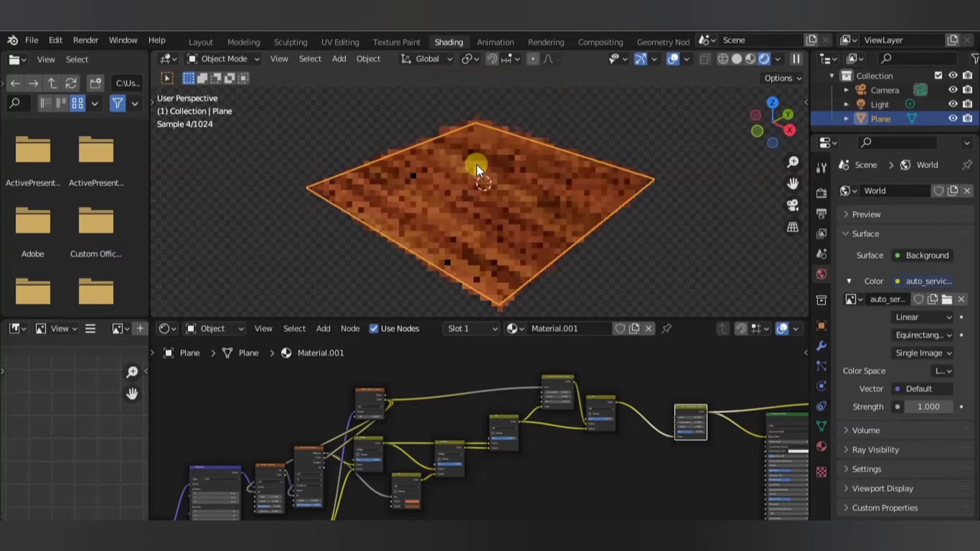
{"action": "left_click_drag", "start_coordinate": [478, 171], "coordinate": [548, 225]}
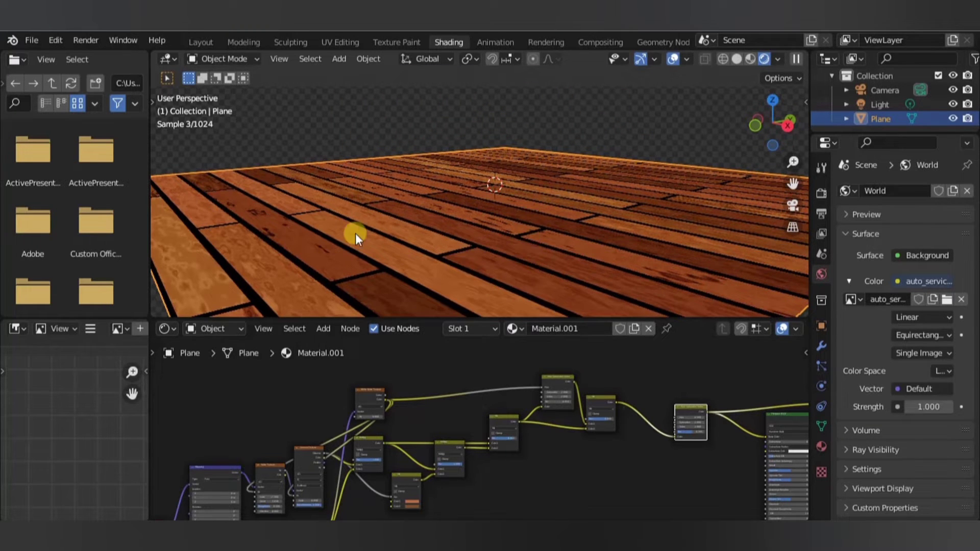
{"action": "key", "text": "7"}
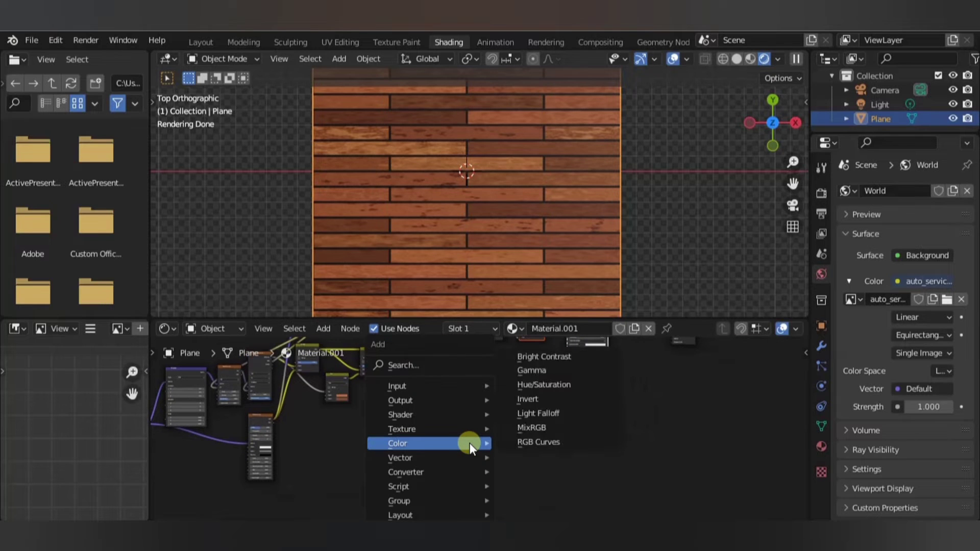
Add a Bump node and feed the Brick Texture Fac mortar mask into its Height
{"action": "left_click", "coordinate": [538, 370]}
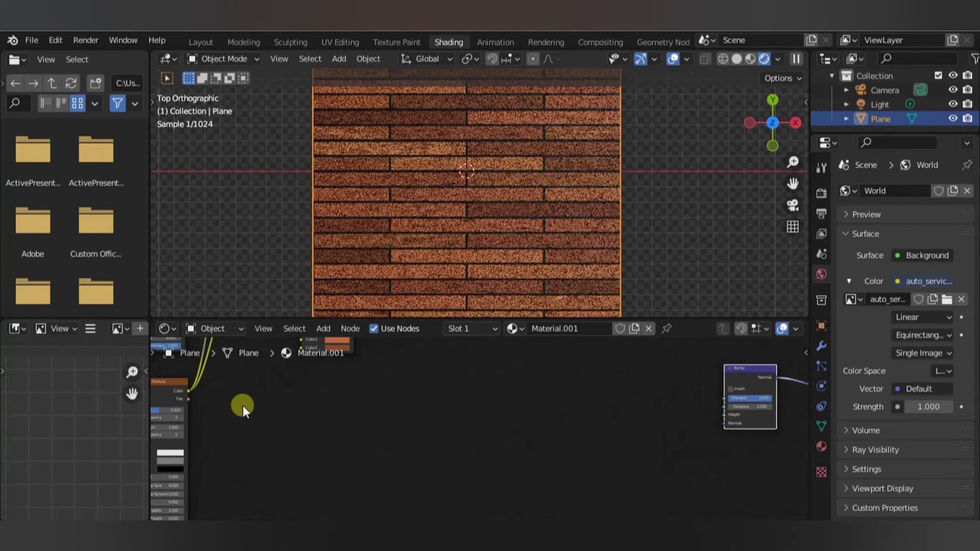
{"action": "left_click_drag", "start_coordinate": [244, 403], "coordinate": [185, 391]}
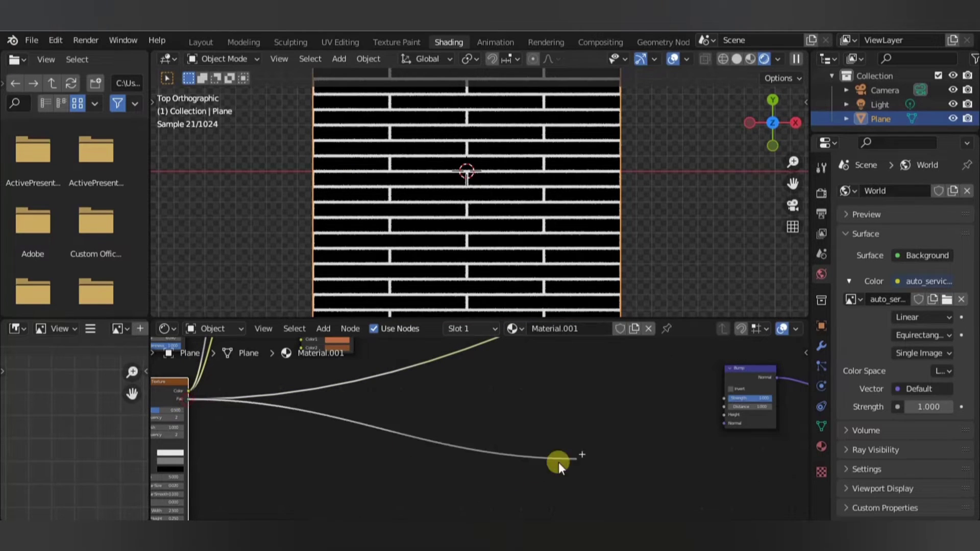
{"action": "left_click_drag", "start_coordinate": [557, 462], "coordinate": [718, 435]}
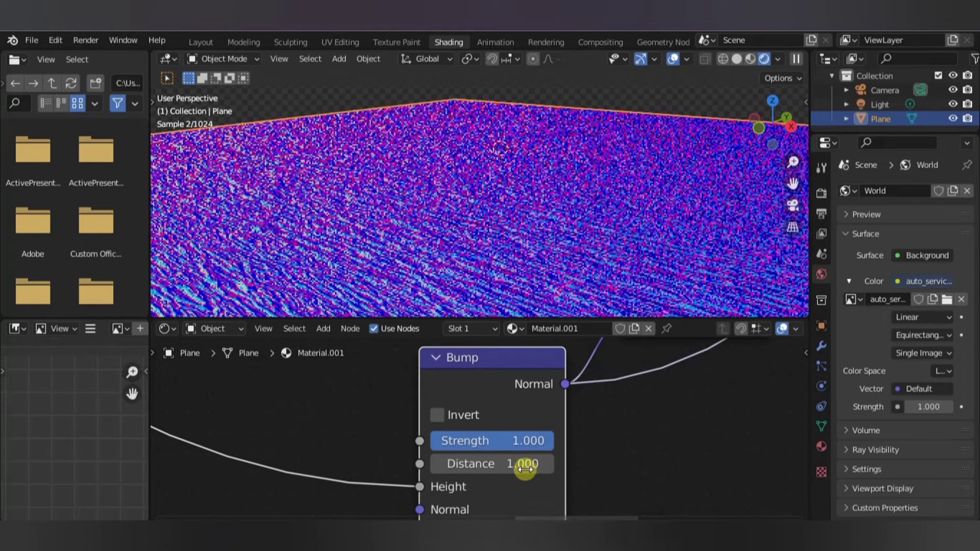
Lower the Bump strength to 0.158 and invert it
{"action": "left_click_drag", "start_coordinate": [524, 441], "coordinate": [463, 441]}
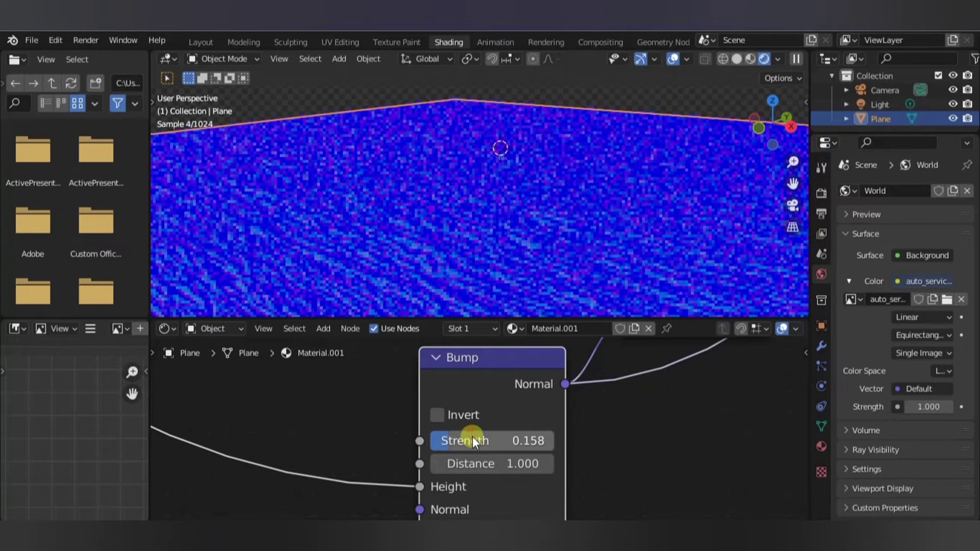
{"action": "left_click", "coordinate": [437, 415]}
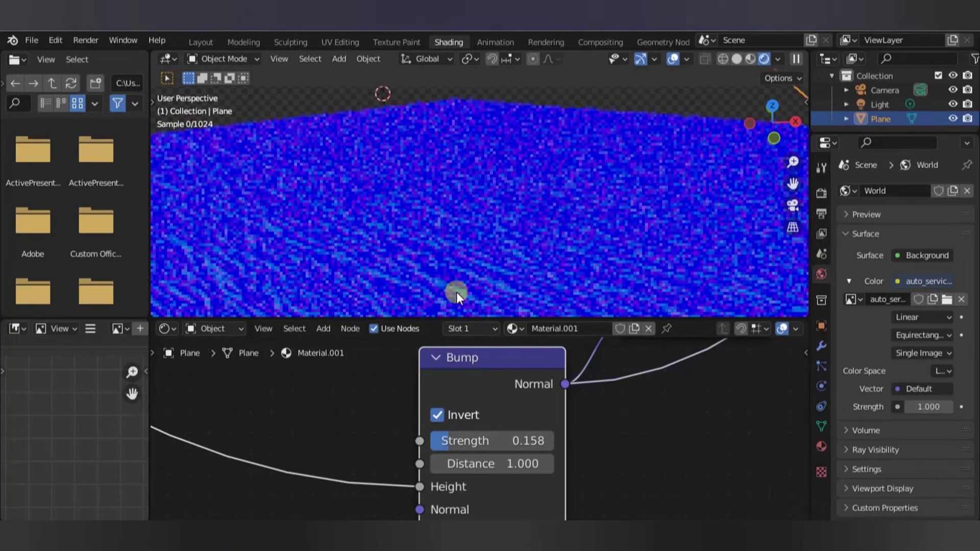
{"action": "key", "text": "7"}
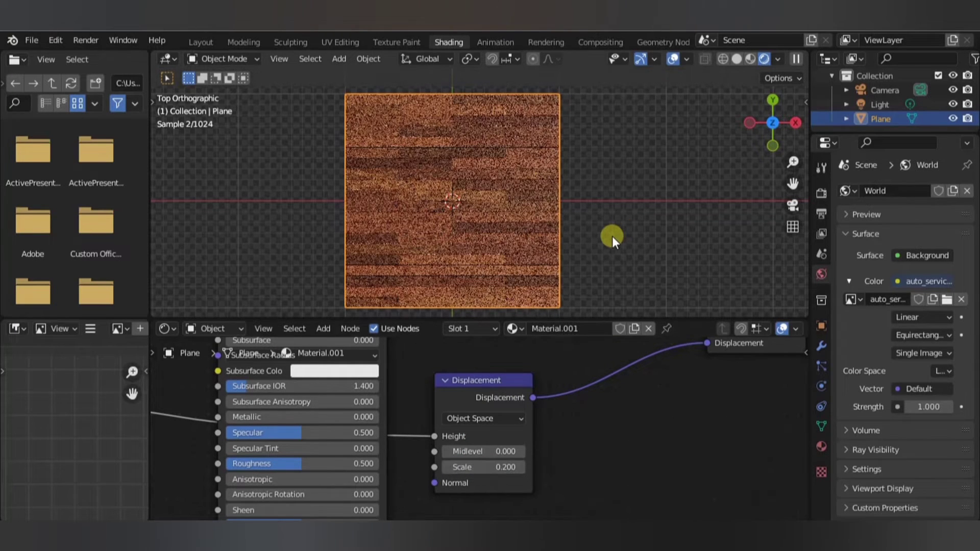
Orbit the viewport to view the displaced plank floor in perspective
{"action": "left_click_drag", "start_coordinate": [612, 241], "coordinate": [438, 135]}
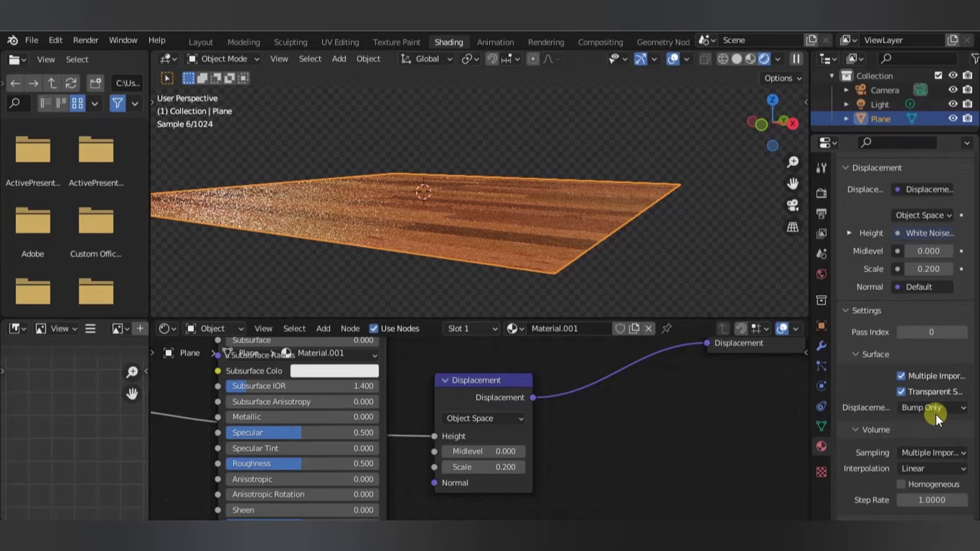
Set the material to Displacement Only and subdivide the plane's mesh repeatedly
{"action": "left_click", "coordinate": [931, 408]}
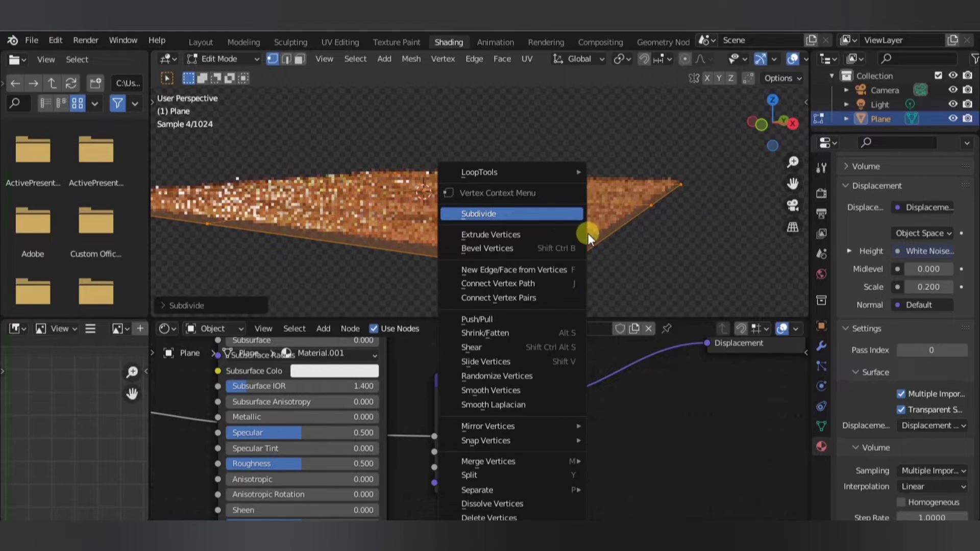
{"action": "mouse_move", "coordinate": [556, 218]}
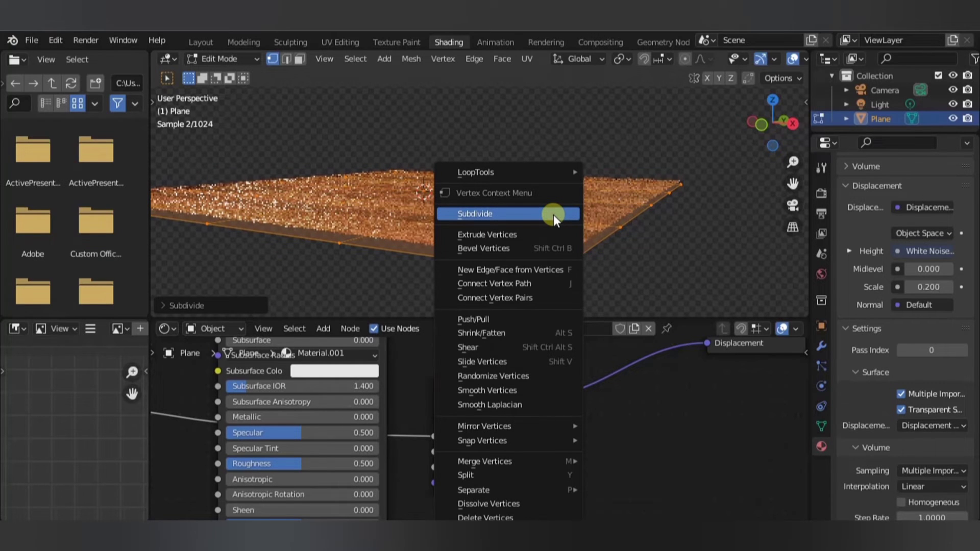
{"action": "left_click", "coordinate": [474, 214]}
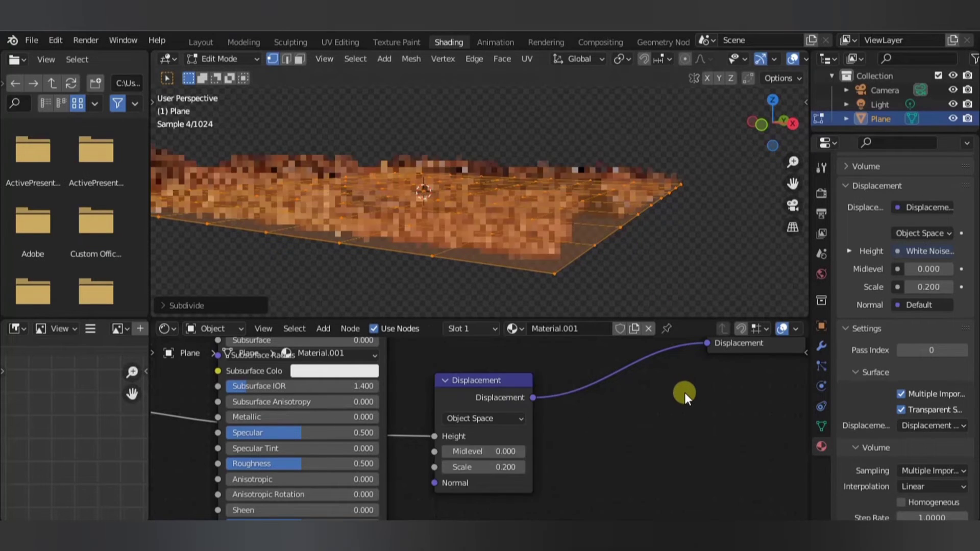
{"action": "right_click", "coordinate": [425, 194]}
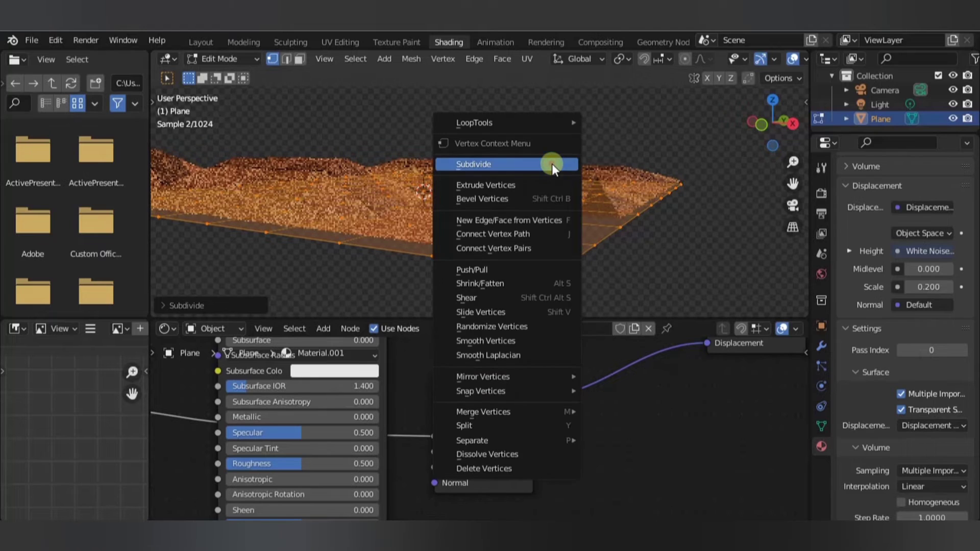
{"action": "mouse_move", "coordinate": [673, 228]}
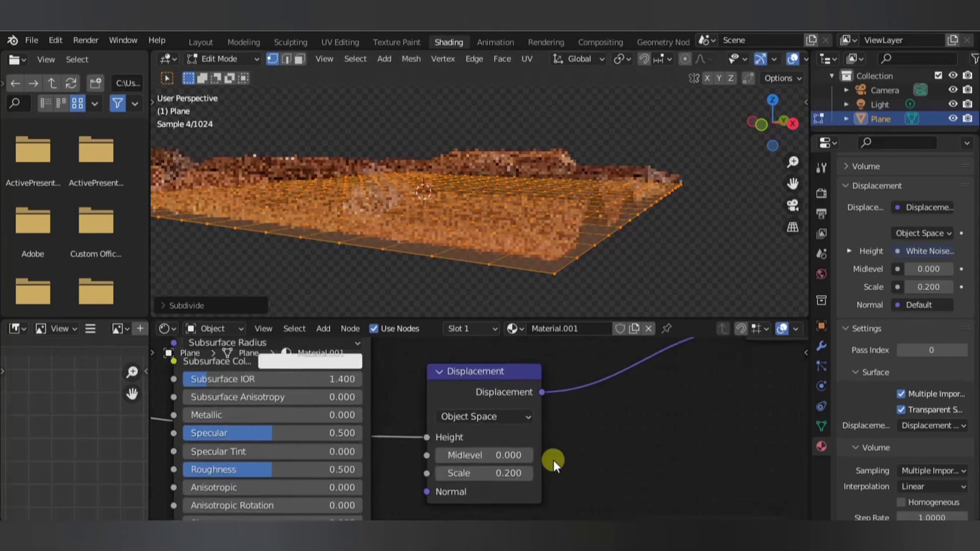
Begin lowering the Displacement node's scale toward 0.01
{"action": "left_click", "coordinate": [483, 473]}
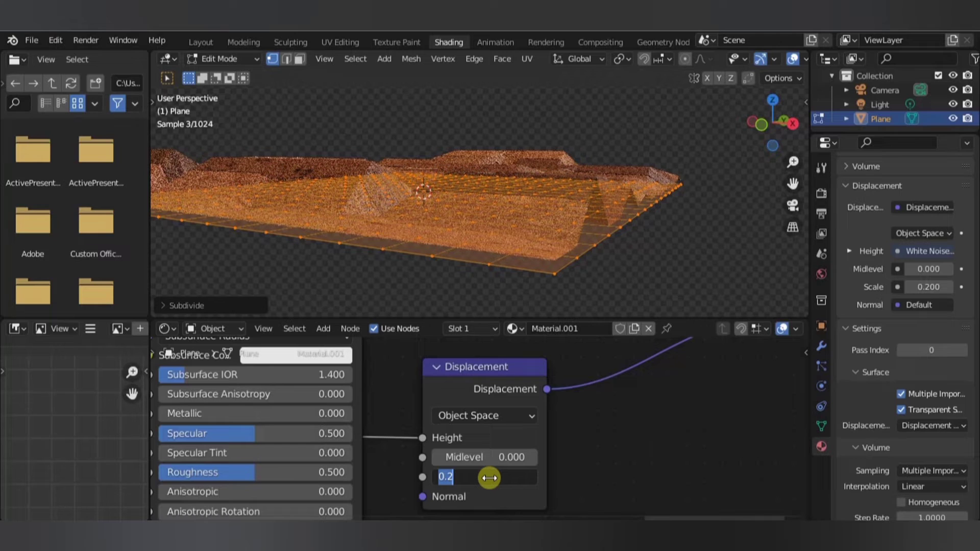
{"action": "type", "text": "0.01"}
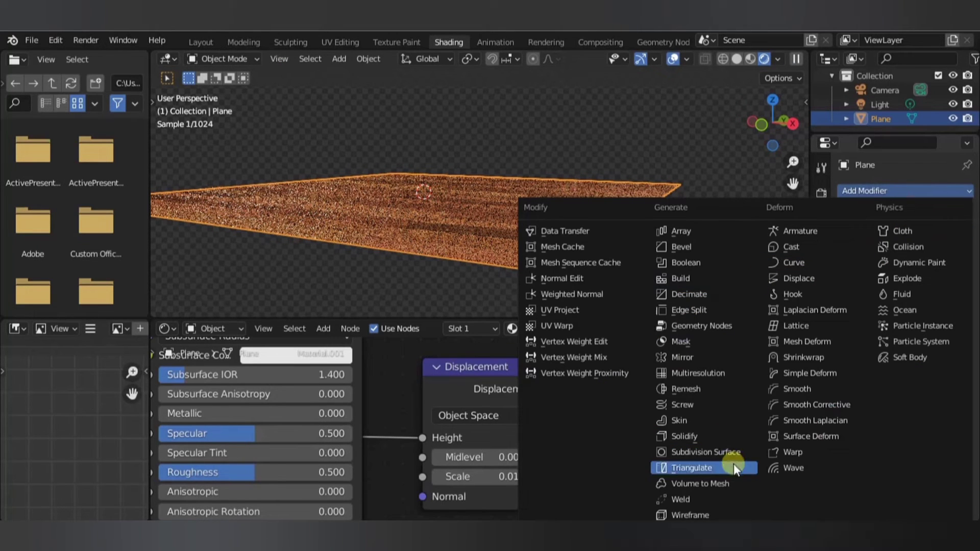
Add a Simple Subdivision Surface modifier and set the displacement scale to 0.05
{"action": "left_click", "coordinate": [705, 452]}
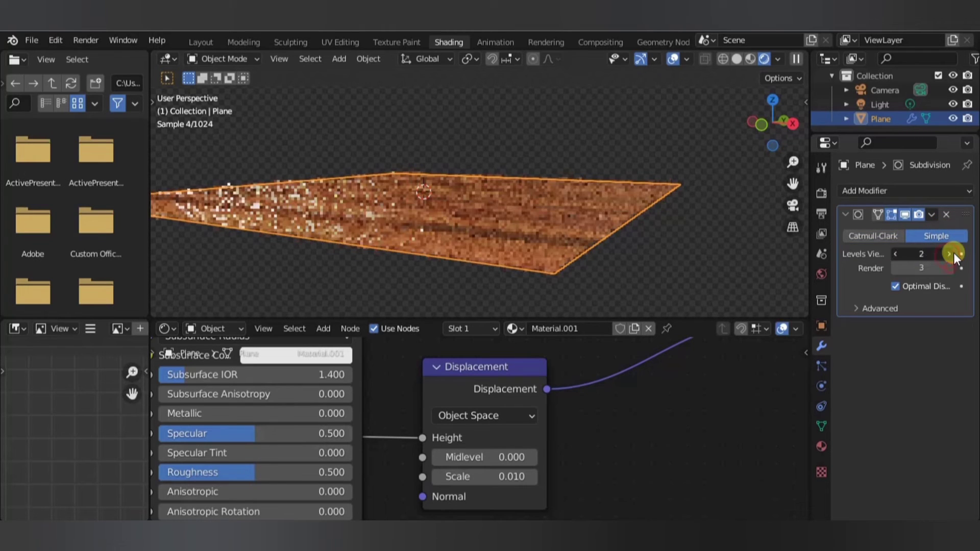
{"action": "left_click", "coordinate": [951, 254]}
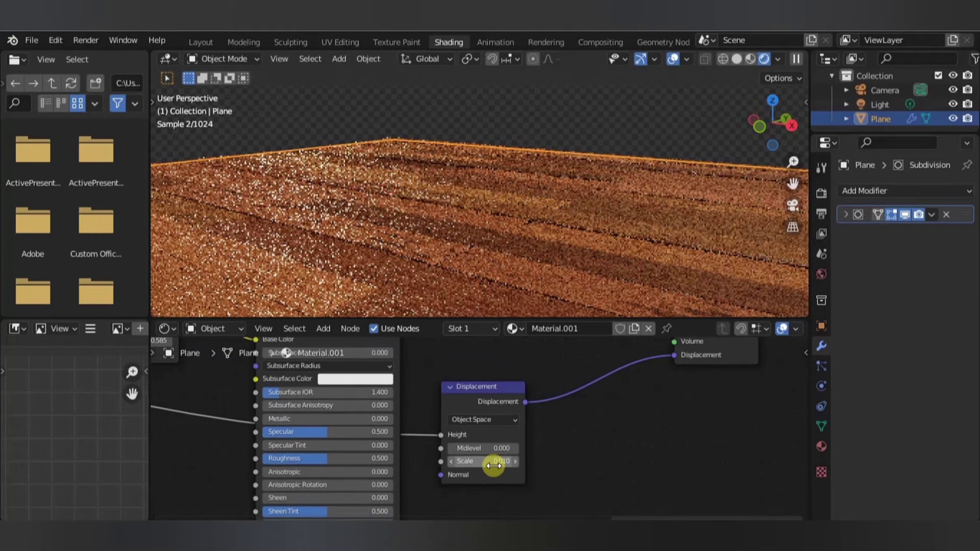
{"action": "type", "text": "0.05"}
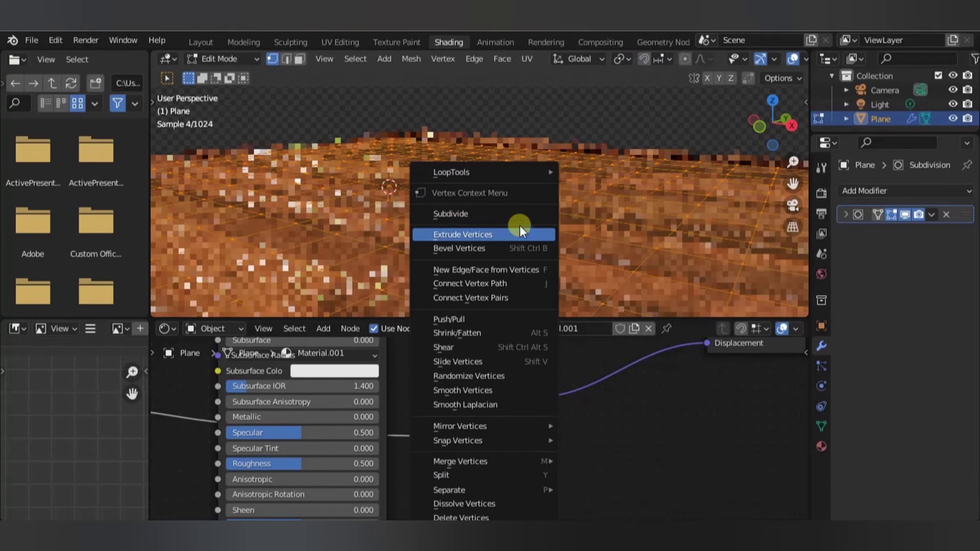
{"action": "mouse_move", "coordinate": [657, 216]}
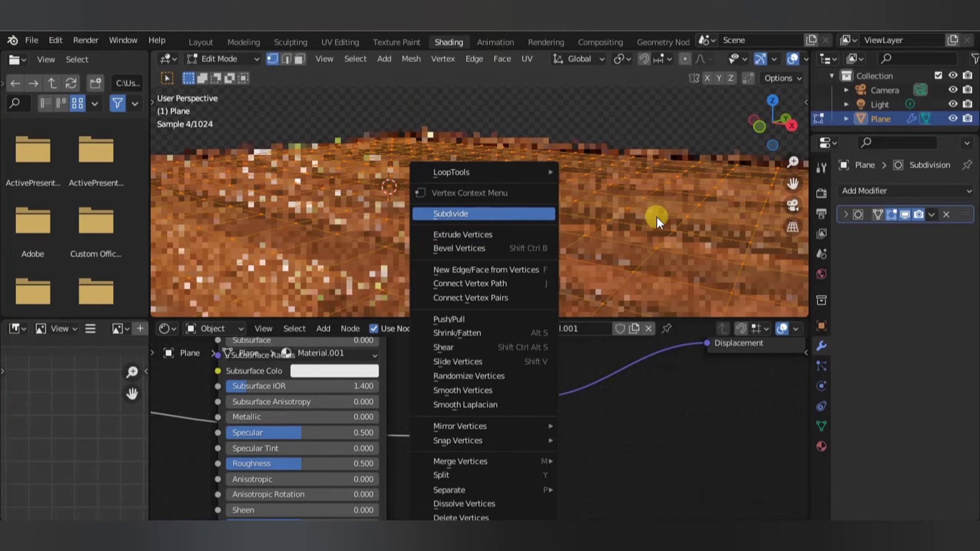
Subdivide the mesh again and inspect the raised plank relief in perspective
{"action": "left_click", "coordinate": [451, 213]}
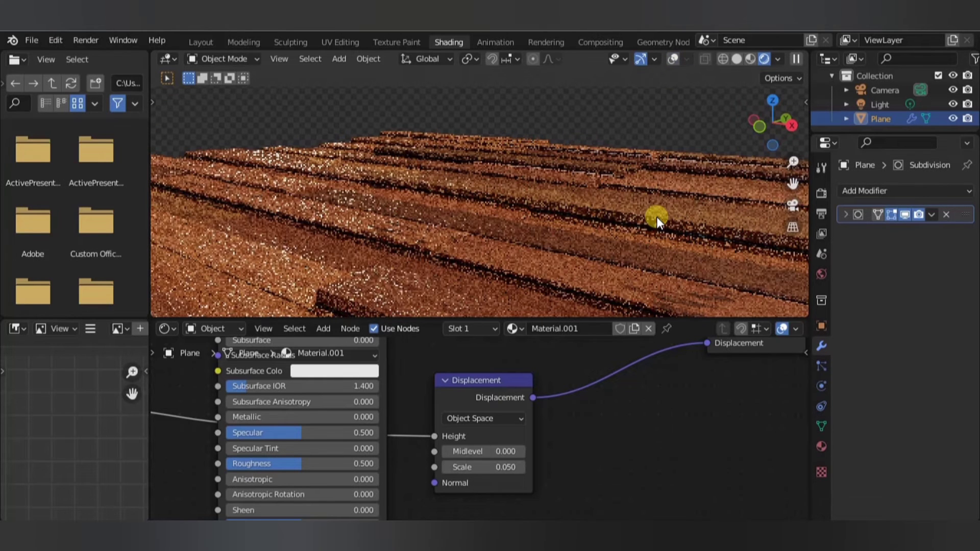
{"action": "left_click_drag", "start_coordinate": [657, 222], "coordinate": [456, 244]}
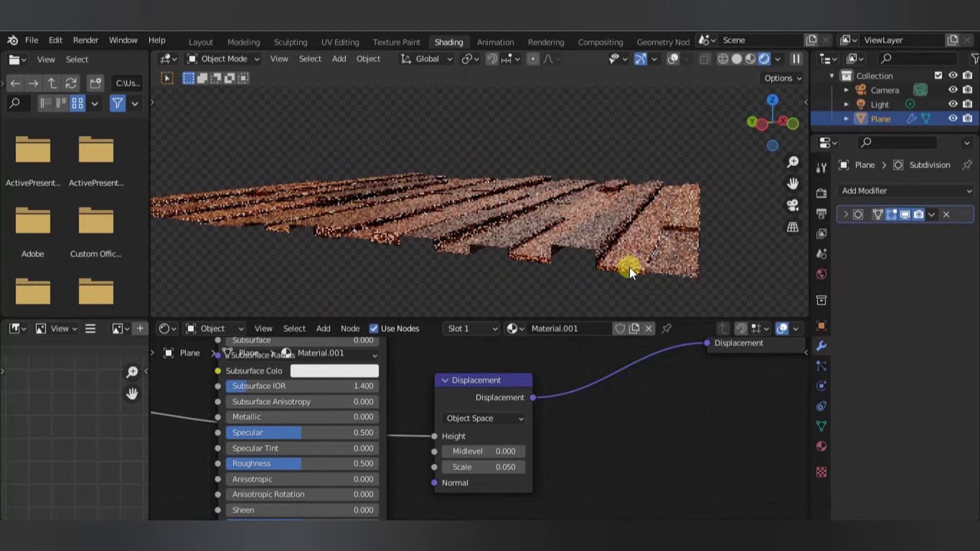
{"action": "left_click_drag", "start_coordinate": [628, 272], "coordinate": [655, 269]}
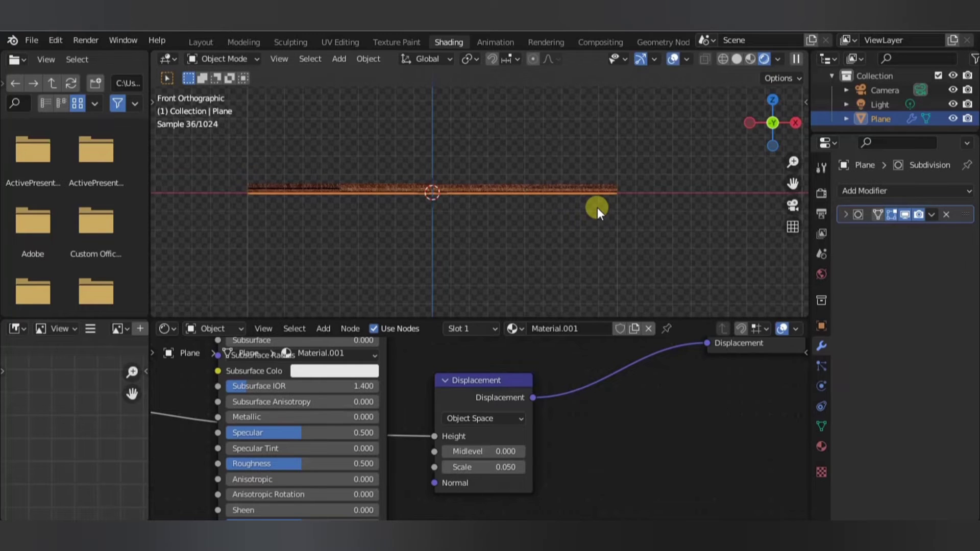
{"action": "left_click_drag", "start_coordinate": [598, 206], "coordinate": [516, 238]}
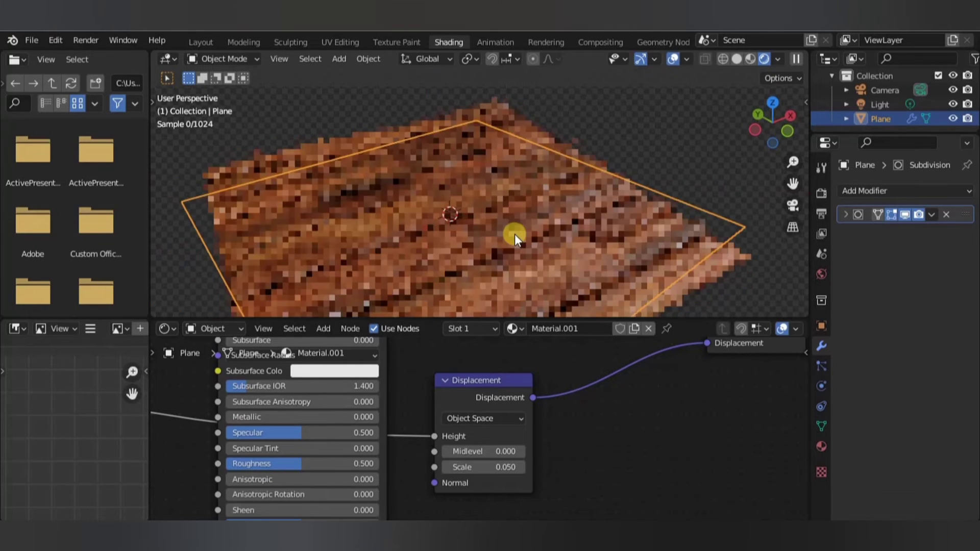
{"action": "left_click_drag", "start_coordinate": [516, 241], "coordinate": [556, 227]}
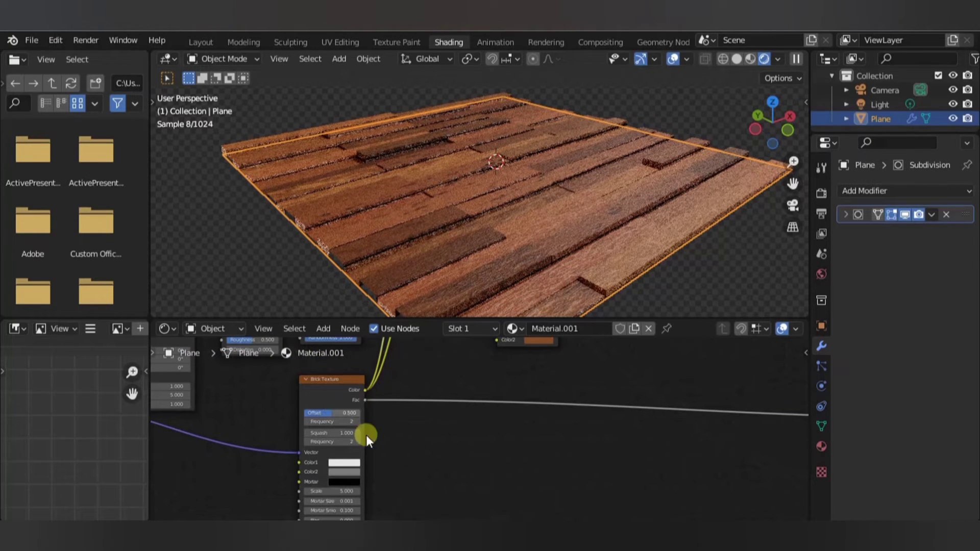
Add a Noise Texture below the Brick Texture and a Math node to combine values
{"action": "left_click", "coordinate": [324, 327]}
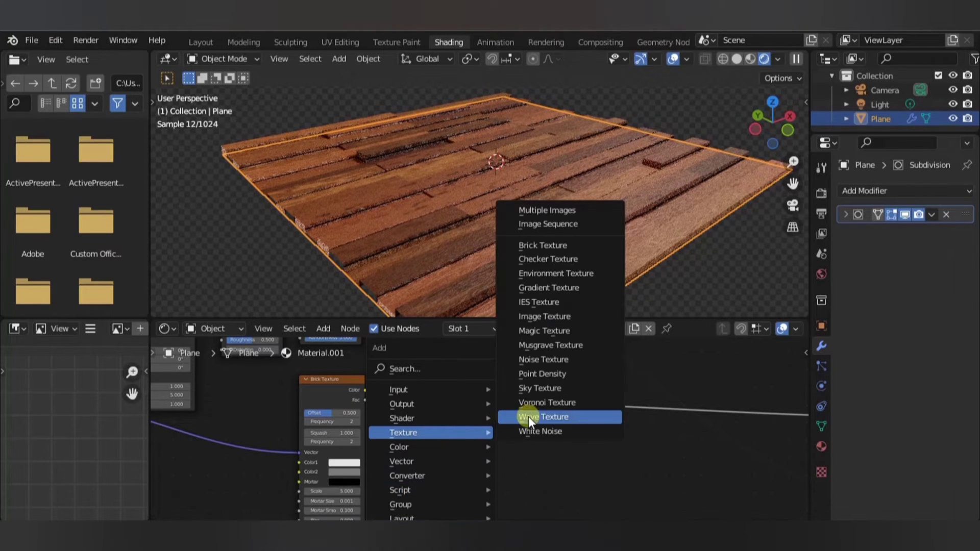
{"action": "mouse_move", "coordinate": [588, 373]}
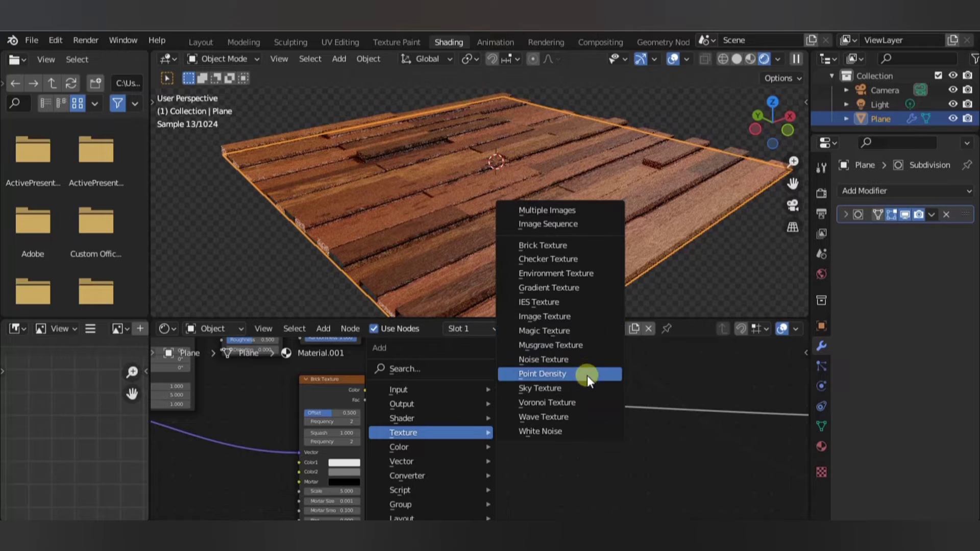
{"action": "left_click", "coordinate": [543, 360]}
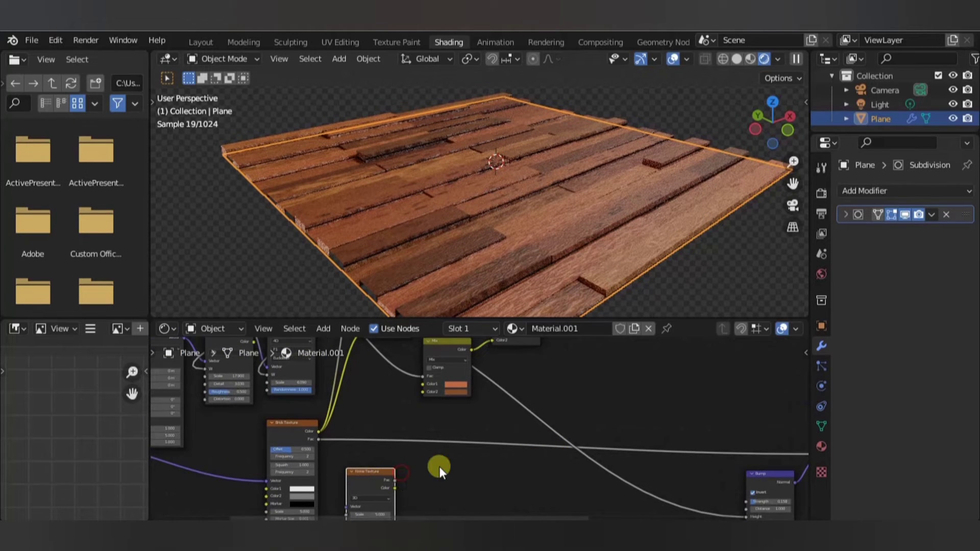
{"action": "left_click", "coordinate": [377, 476]}
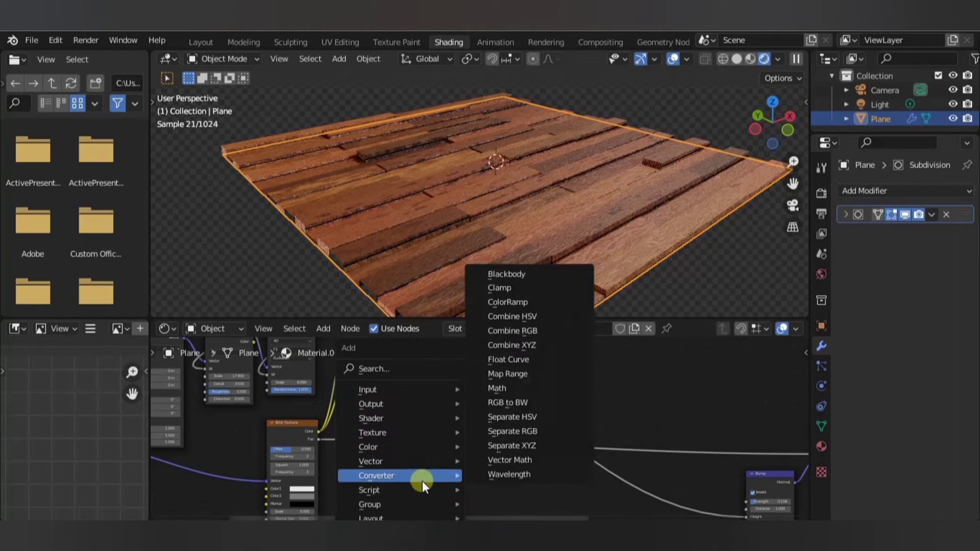
{"action": "mouse_move", "coordinate": [559, 388]}
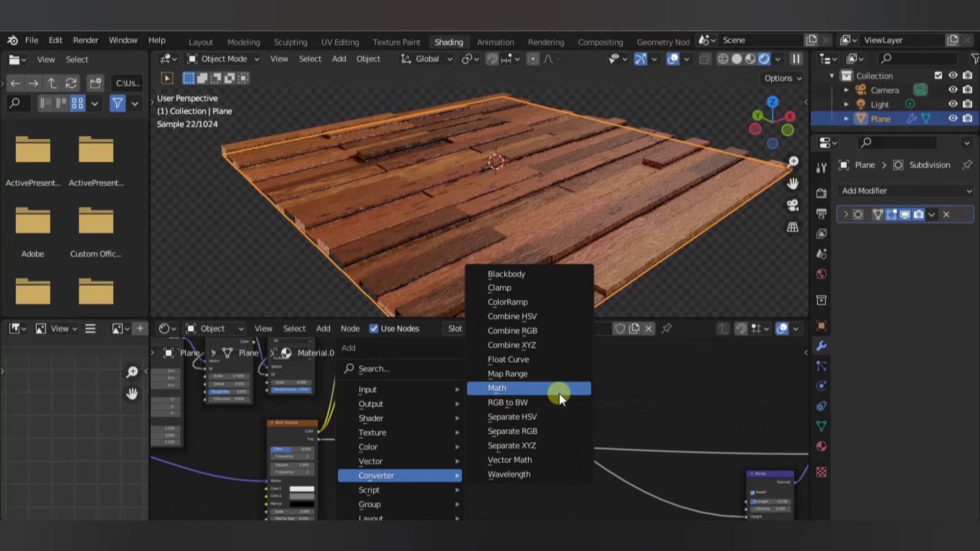
{"action": "left_click", "coordinate": [496, 388]}
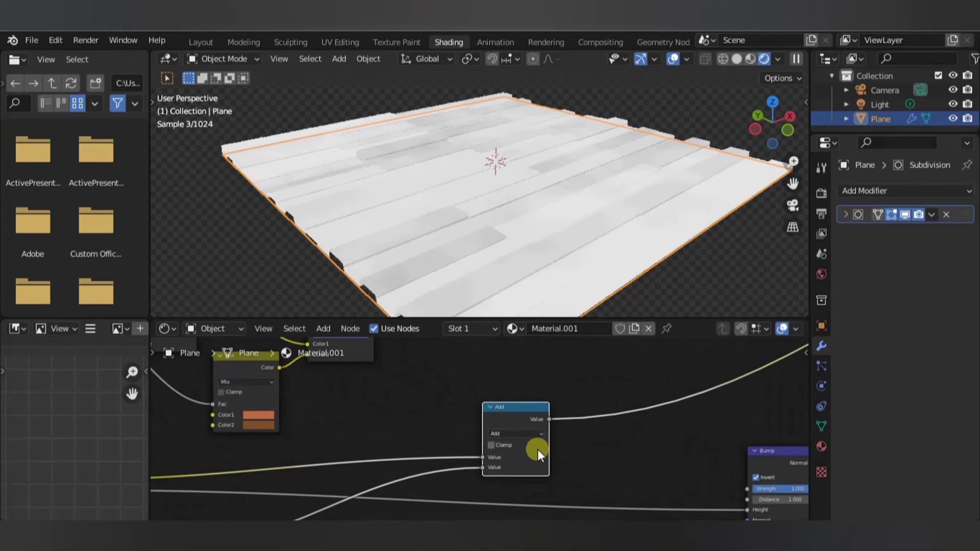
Change the Math node operation to Multiply Add, then to Smooth Minimum
{"action": "left_click", "coordinate": [500, 433]}
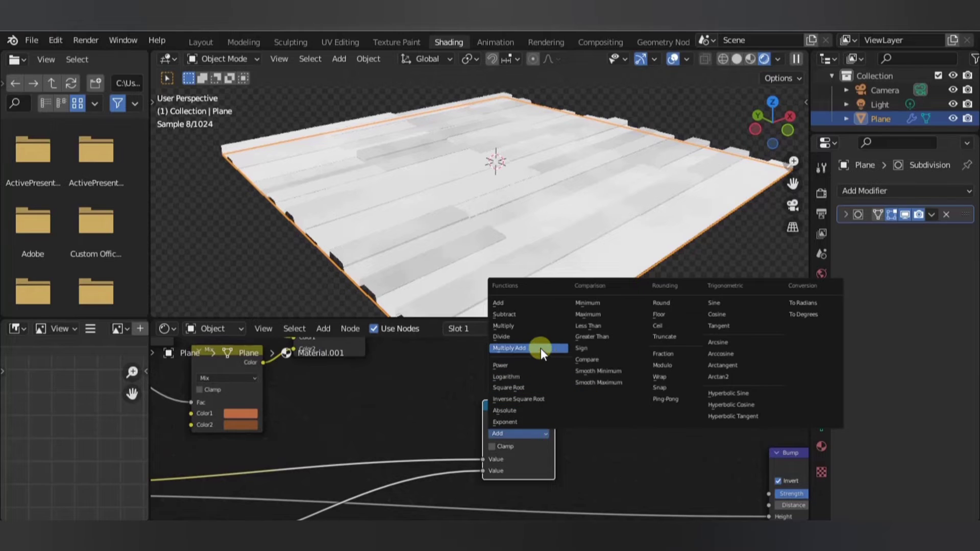
{"action": "left_click", "coordinate": [508, 347]}
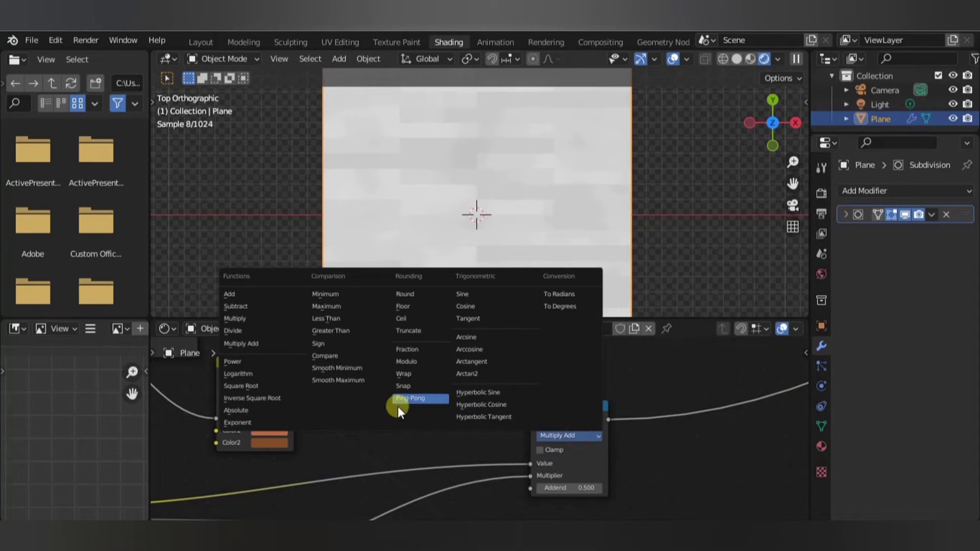
{"action": "mouse_move", "coordinate": [348, 368]}
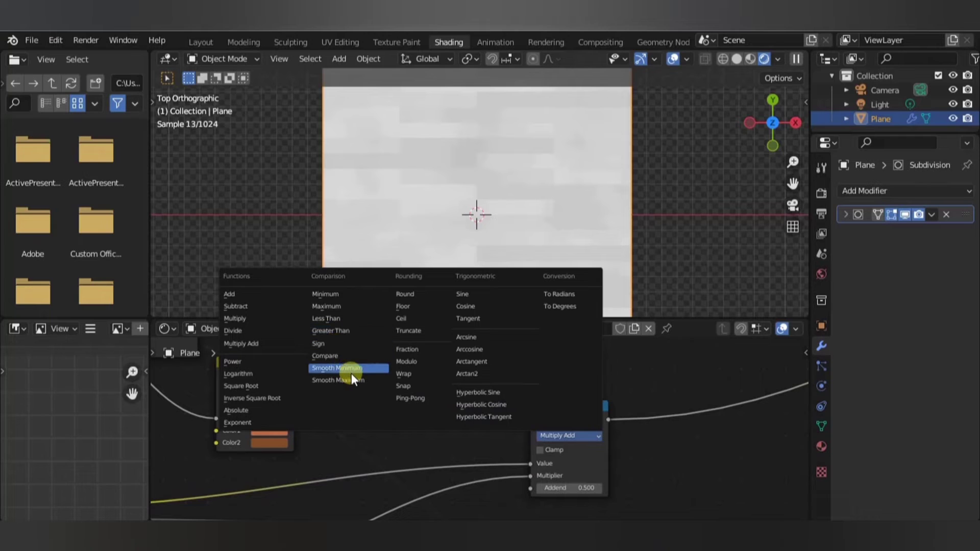
{"action": "left_click", "coordinate": [336, 368]}
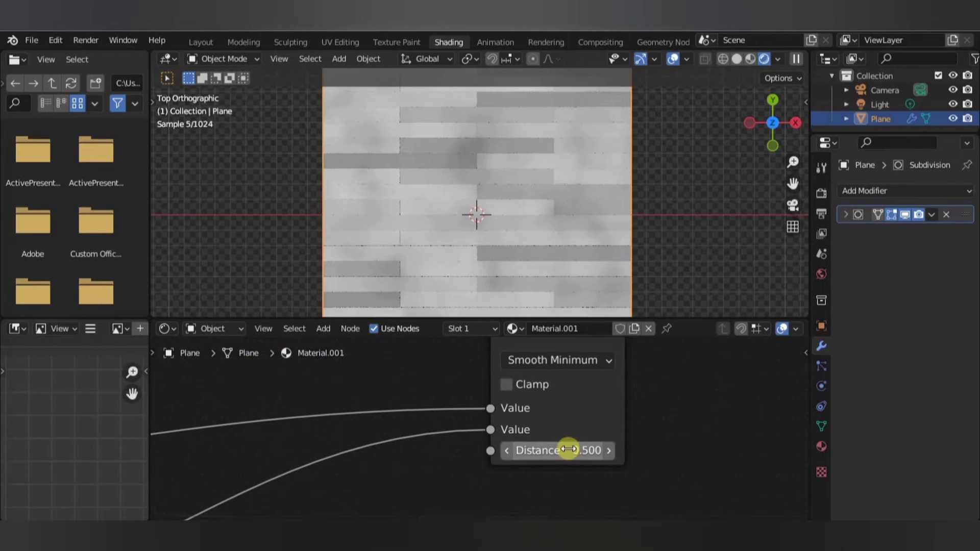
Adjust the Smooth Minimum distance to about 1.76
{"action": "left_click_drag", "start_coordinate": [559, 450], "coordinate": [581, 450]}
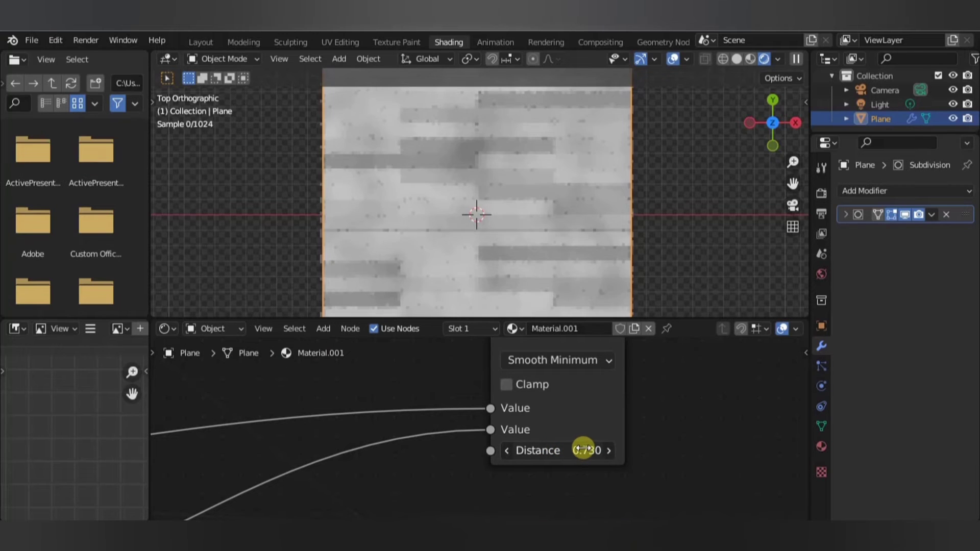
{"action": "left_click_drag", "start_coordinate": [557, 450], "coordinate": [600, 450]}
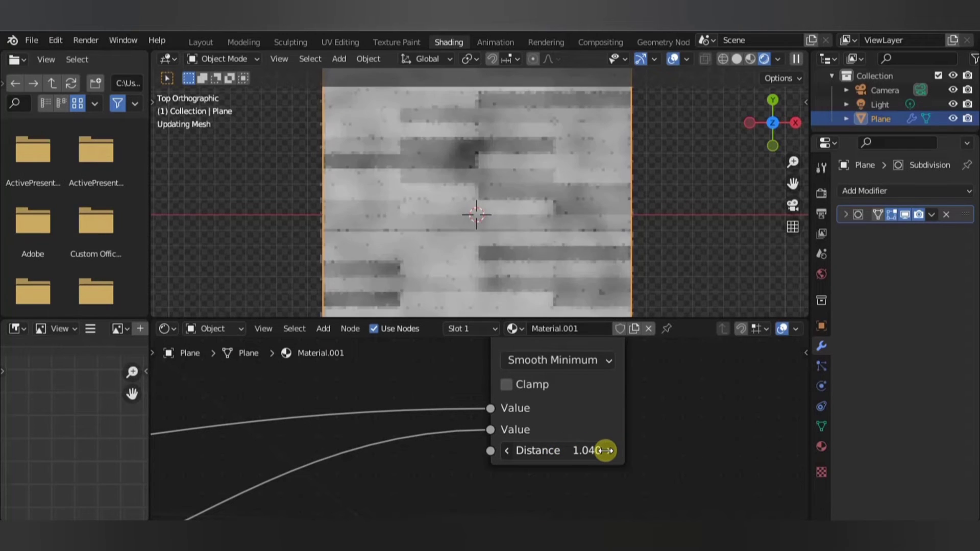
{"action": "left_click_drag", "start_coordinate": [600, 451], "coordinate": [681, 449]}
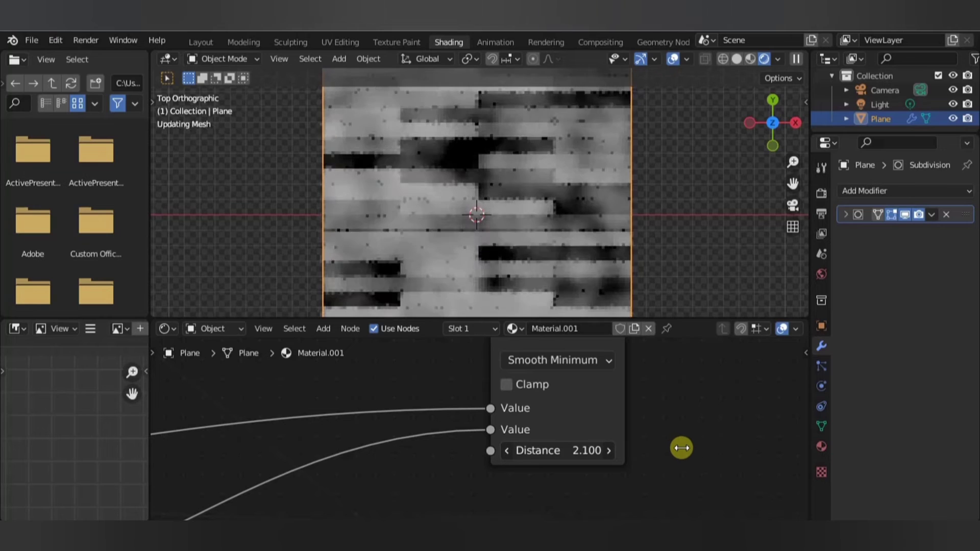
{"action": "left_click_drag", "start_coordinate": [681, 447], "coordinate": [668, 450]}
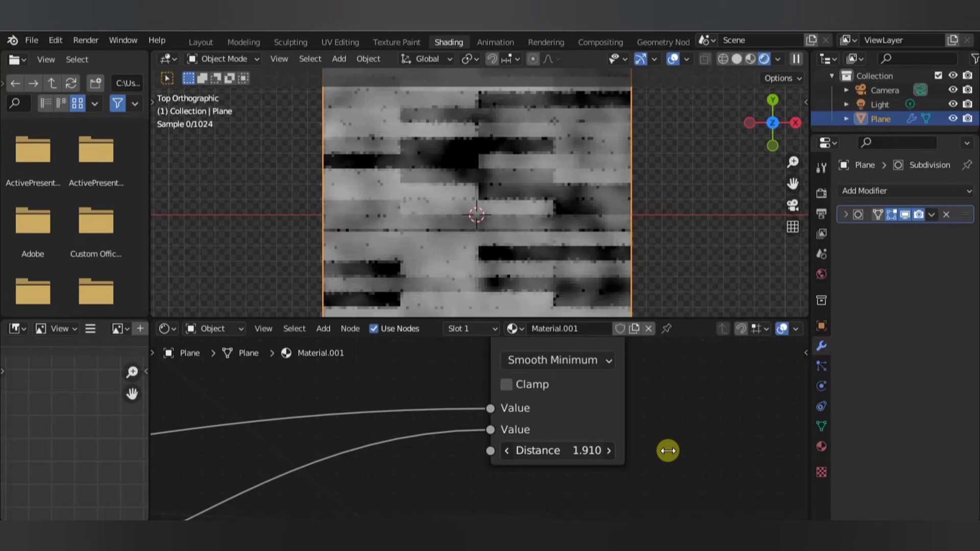
{"action": "left_click_drag", "start_coordinate": [668, 450], "coordinate": [656, 452]}
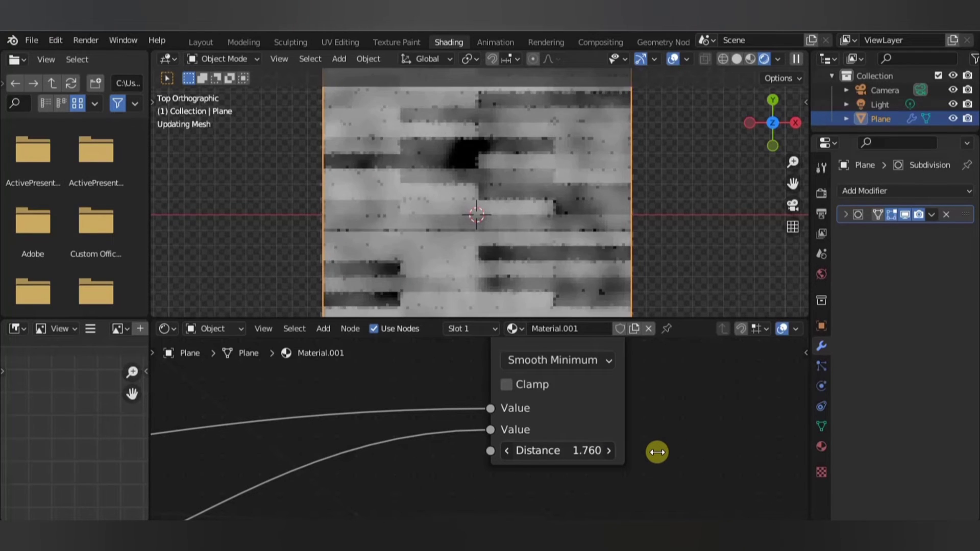
{"action": "left_click_drag", "start_coordinate": [657, 452], "coordinate": [558, 450]}
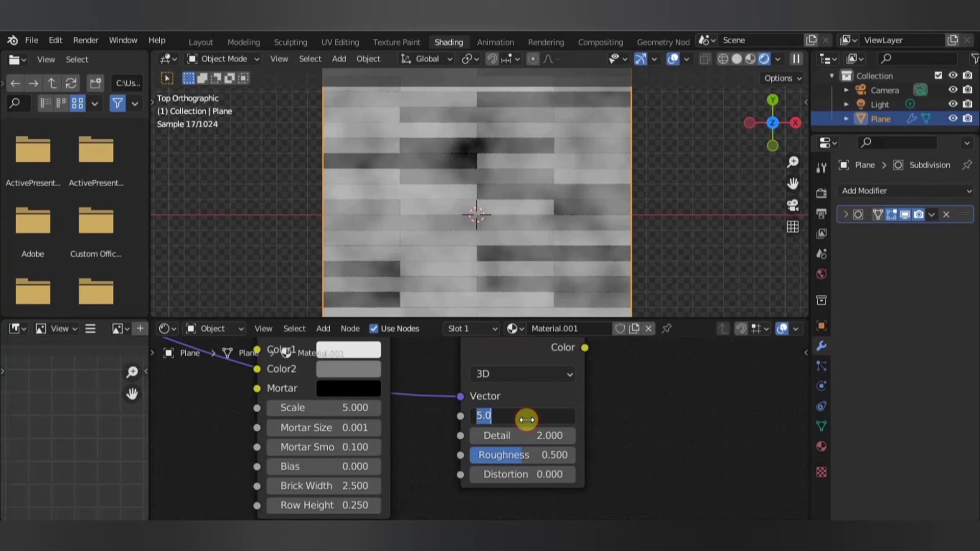
Set the Noise Texture scale to 3 and lower its detail for softer plank variation
{"action": "type", "text": "3.000"}
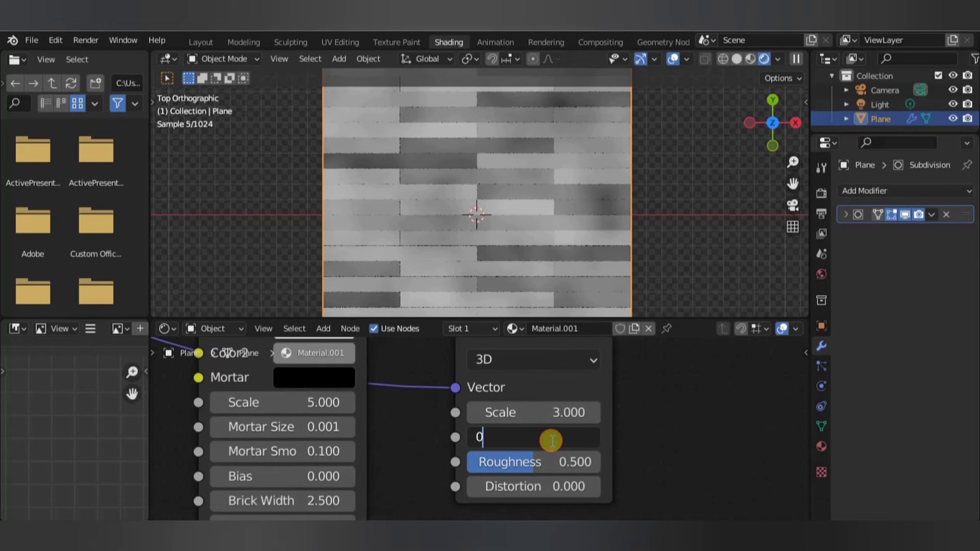
{"action": "key", "text": "Return"}
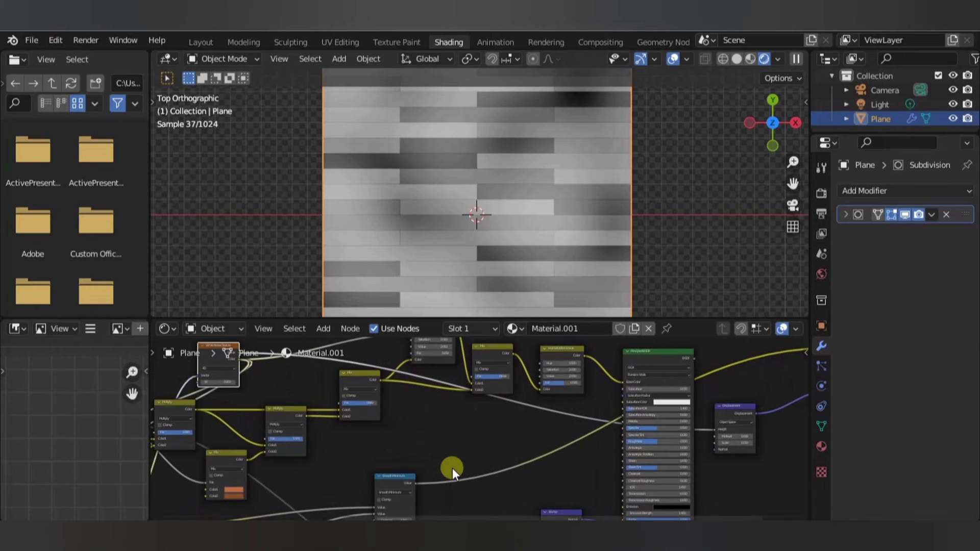
Feed the plank mask through a Displacement node into Material Output and check the relief
{"action": "left_click", "coordinate": [388, 468]}
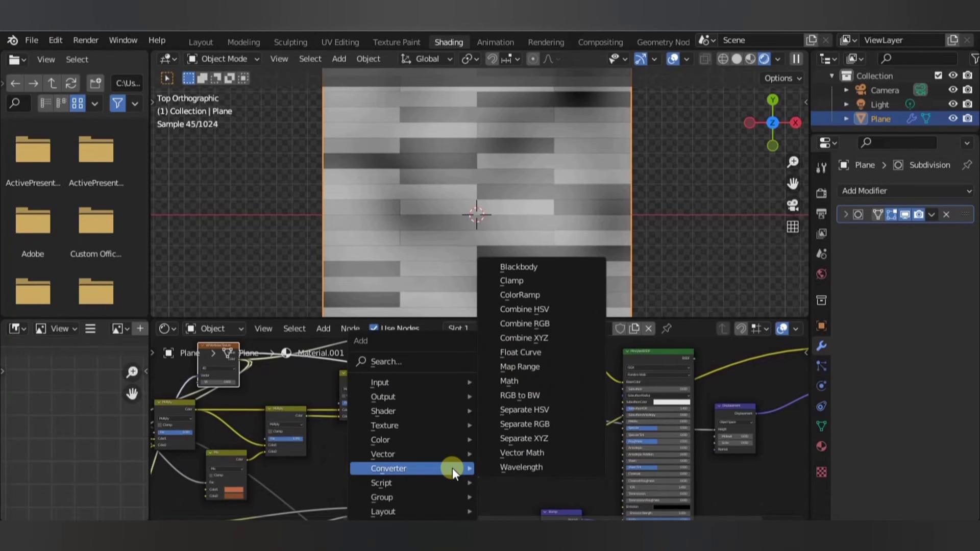
{"action": "mouse_move", "coordinate": [388, 439]}
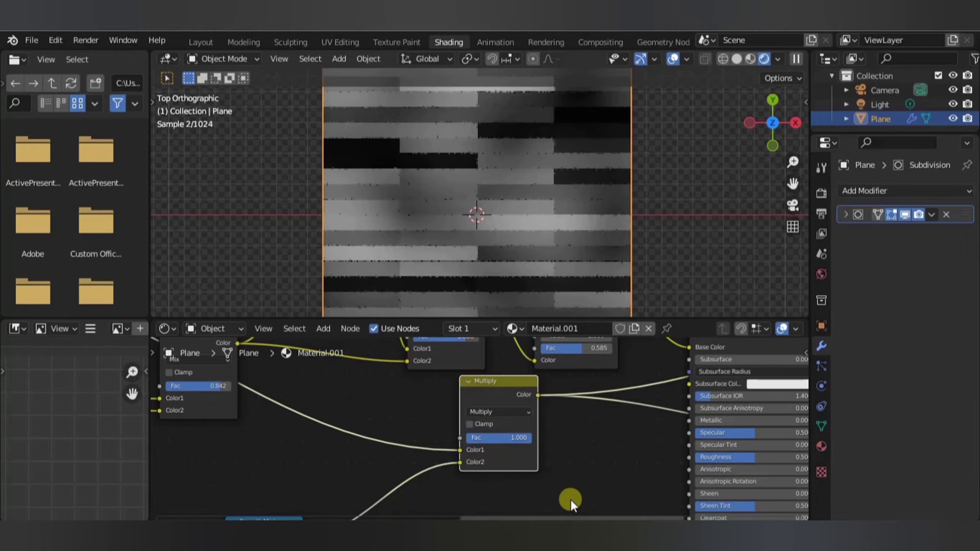
{"action": "mouse_move", "coordinate": [577, 295]}
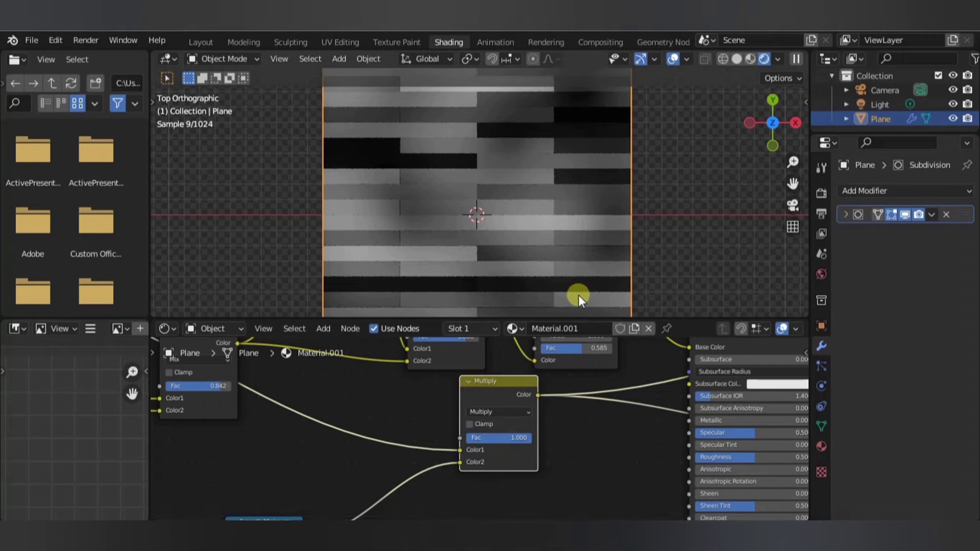
{"action": "left_click_drag", "start_coordinate": [578, 295], "coordinate": [422, 227]}
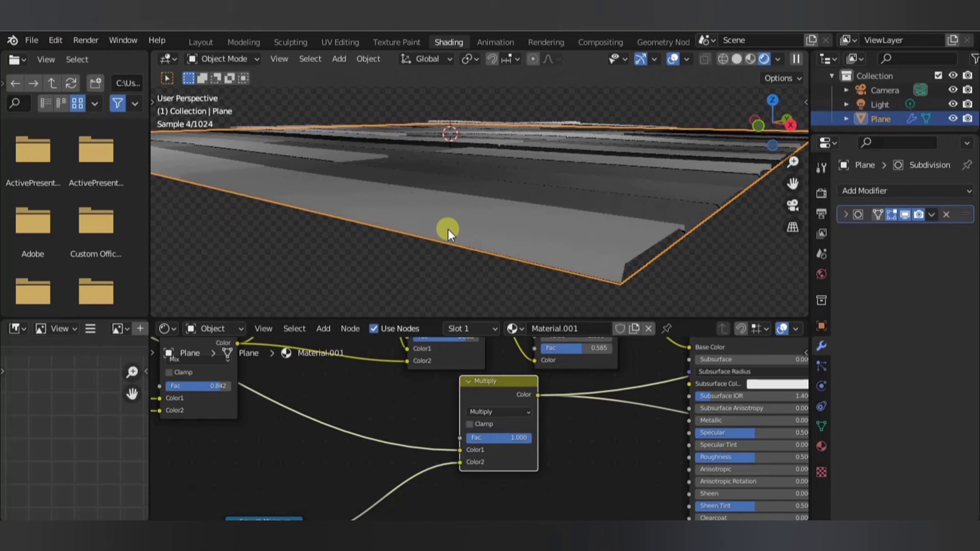
{"action": "mouse_move", "coordinate": [492, 400]}
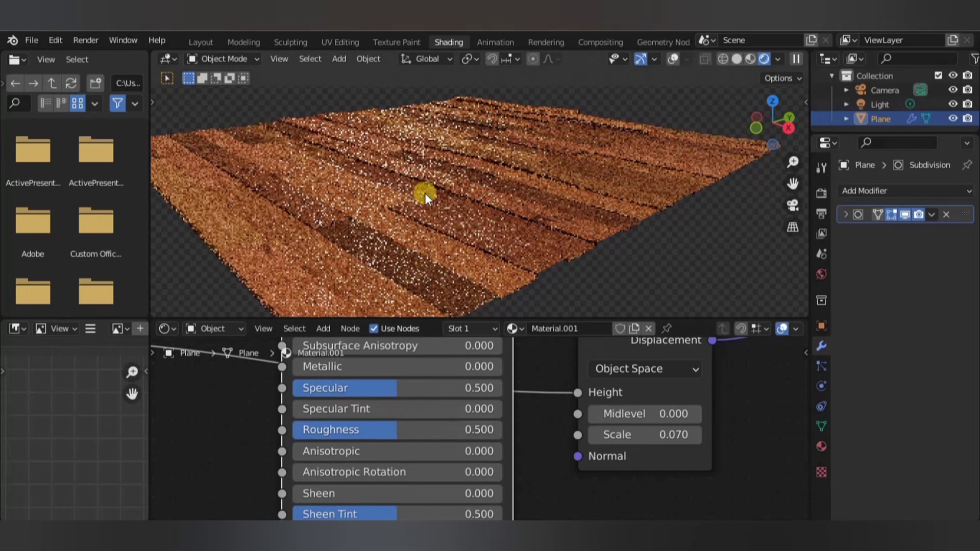
Restore the orange wood Base Color, set Displacement scale 0.070 and midlevel 0, and inspect the floor
{"action": "left_click_drag", "start_coordinate": [396, 430], "coordinate": [481, 430]}
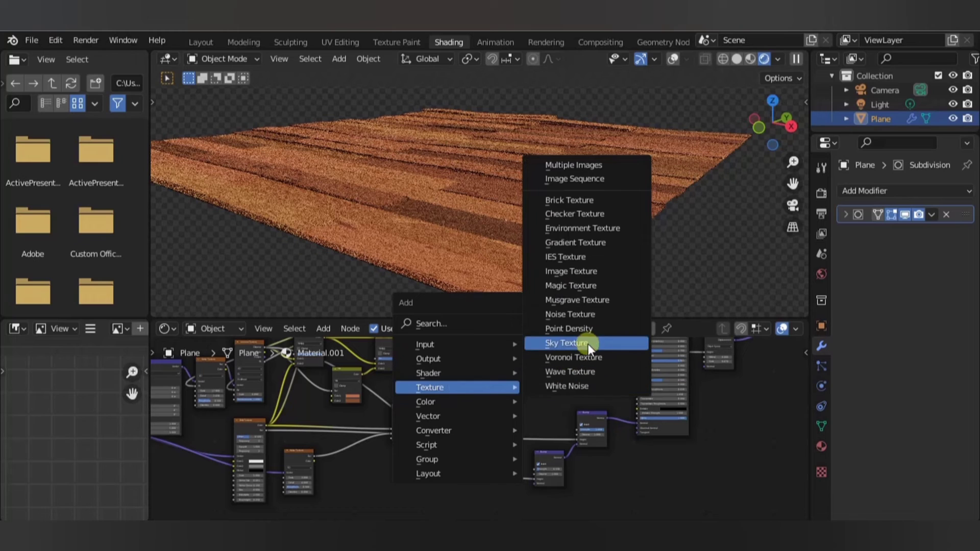
Add a Noise Texture with raised scale and drive the Principled BSDF roughness with its Fac
{"action": "left_click", "coordinate": [569, 343]}
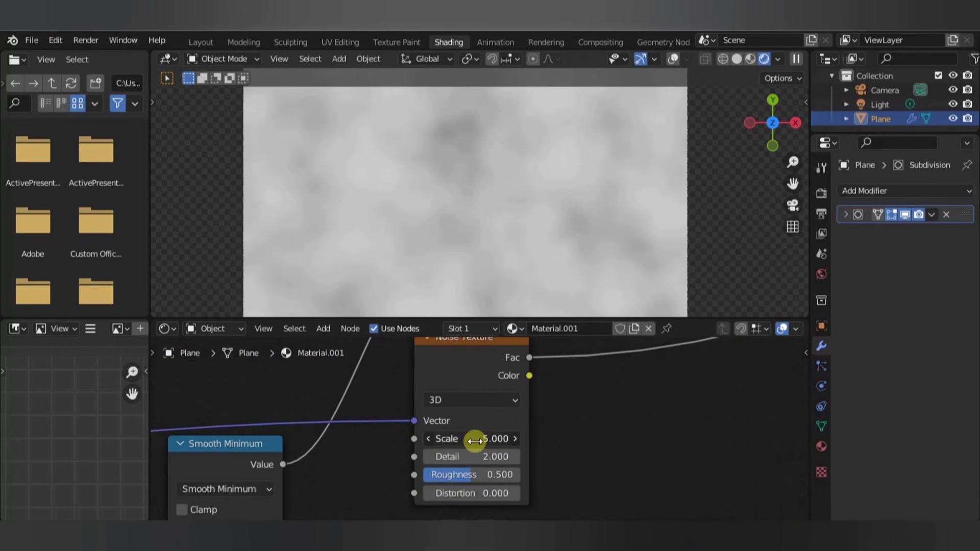
{"action": "left_click_drag", "start_coordinate": [472, 439], "coordinate": [528, 439]}
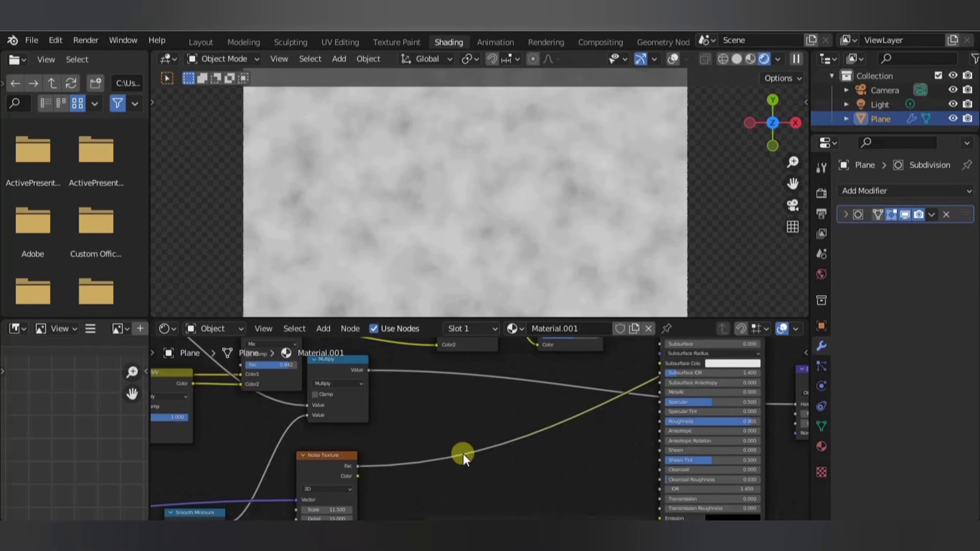
{"action": "left_click_drag", "start_coordinate": [461, 456], "coordinate": [659, 421]}
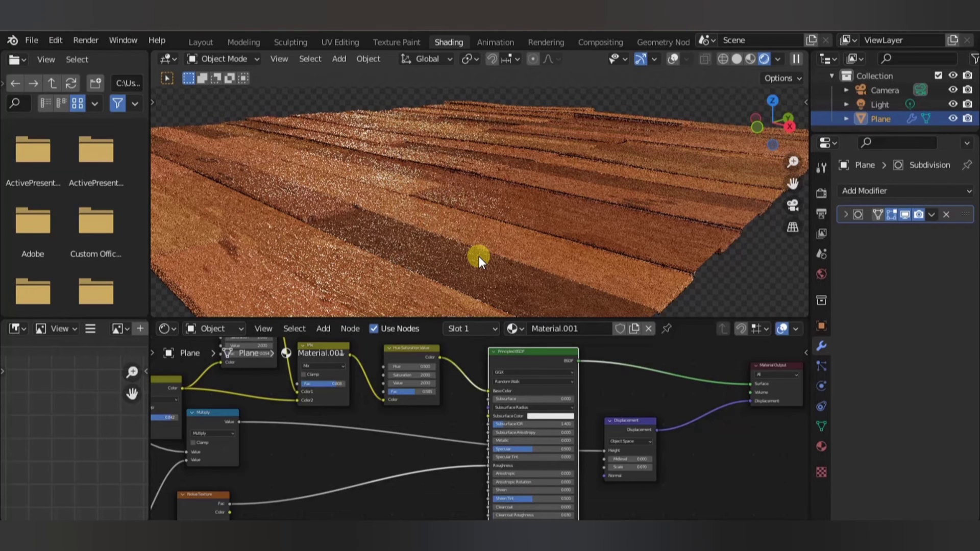
{"action": "mouse_move", "coordinate": [509, 224]}
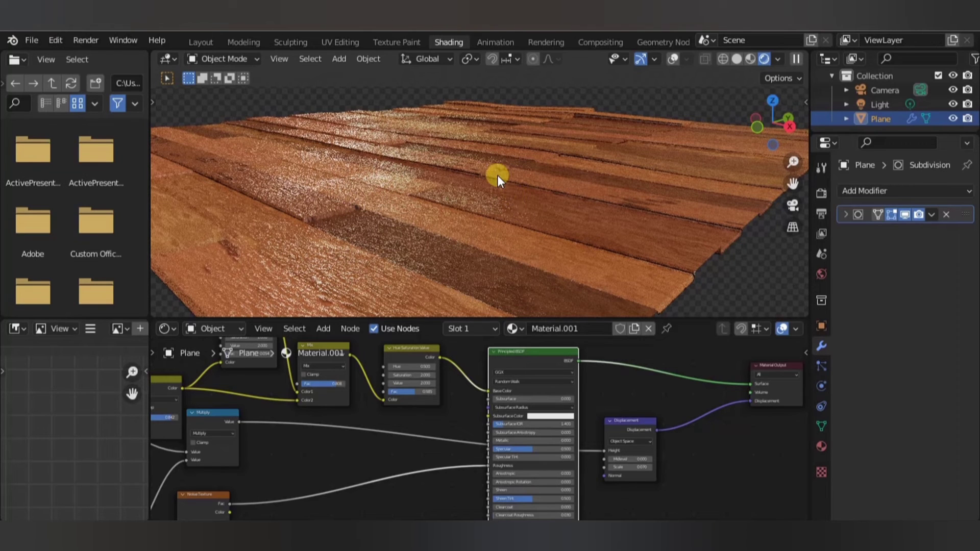
{"action": "mouse_move", "coordinate": [455, 348]}
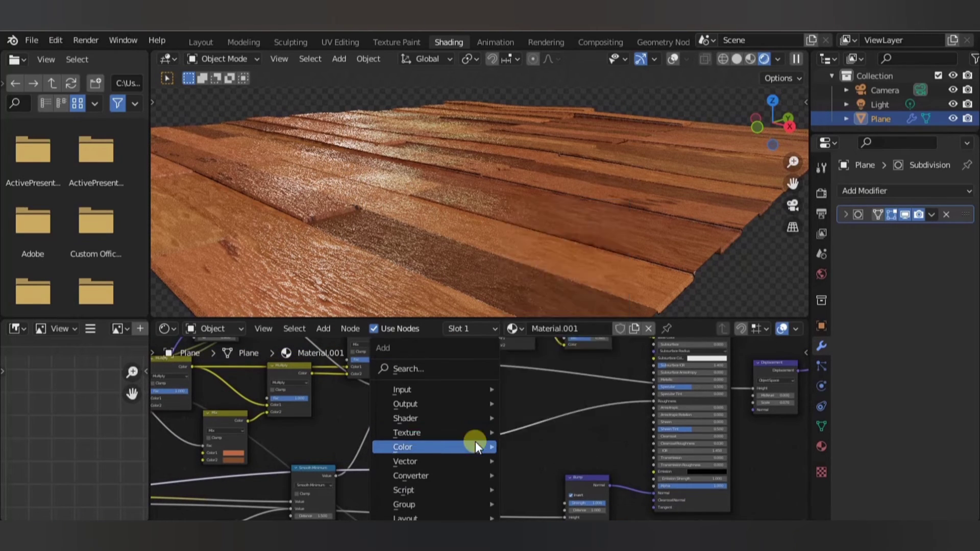
Add a Math node after the roughness noise and set its operation to Smooth Maximum
{"action": "left_click", "coordinate": [409, 446]}
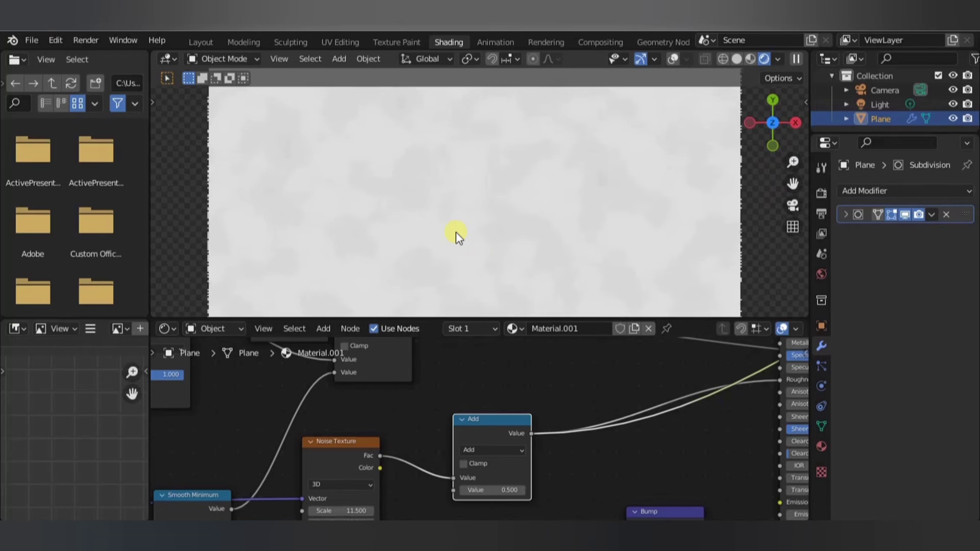
{"action": "left_click", "coordinate": [495, 461]}
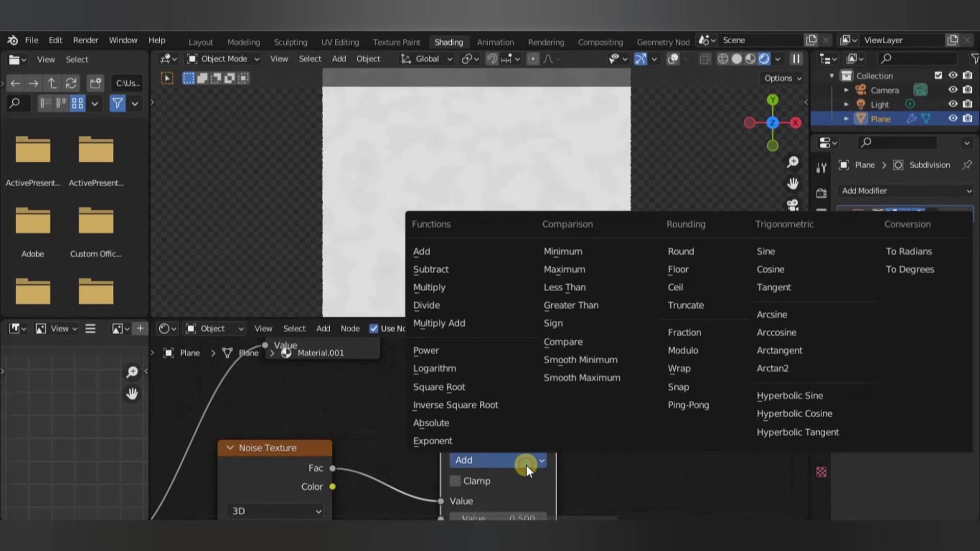
{"action": "left_click", "coordinate": [581, 378]}
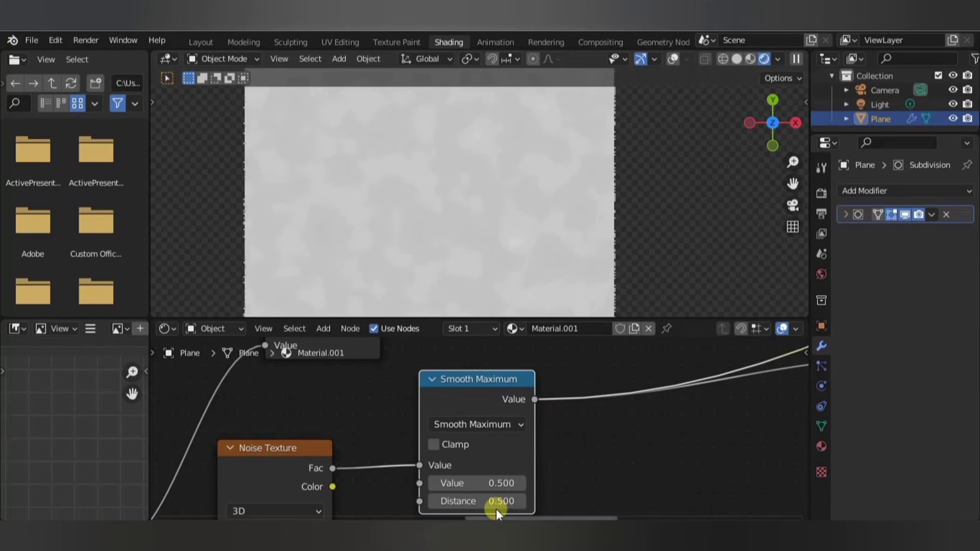
Set the Smooth Maximum distance to -0.700 and value to -0.600
{"action": "left_click", "coordinate": [477, 500]}
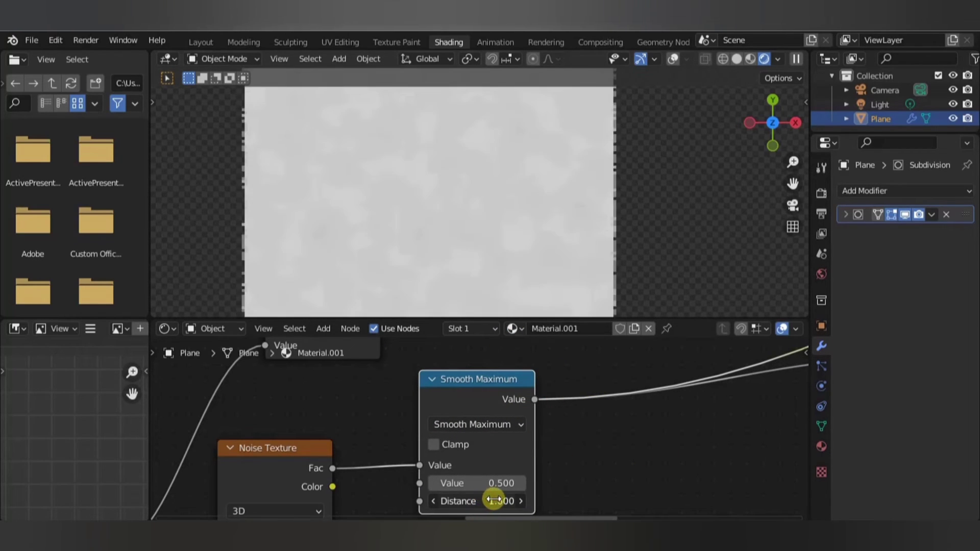
{"action": "left_click_drag", "start_coordinate": [501, 501], "coordinate": [481, 500]}
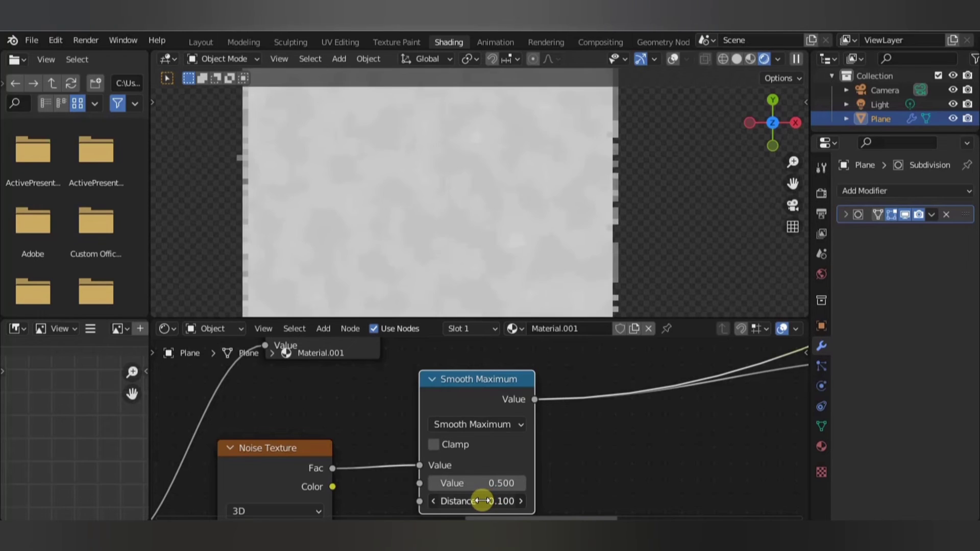
{"action": "left_click_drag", "start_coordinate": [477, 500], "coordinate": [476, 500]}
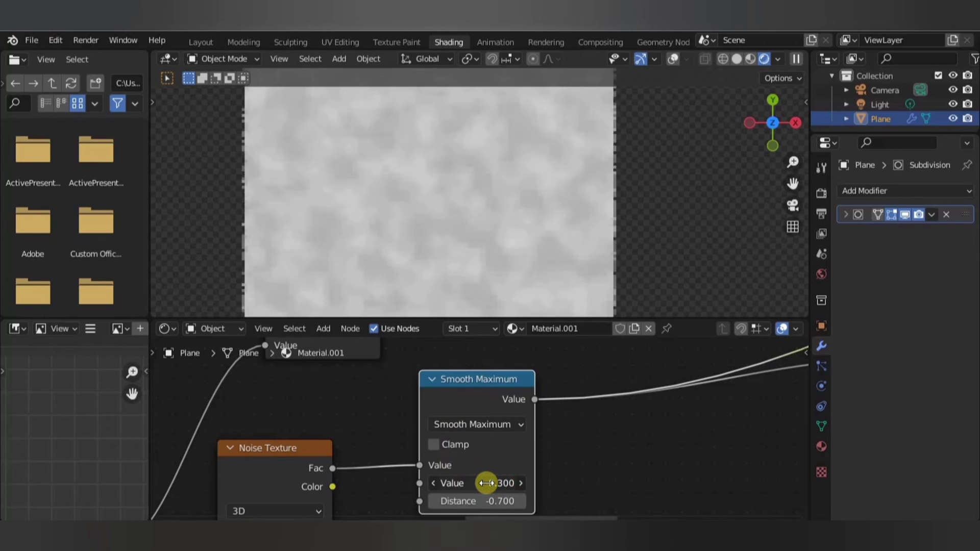
{"action": "left_click_drag", "start_coordinate": [484, 483], "coordinate": [506, 483]}
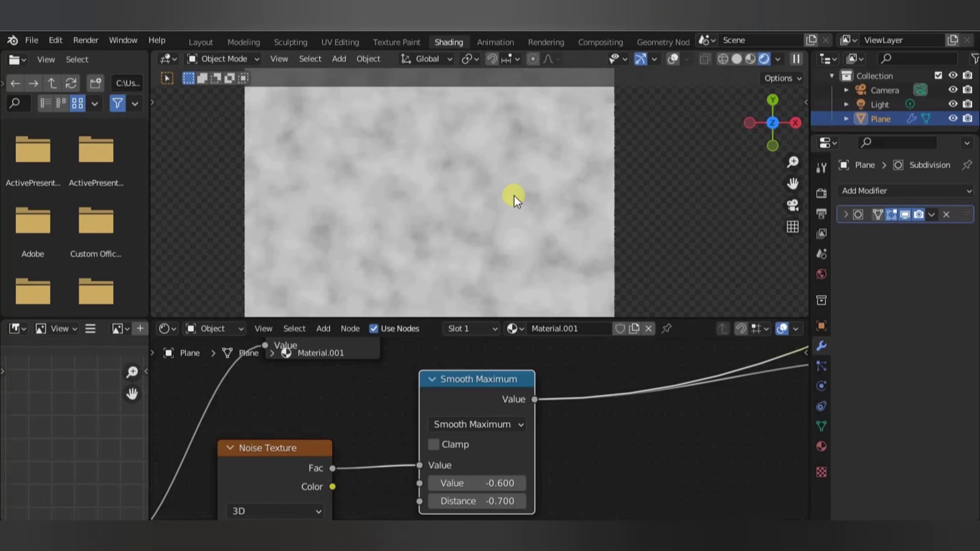
{"action": "mouse_move", "coordinate": [466, 243]}
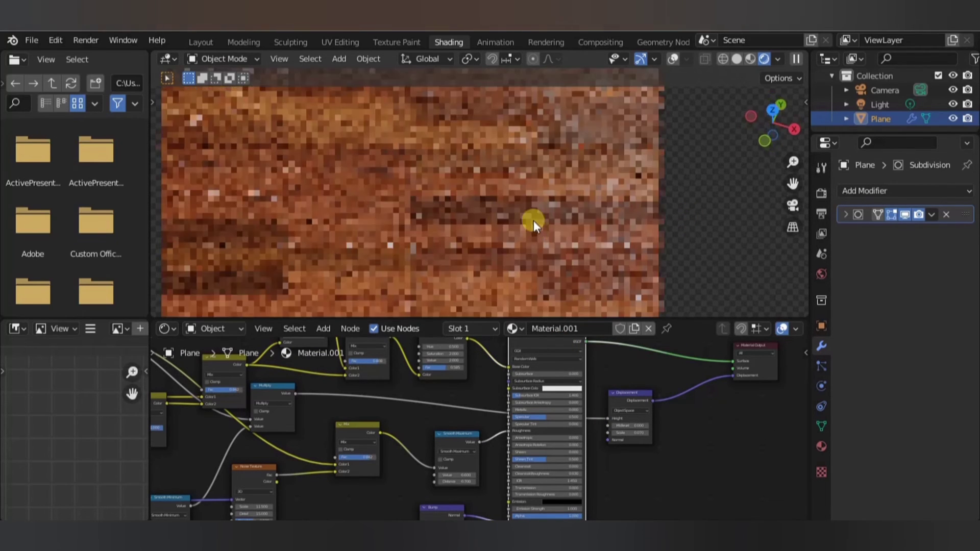
{"action": "left_click_drag", "start_coordinate": [533, 223], "coordinate": [499, 188]}
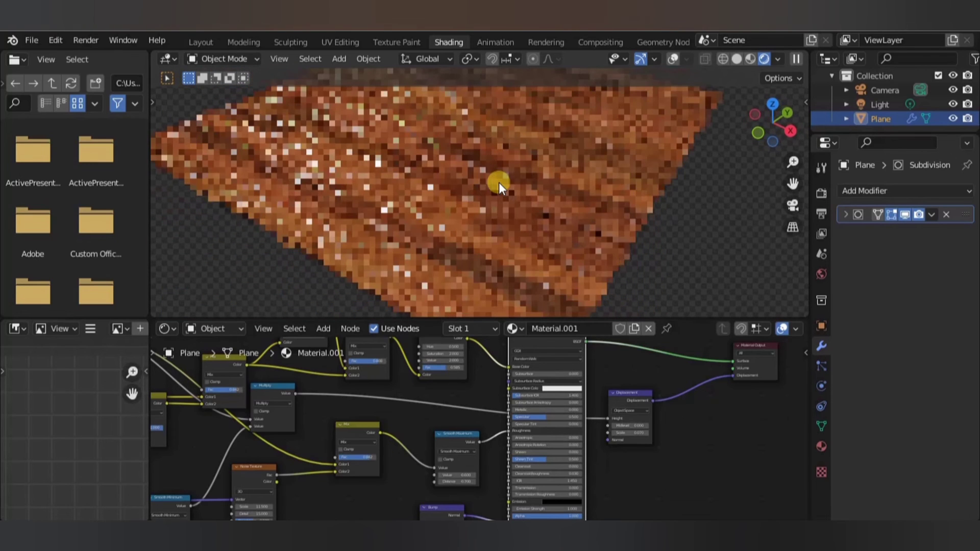
{"action": "left_click_drag", "start_coordinate": [498, 183], "coordinate": [563, 225]}
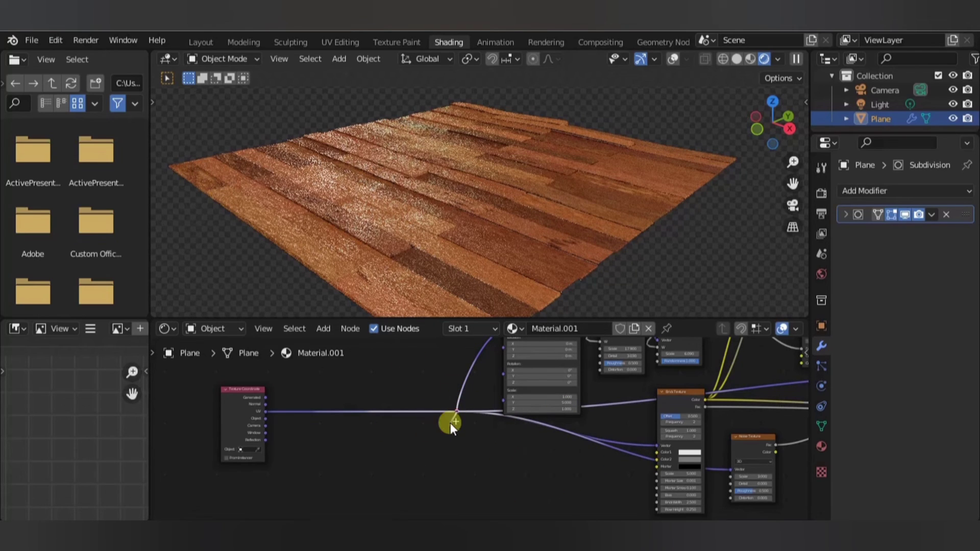
Insert a Vector Math Scale node on the UV link with factor 5 for narrower planks
{"action": "left_click_drag", "start_coordinate": [453, 424], "coordinate": [407, 450]}
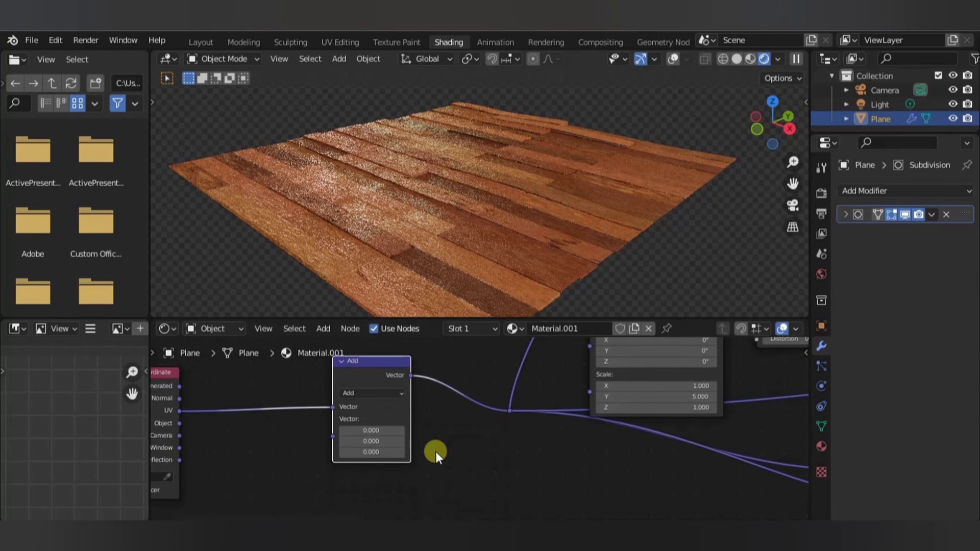
{"action": "left_click", "coordinate": [372, 392]}
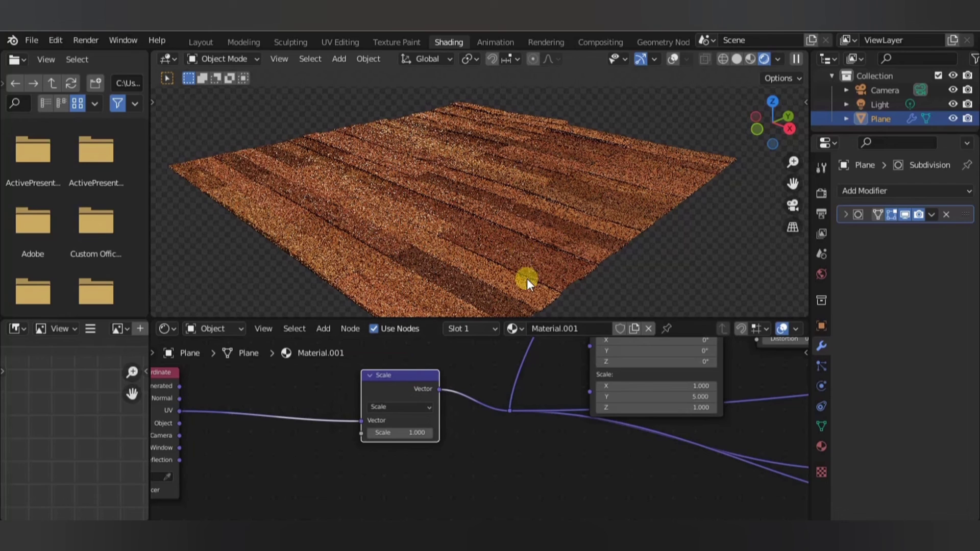
{"action": "left_click", "coordinate": [416, 433]}
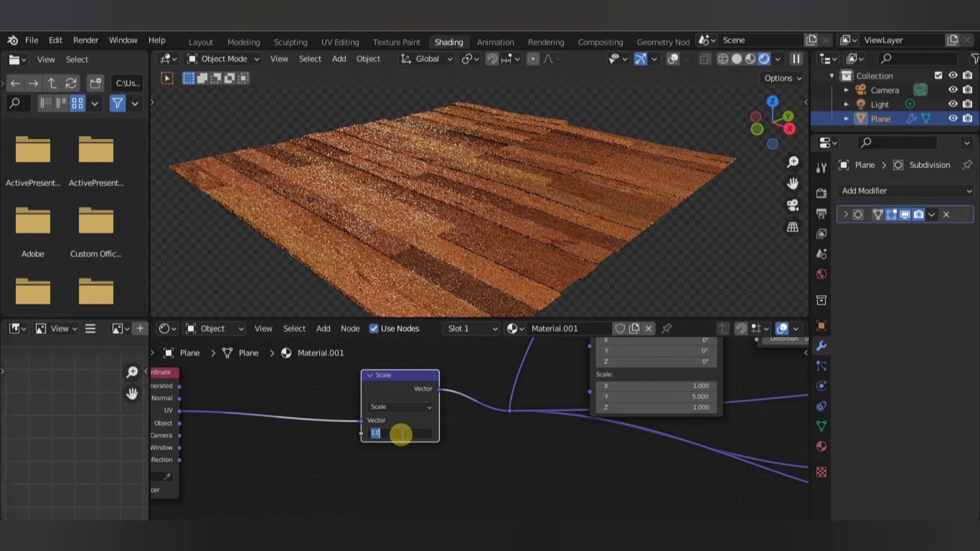
{"action": "type", "text": "5.000"}
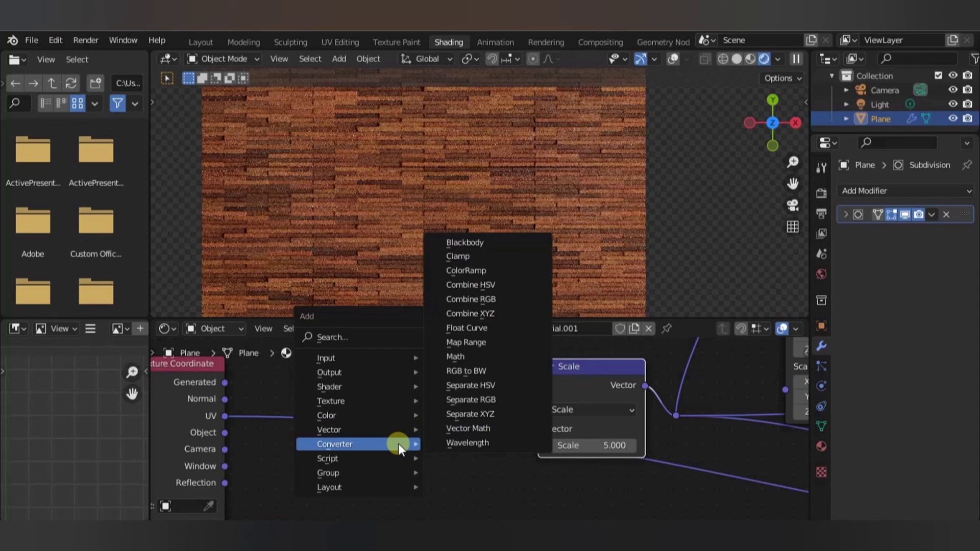
{"action": "mouse_move", "coordinate": [330, 430]}
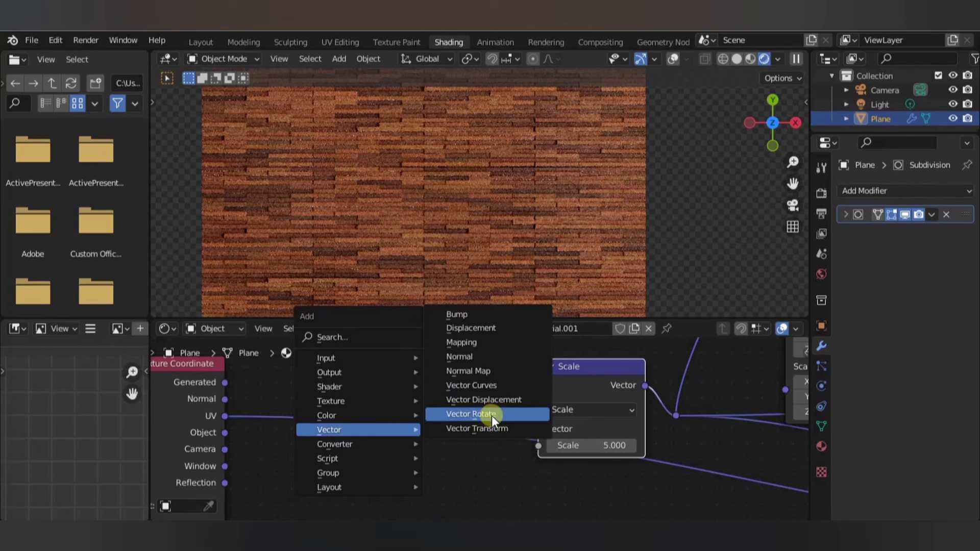
Add a Vector Rotate node before the Scale node with angle 90 so planks run vertically
{"action": "left_click", "coordinate": [468, 413]}
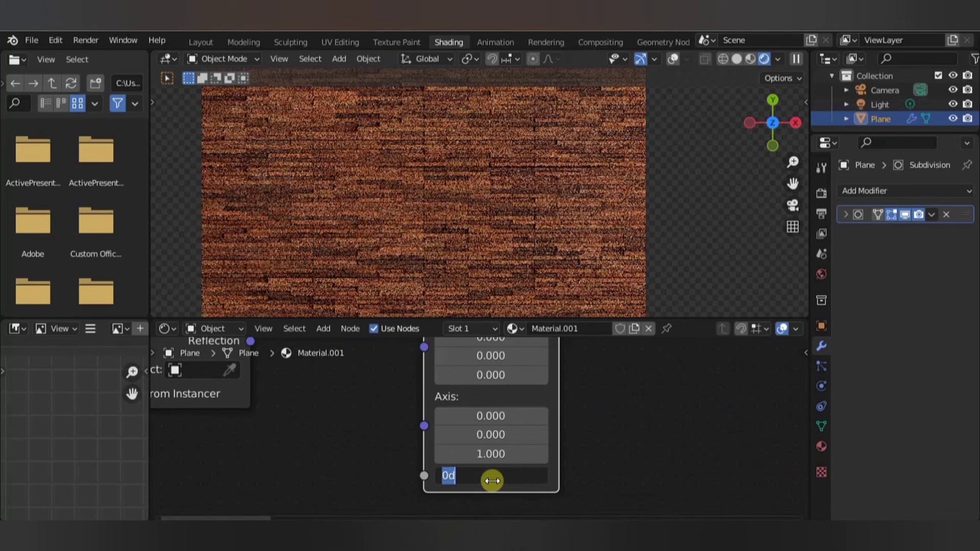
{"action": "type", "text": "90"}
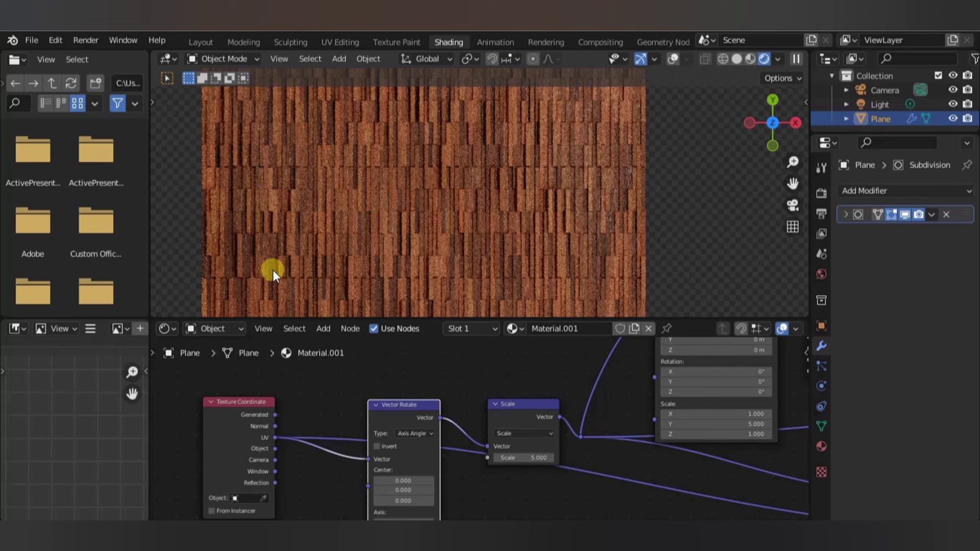
{"action": "mouse_move", "coordinate": [536, 244]}
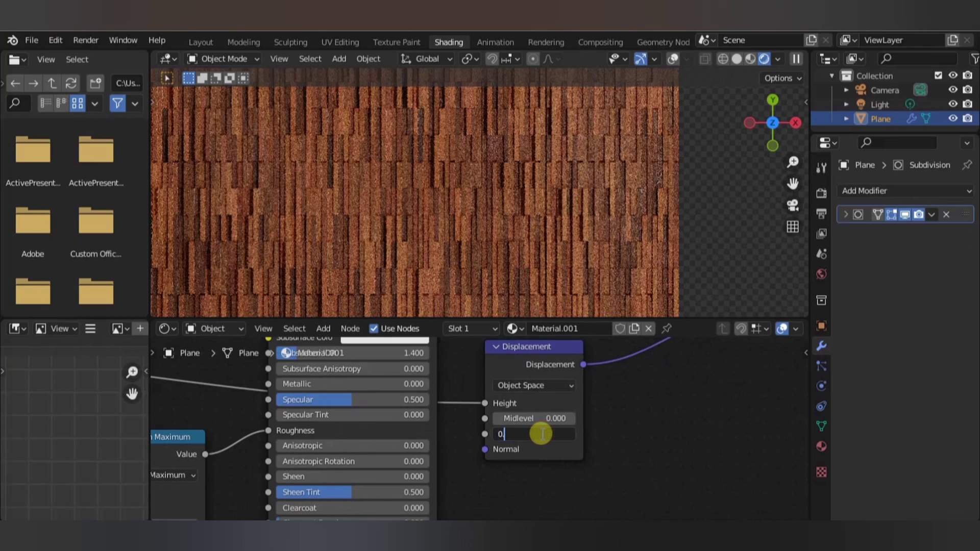
Lower the Displacement node scale to 0.010 for subtler plank relief
{"action": "type", "text": "0.010"}
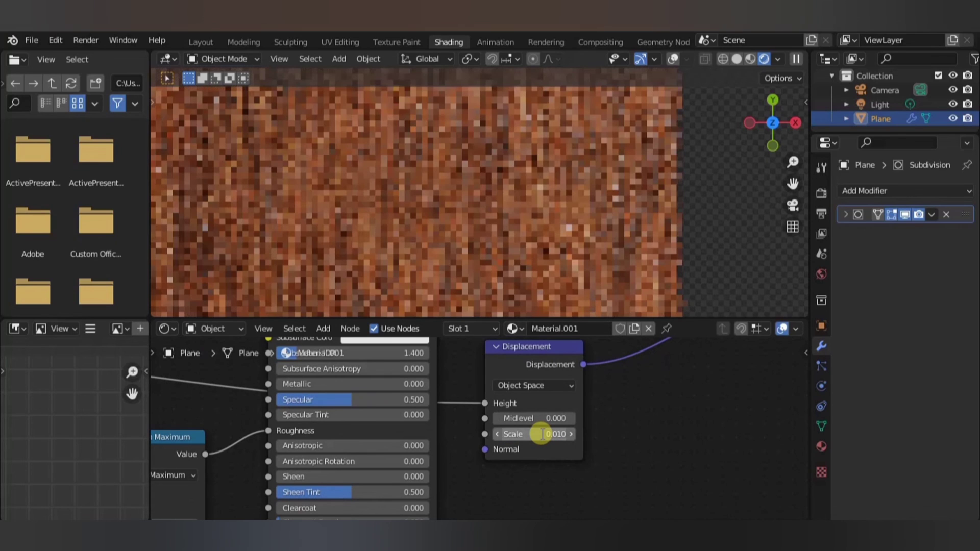